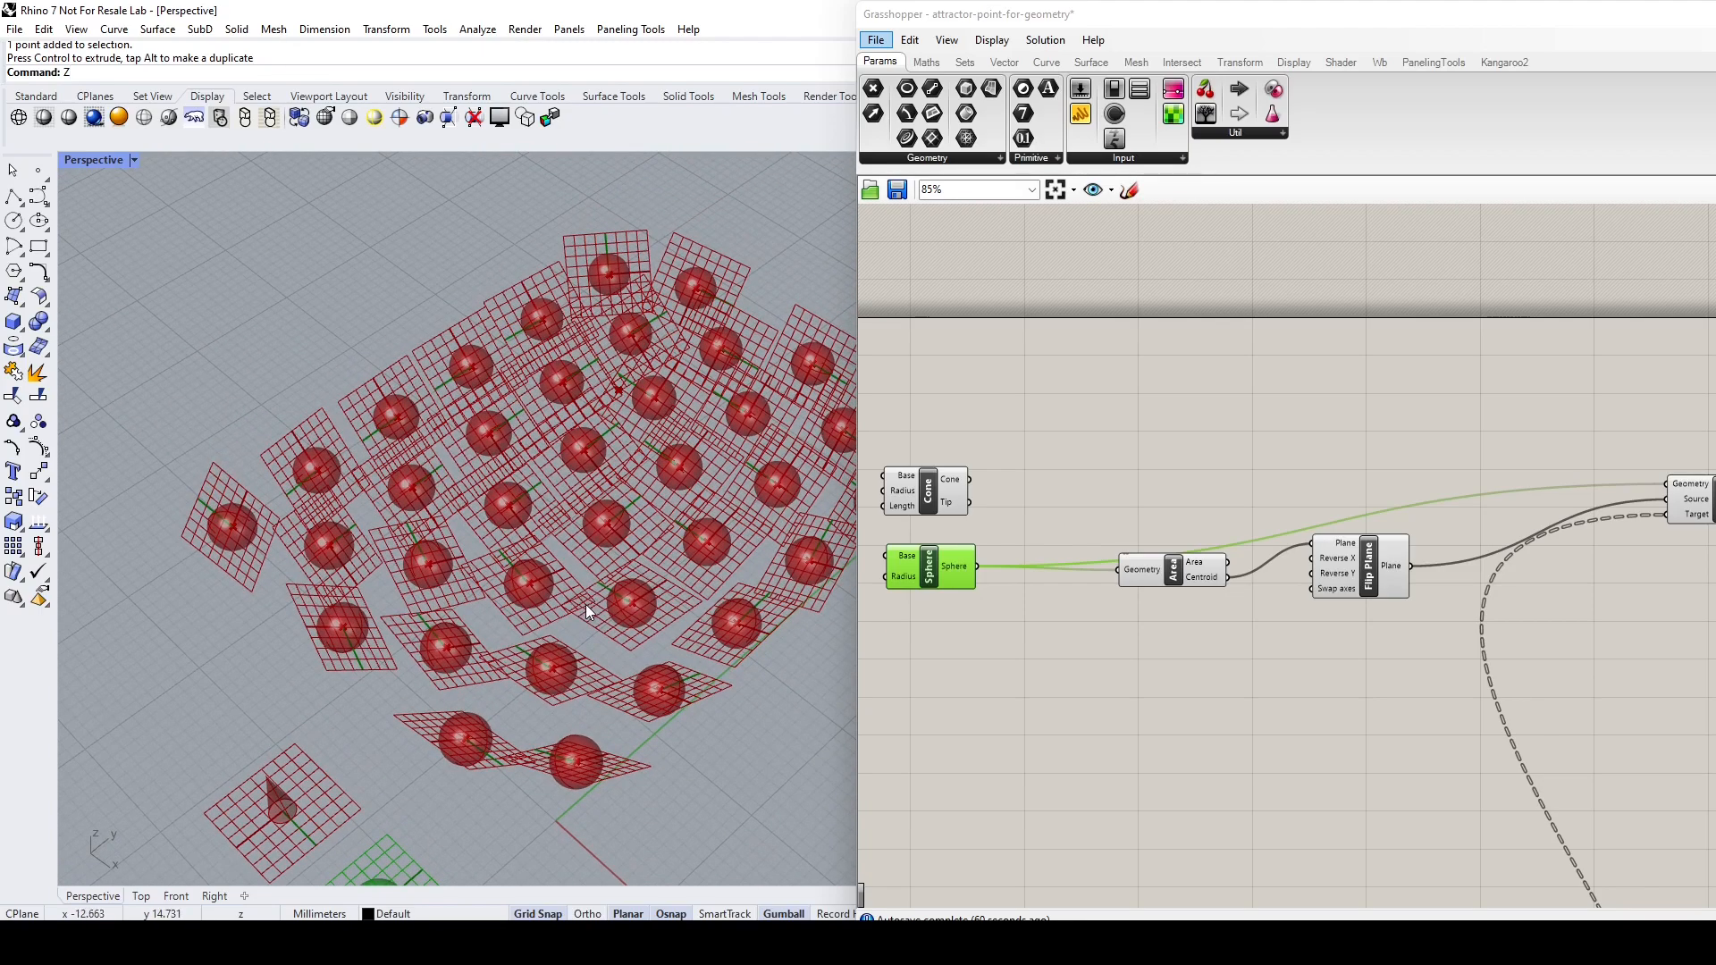
Place a Pick'n'Choose from Sets > List beside the Cone and Sphere components.
{"action": "scroll", "scroll_direction": "up", "scroll_amount": 3}
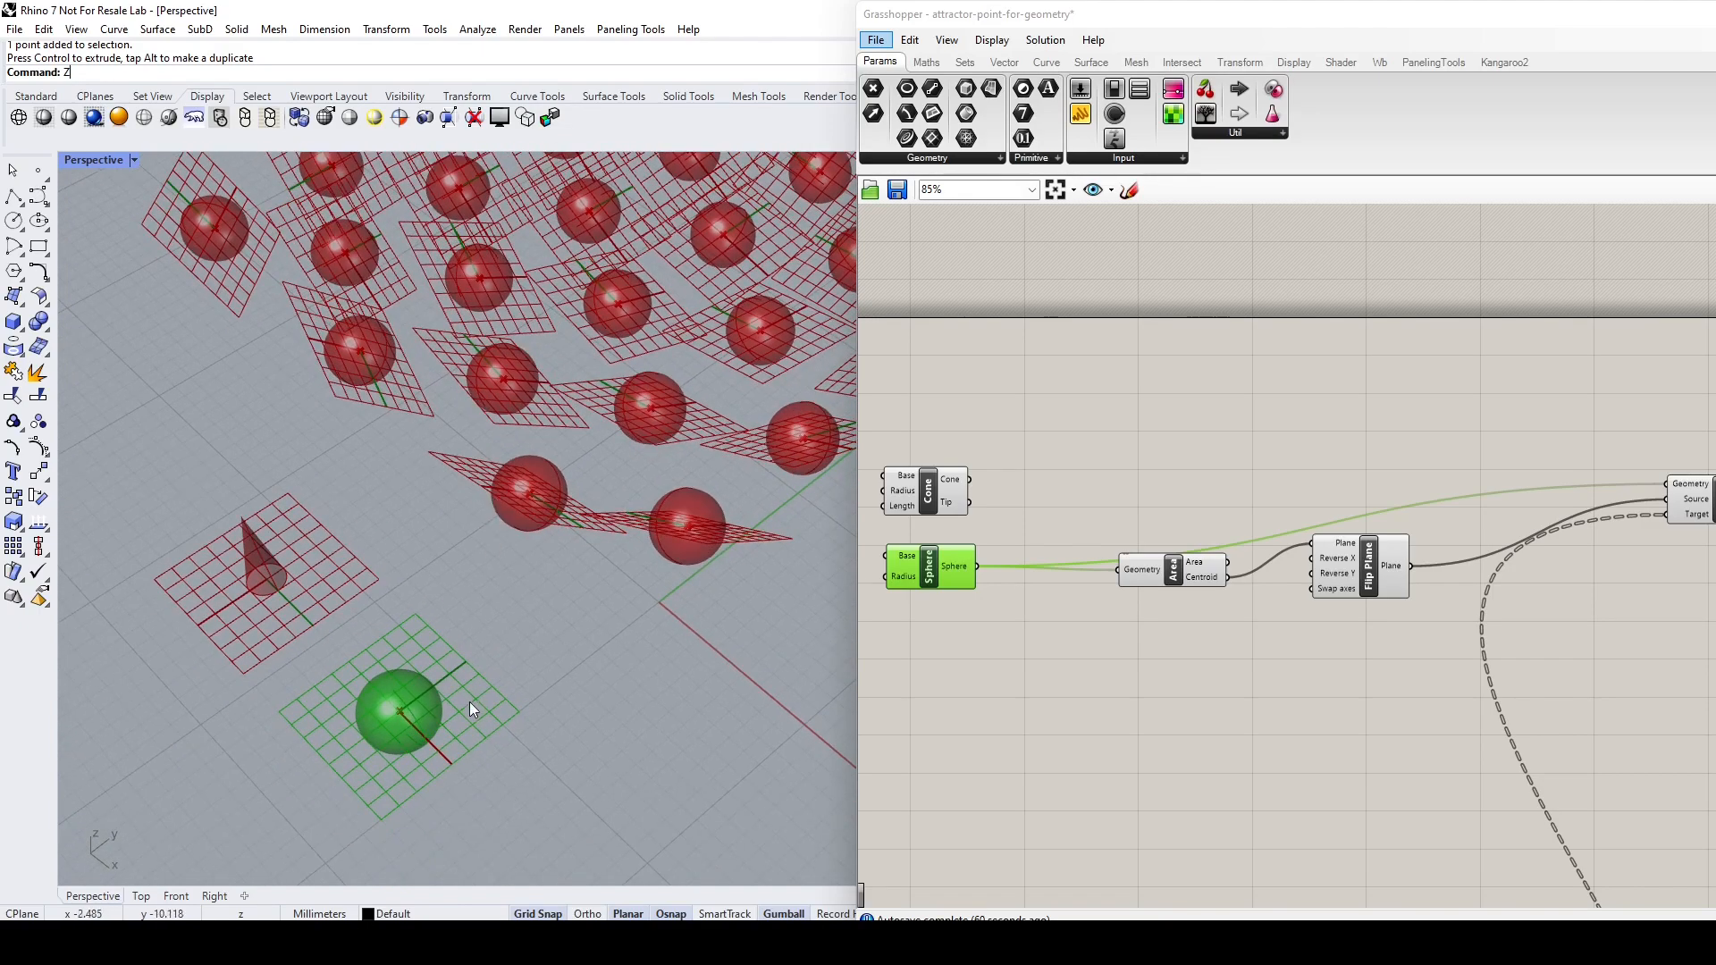
{"action": "mouse_move", "coordinate": [343, 606]}
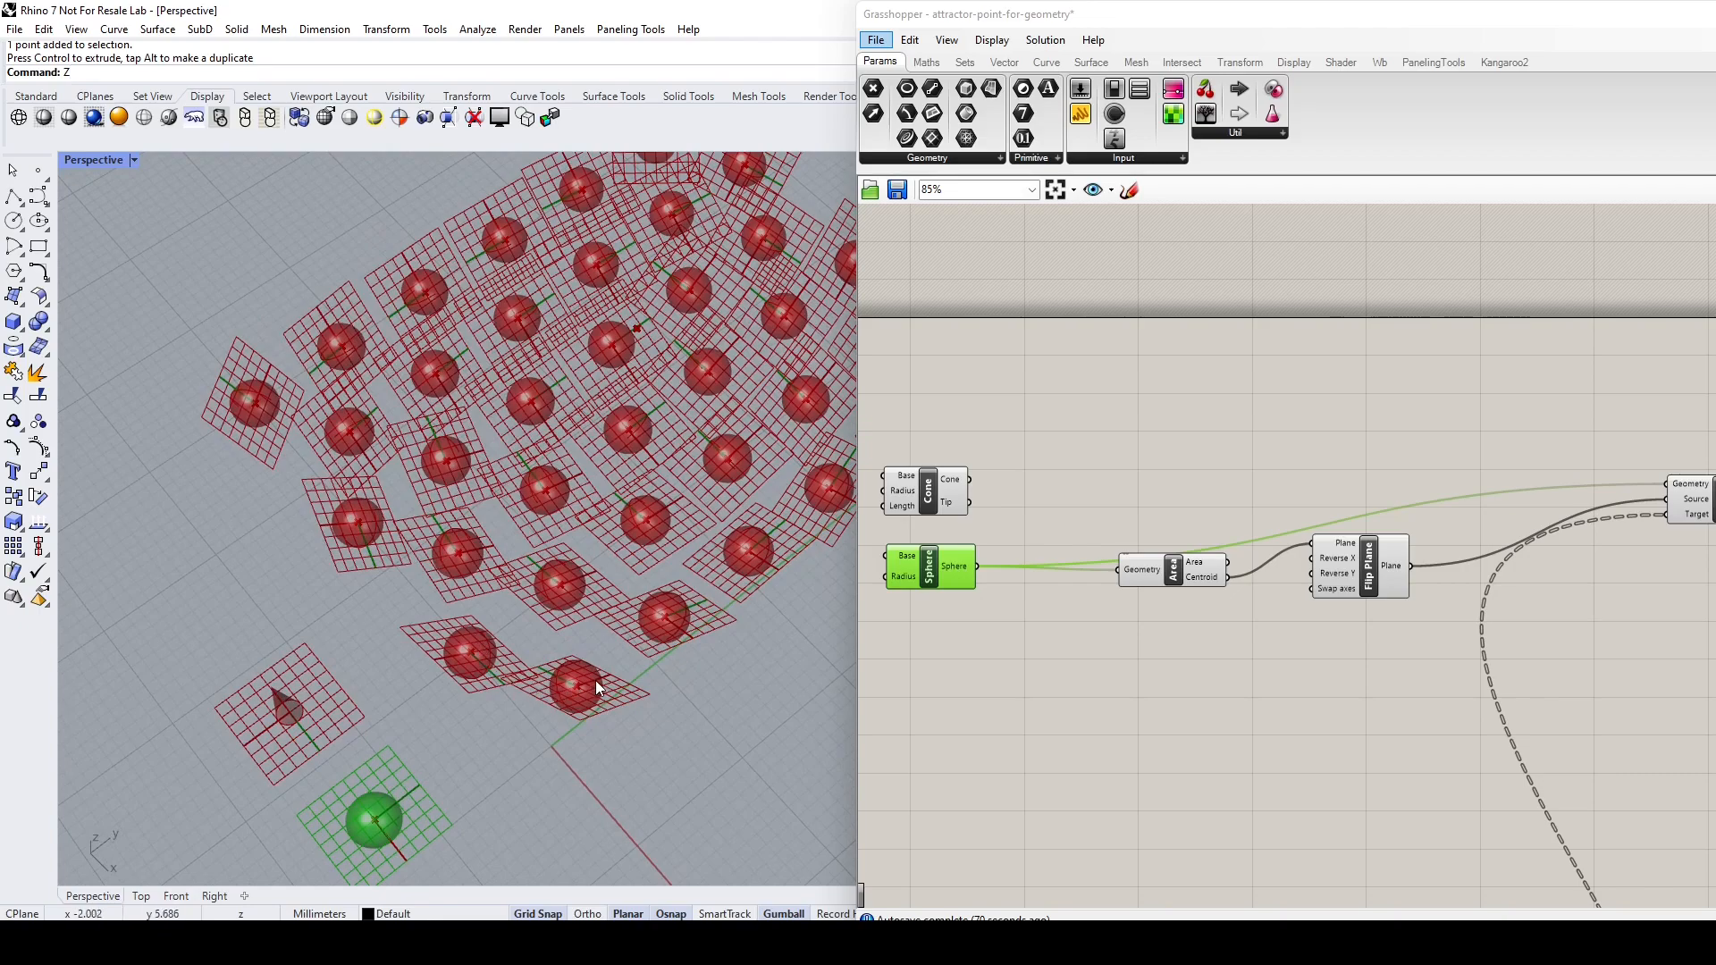
{"action": "mouse_move", "coordinate": [643, 615]}
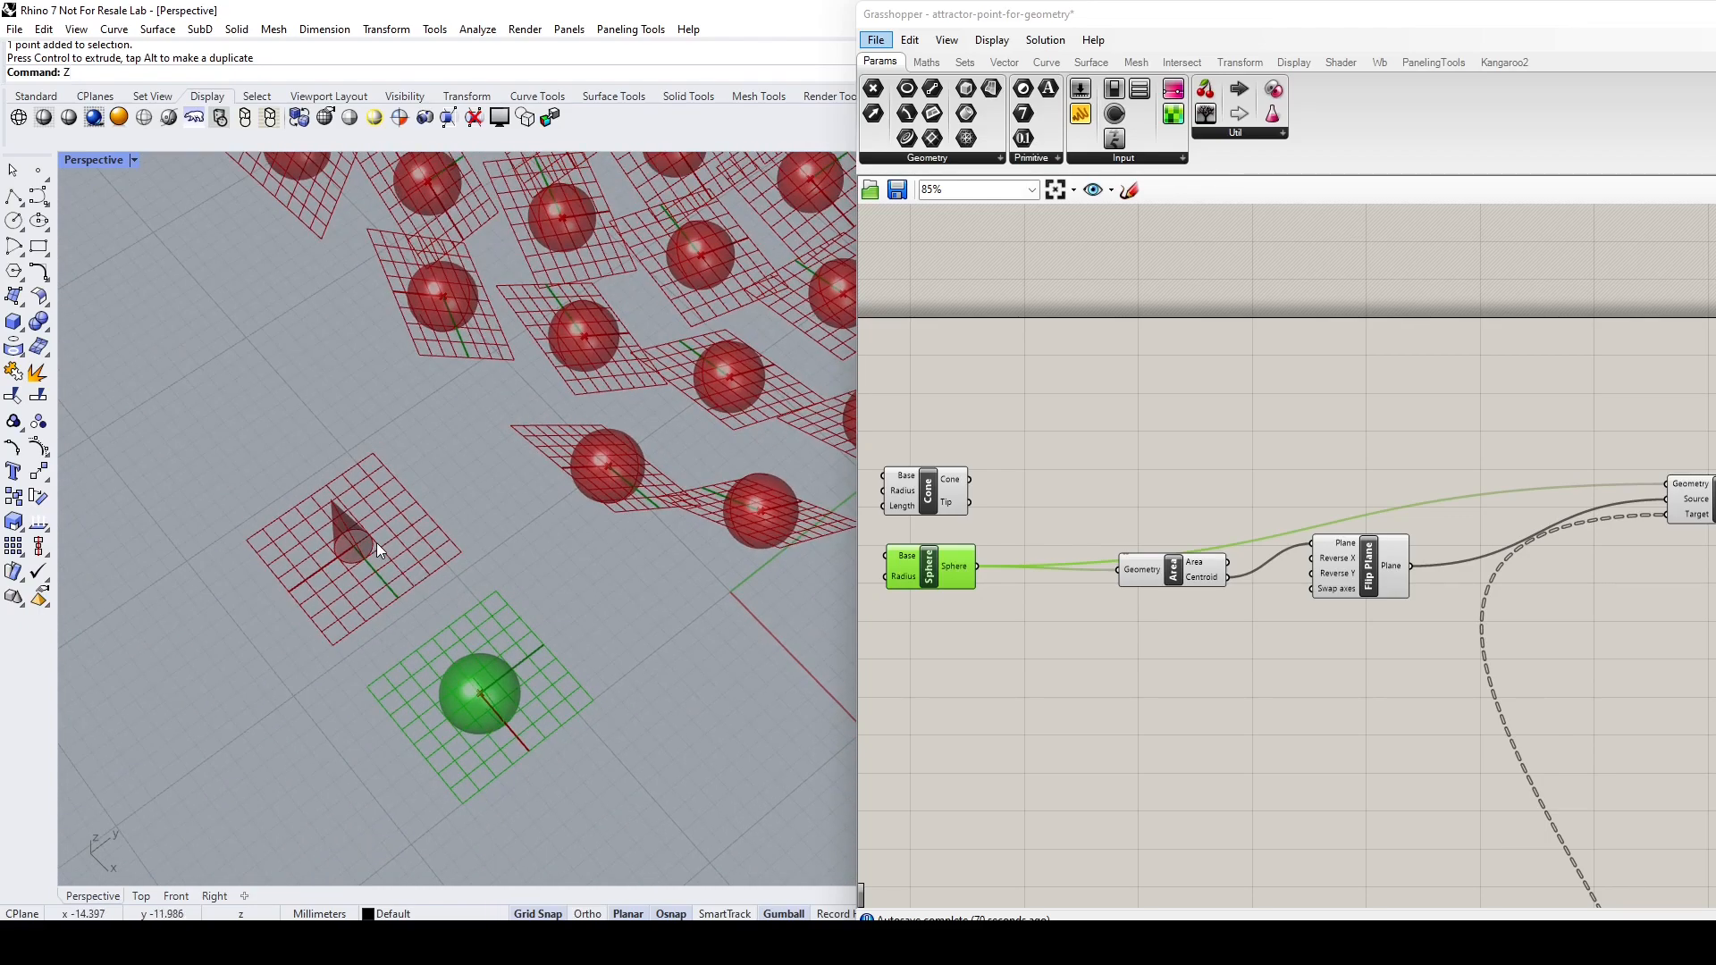
{"action": "mouse_move", "coordinate": [458, 685]}
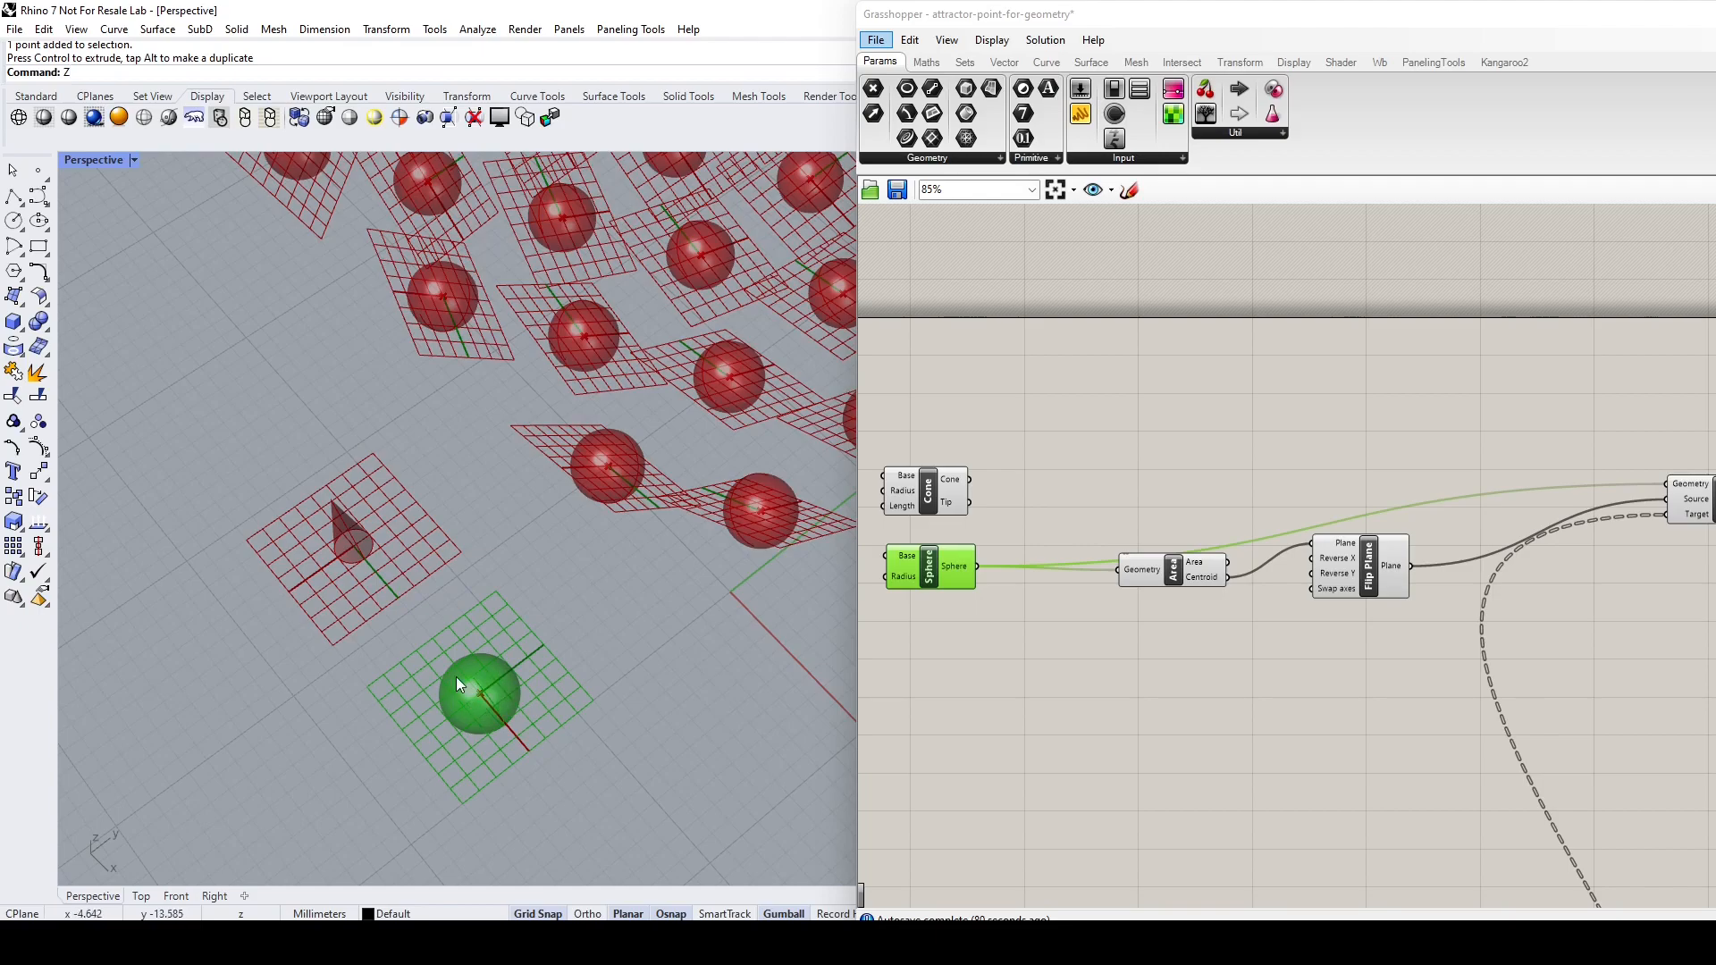
{"action": "mouse_move", "coordinate": [960, 504]}
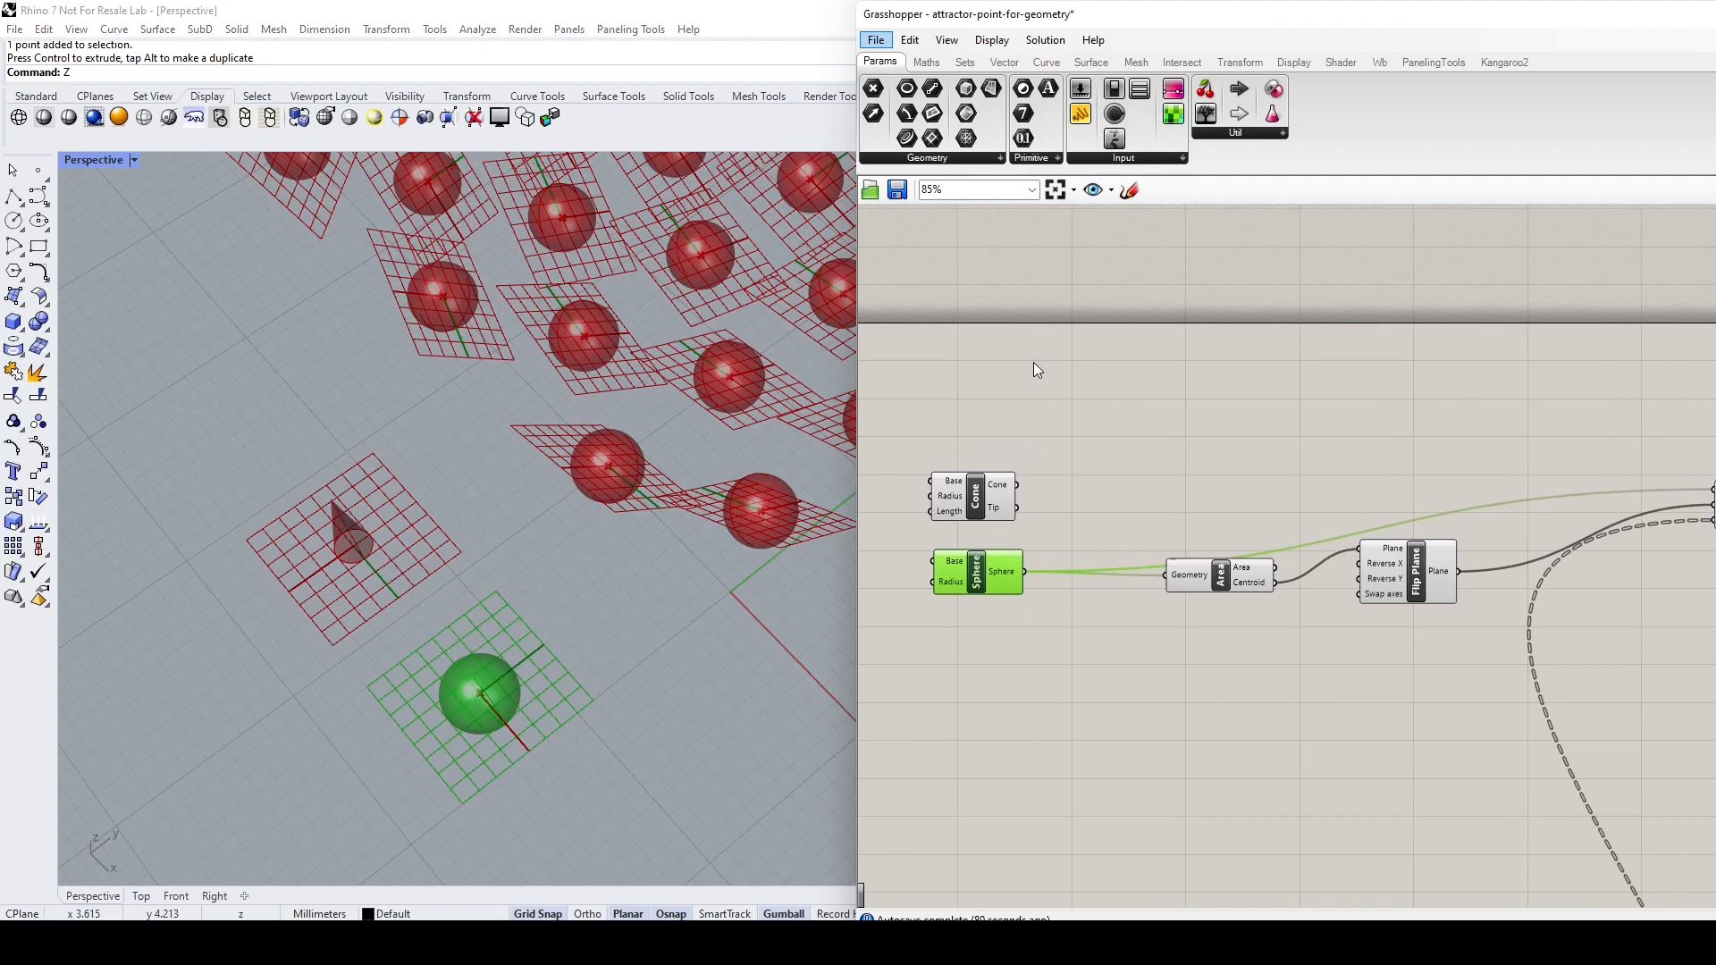
{"action": "left_click", "coordinate": [963, 61]}
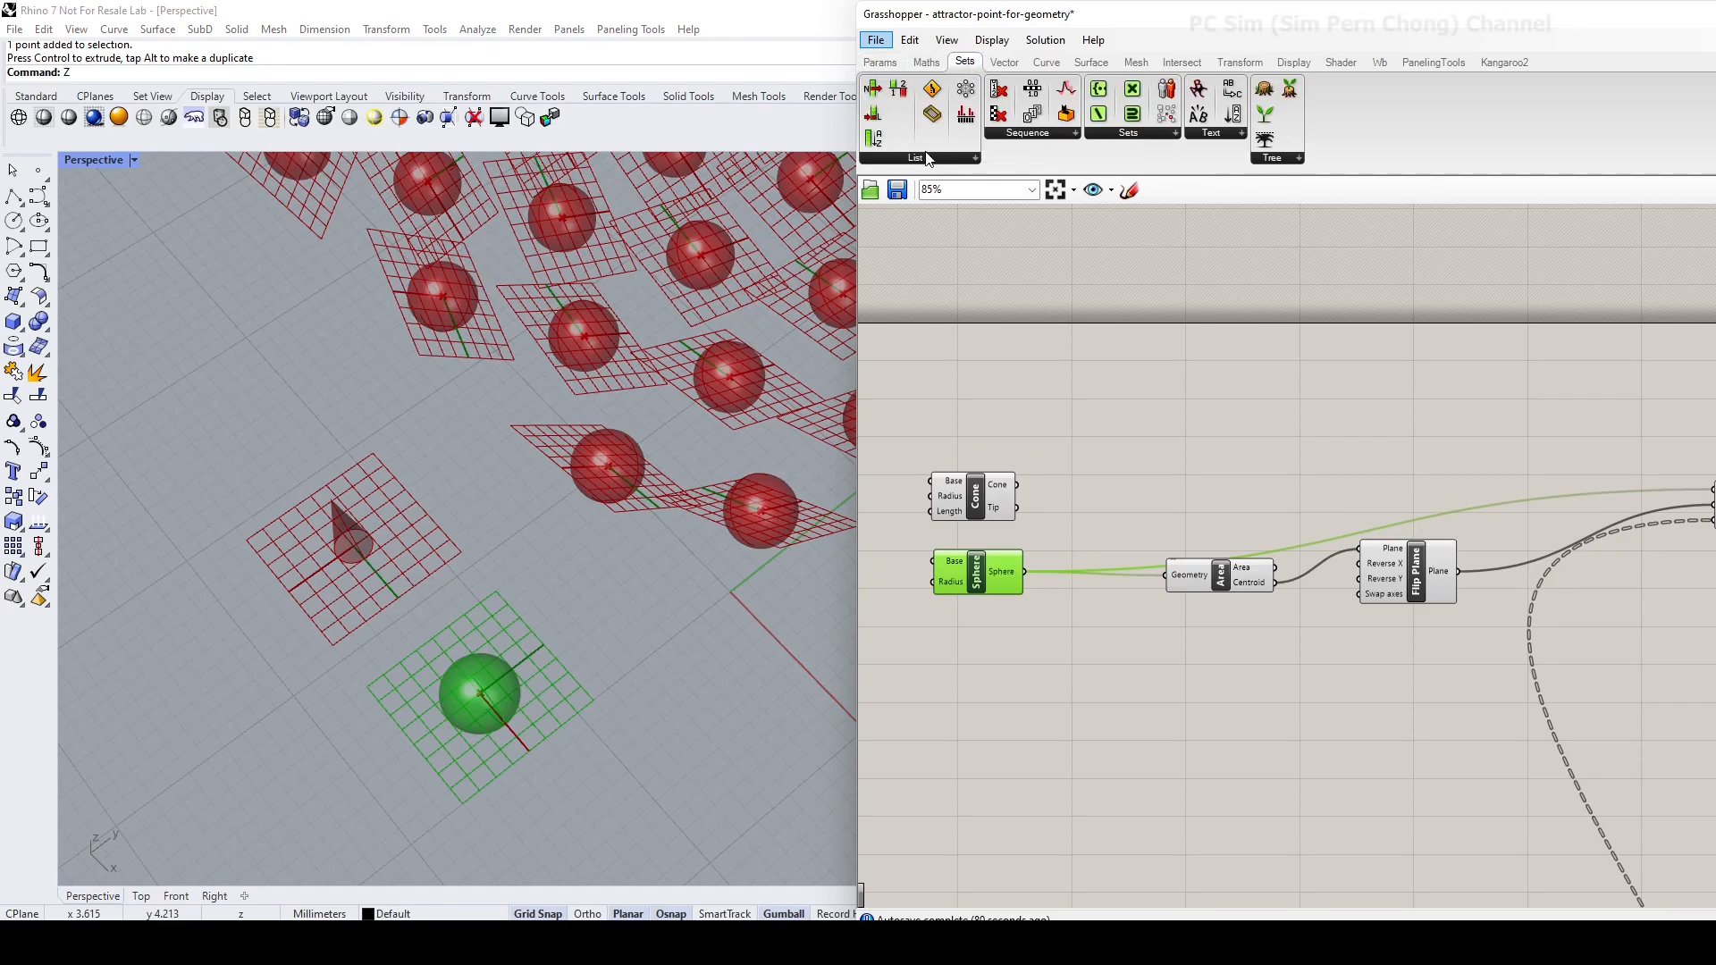
{"action": "left_click", "coordinate": [913, 157]}
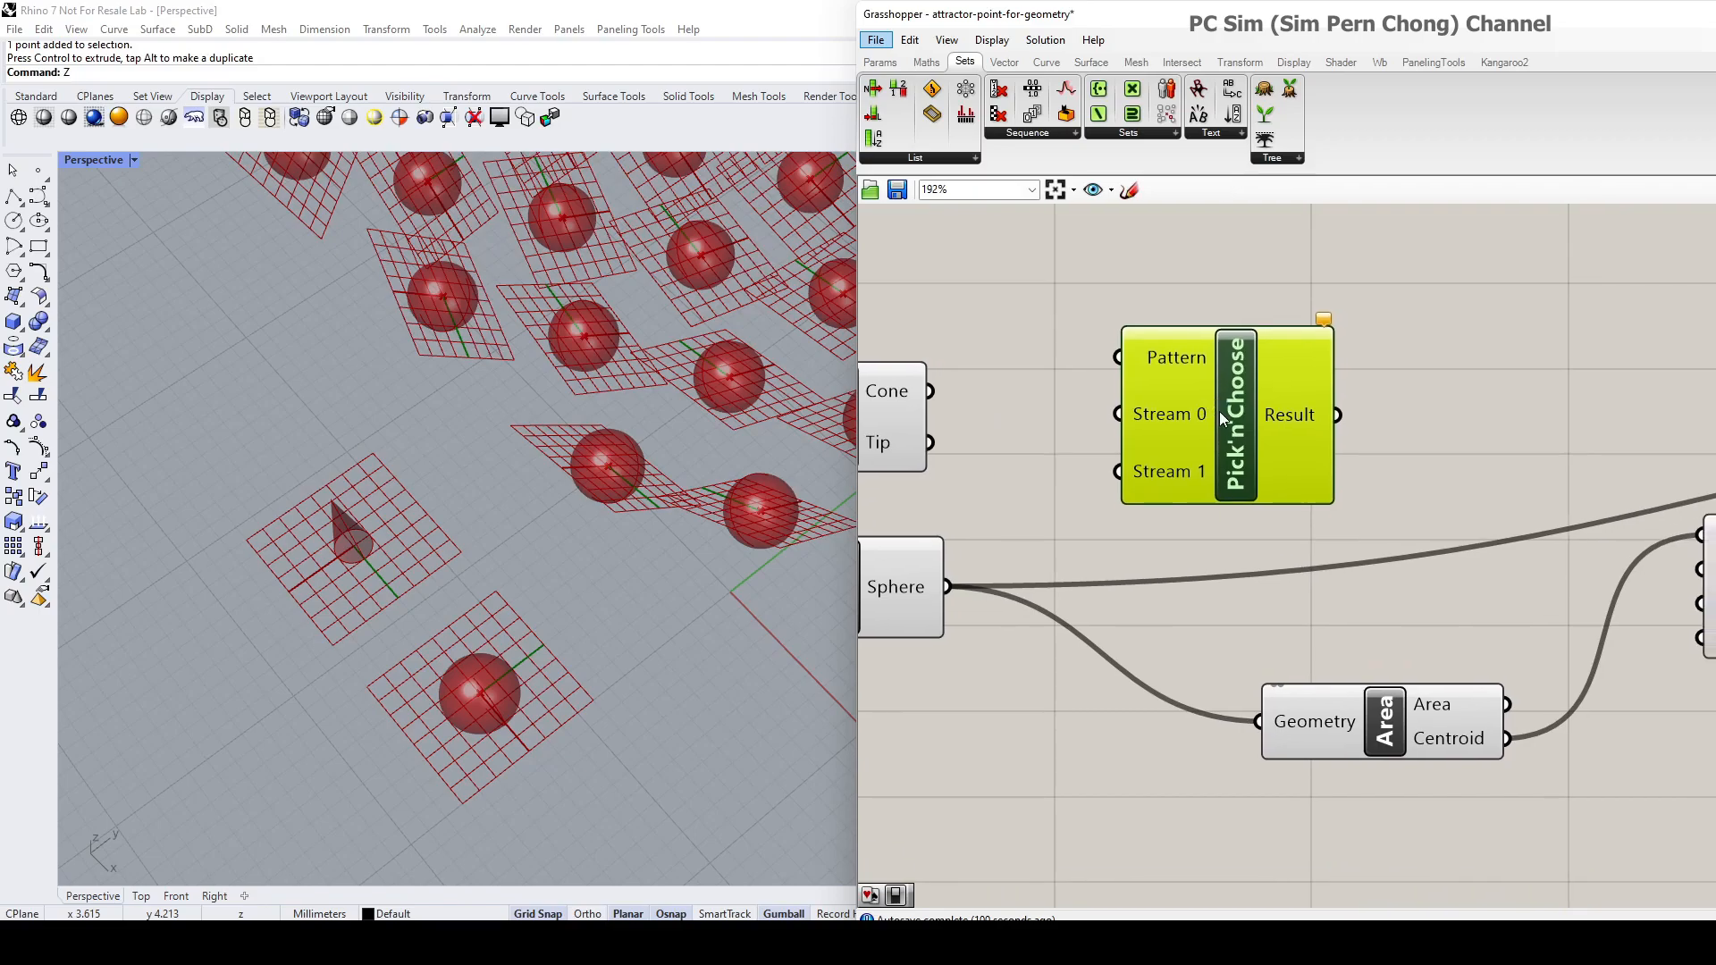
{"action": "mouse_move", "coordinate": [1108, 381]}
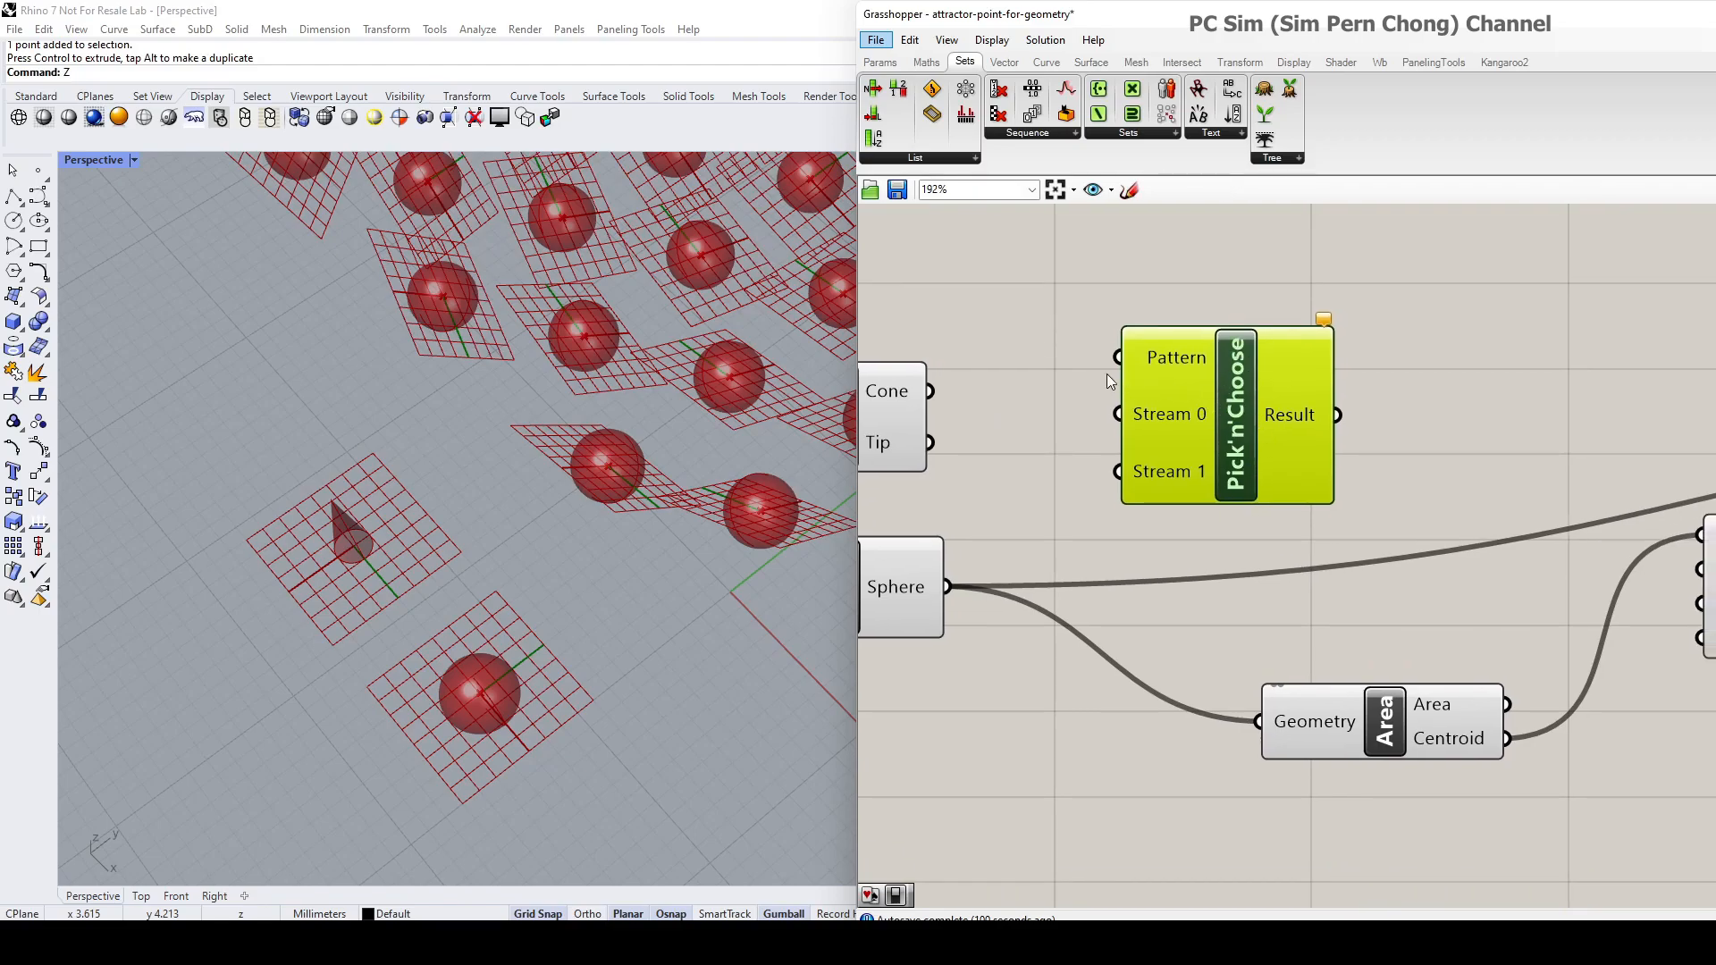
{"action": "mouse_move", "coordinate": [1102, 427]}
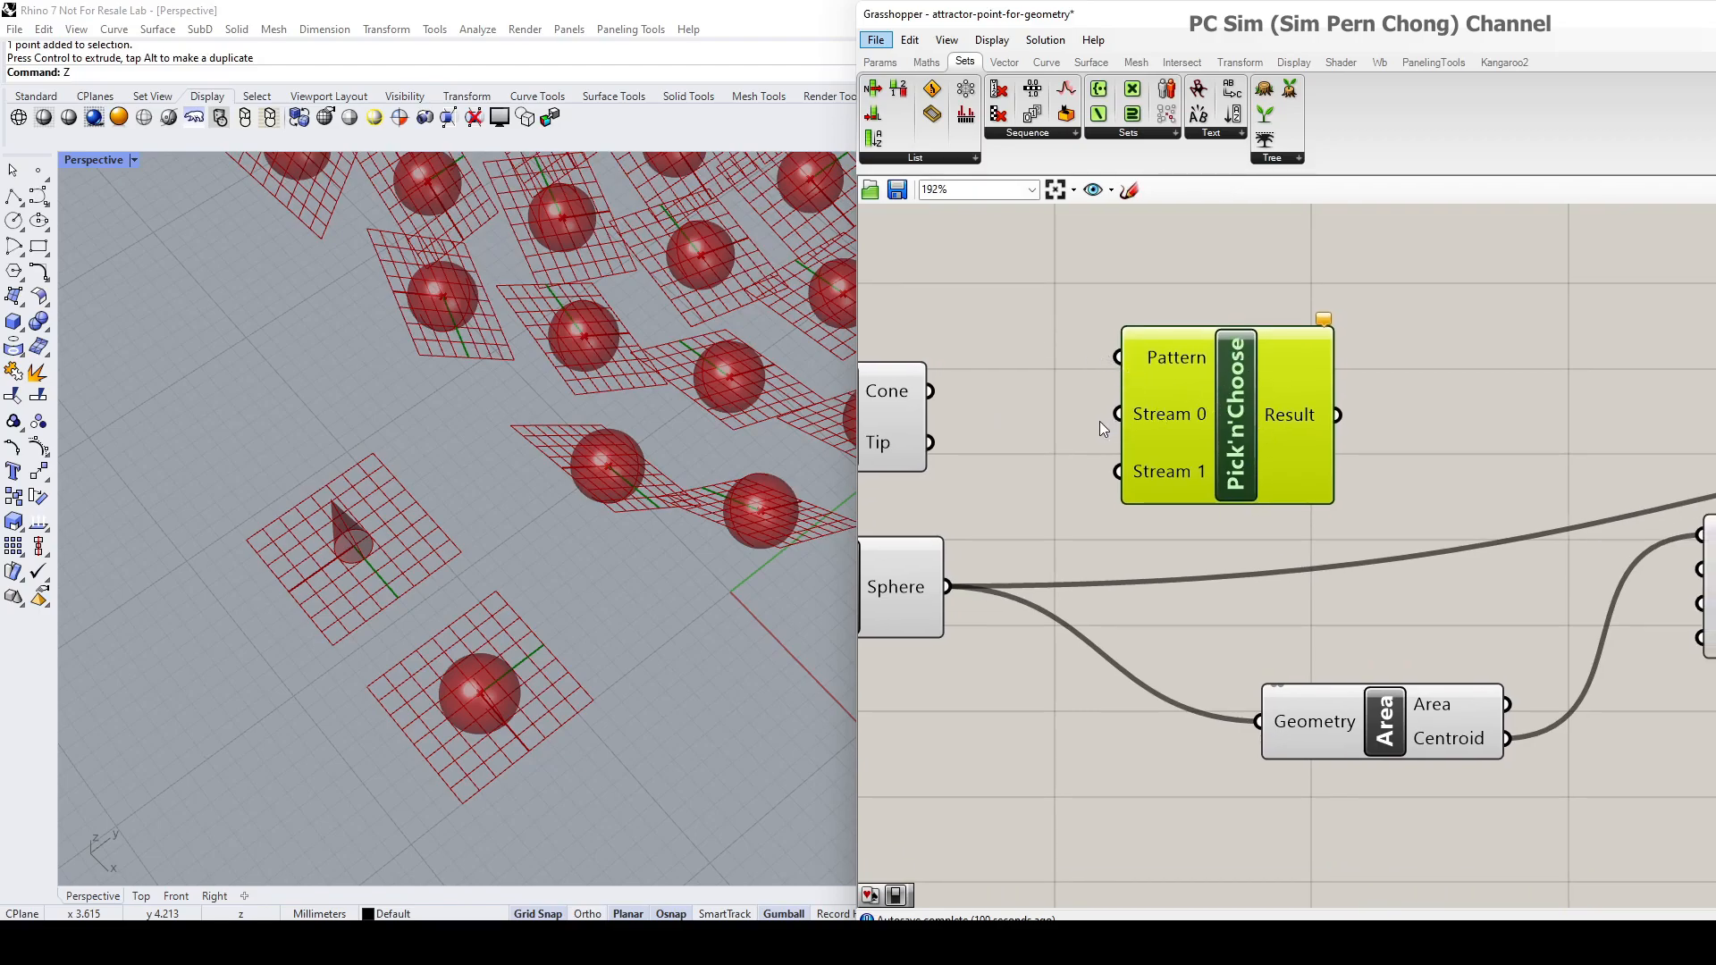
{"action": "mouse_move", "coordinate": [1171, 476]}
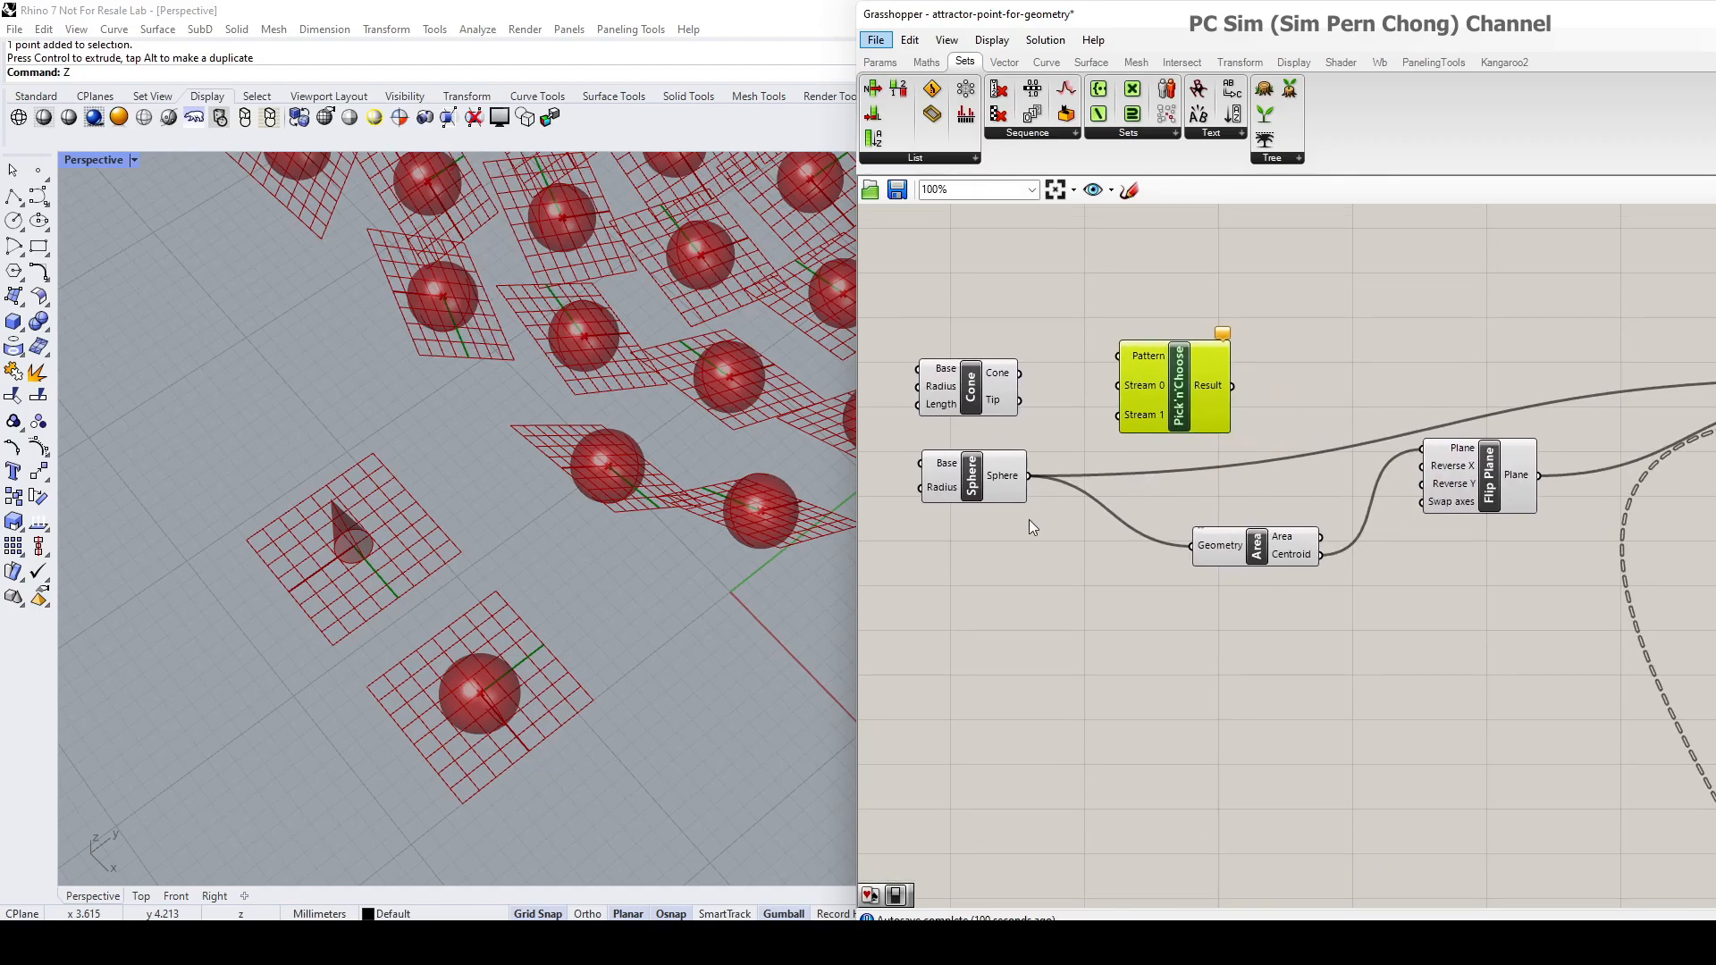
{"action": "left_click", "coordinate": [970, 475]}
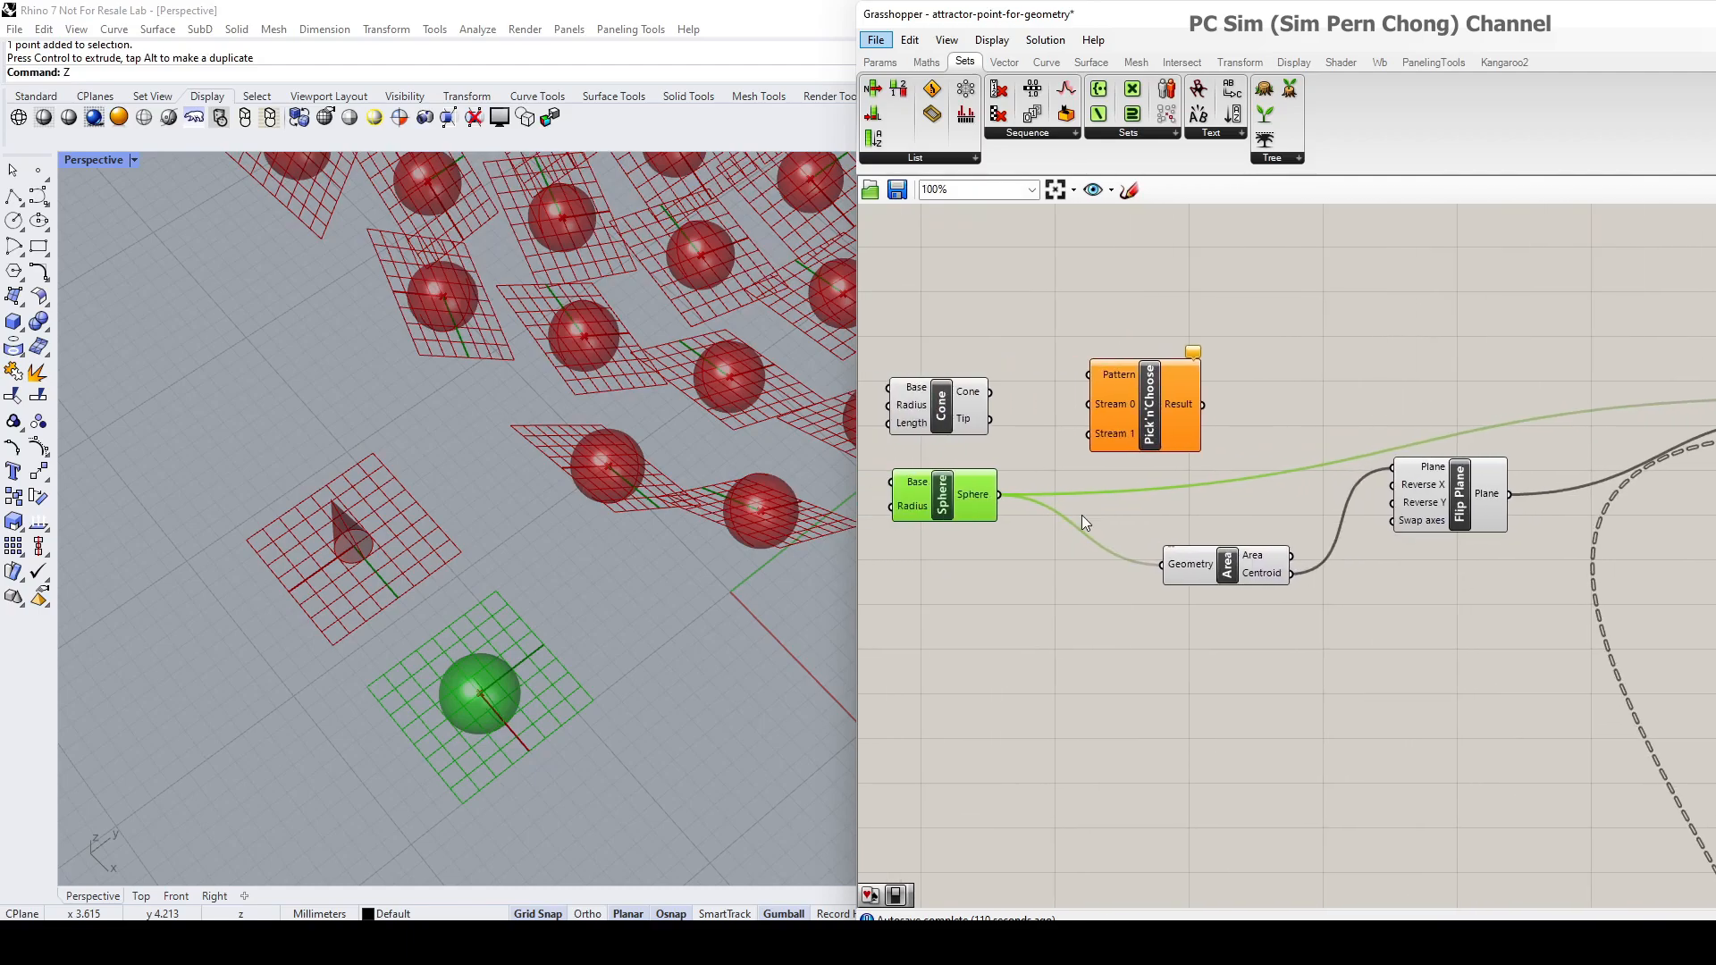
{"action": "scroll", "scroll_direction": "down", "scroll_amount": 3}
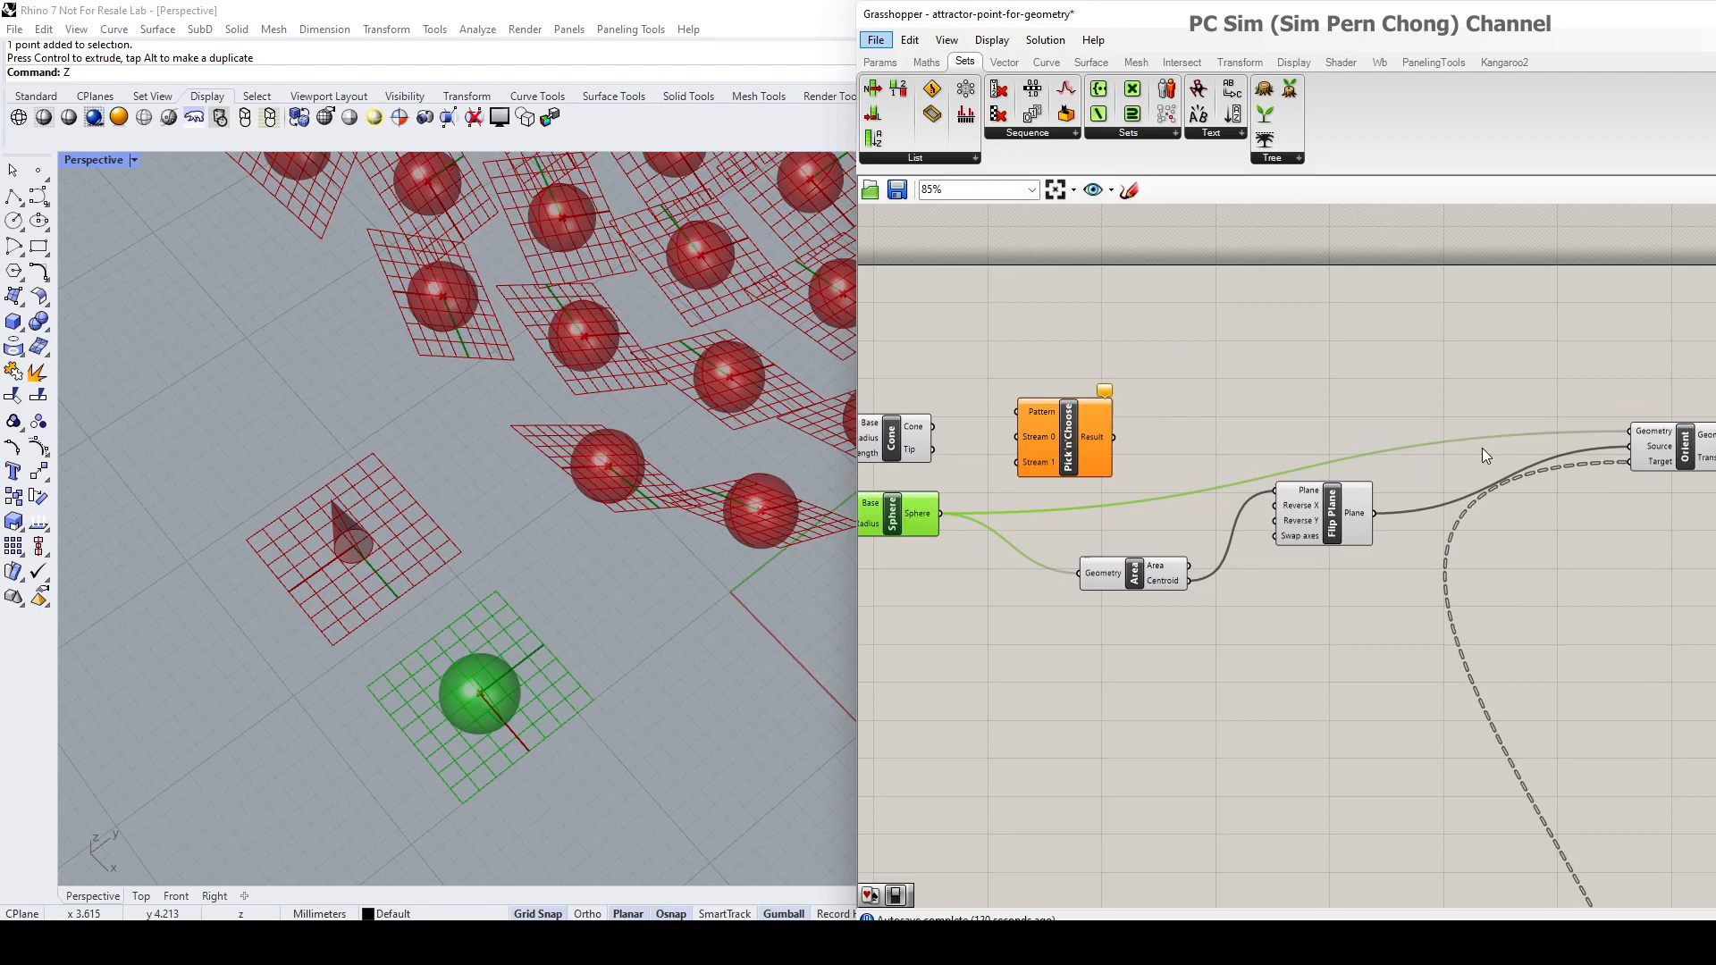
{"action": "mouse_move", "coordinate": [1639, 438]}
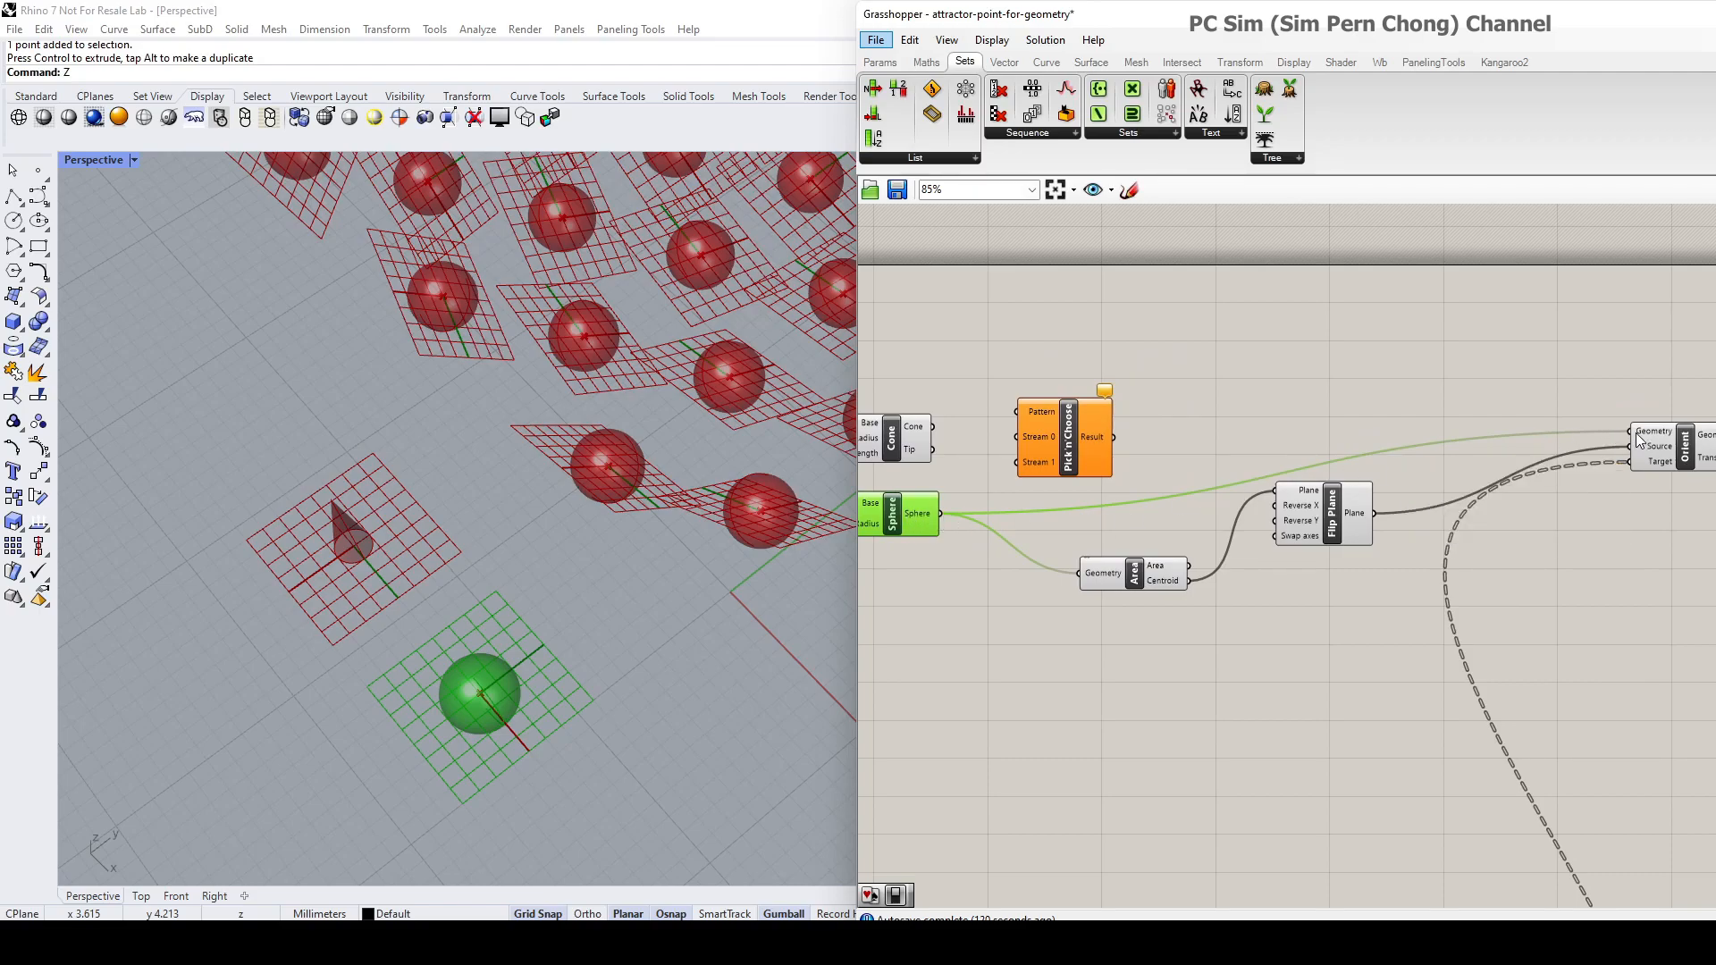
{"action": "mouse_move", "coordinate": [988, 547]}
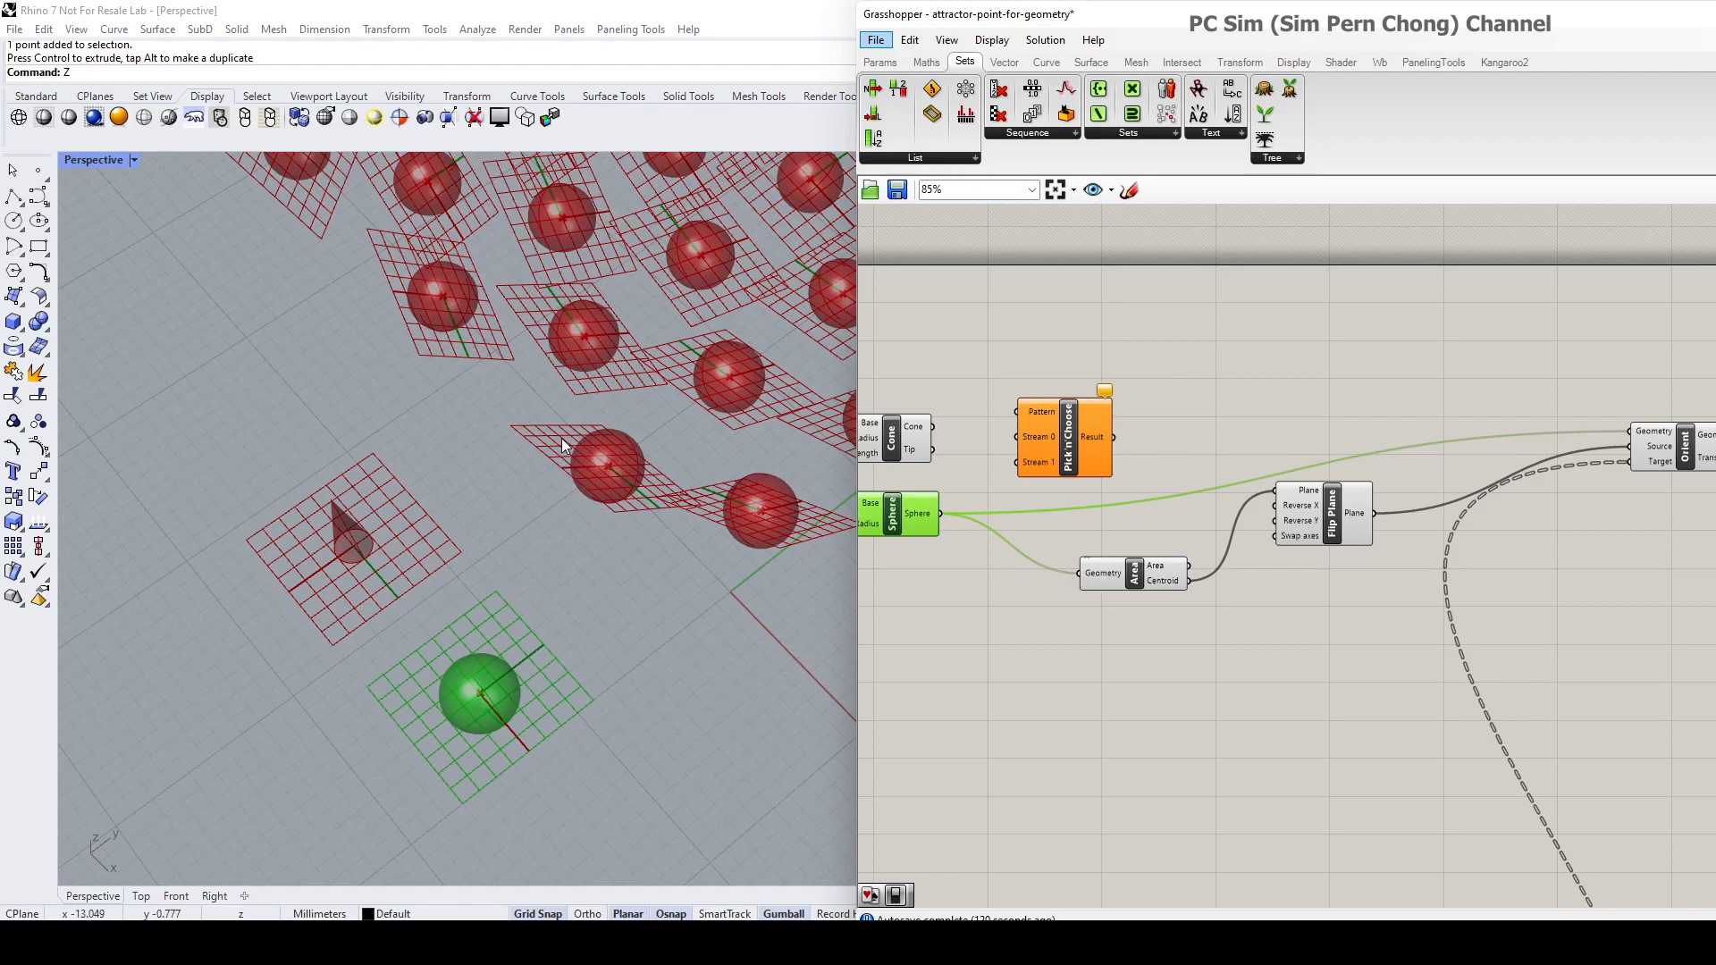
{"action": "mouse_move", "coordinate": [763, 520]}
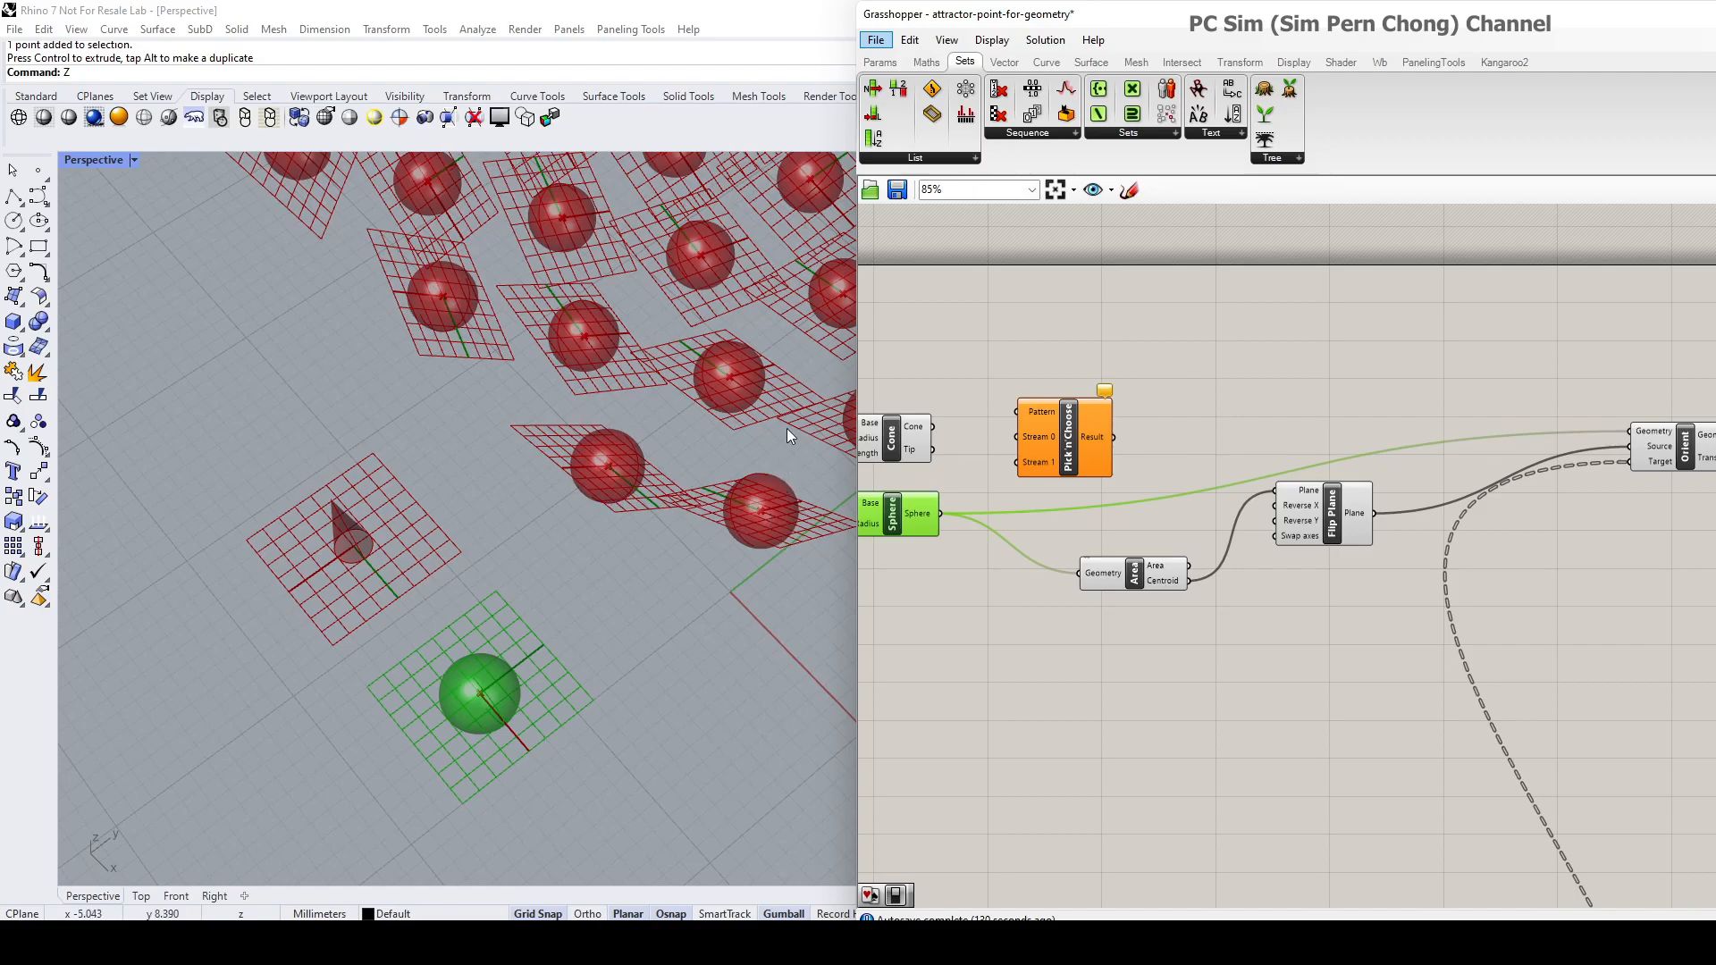
{"action": "left_click", "coordinate": [1128, 432]}
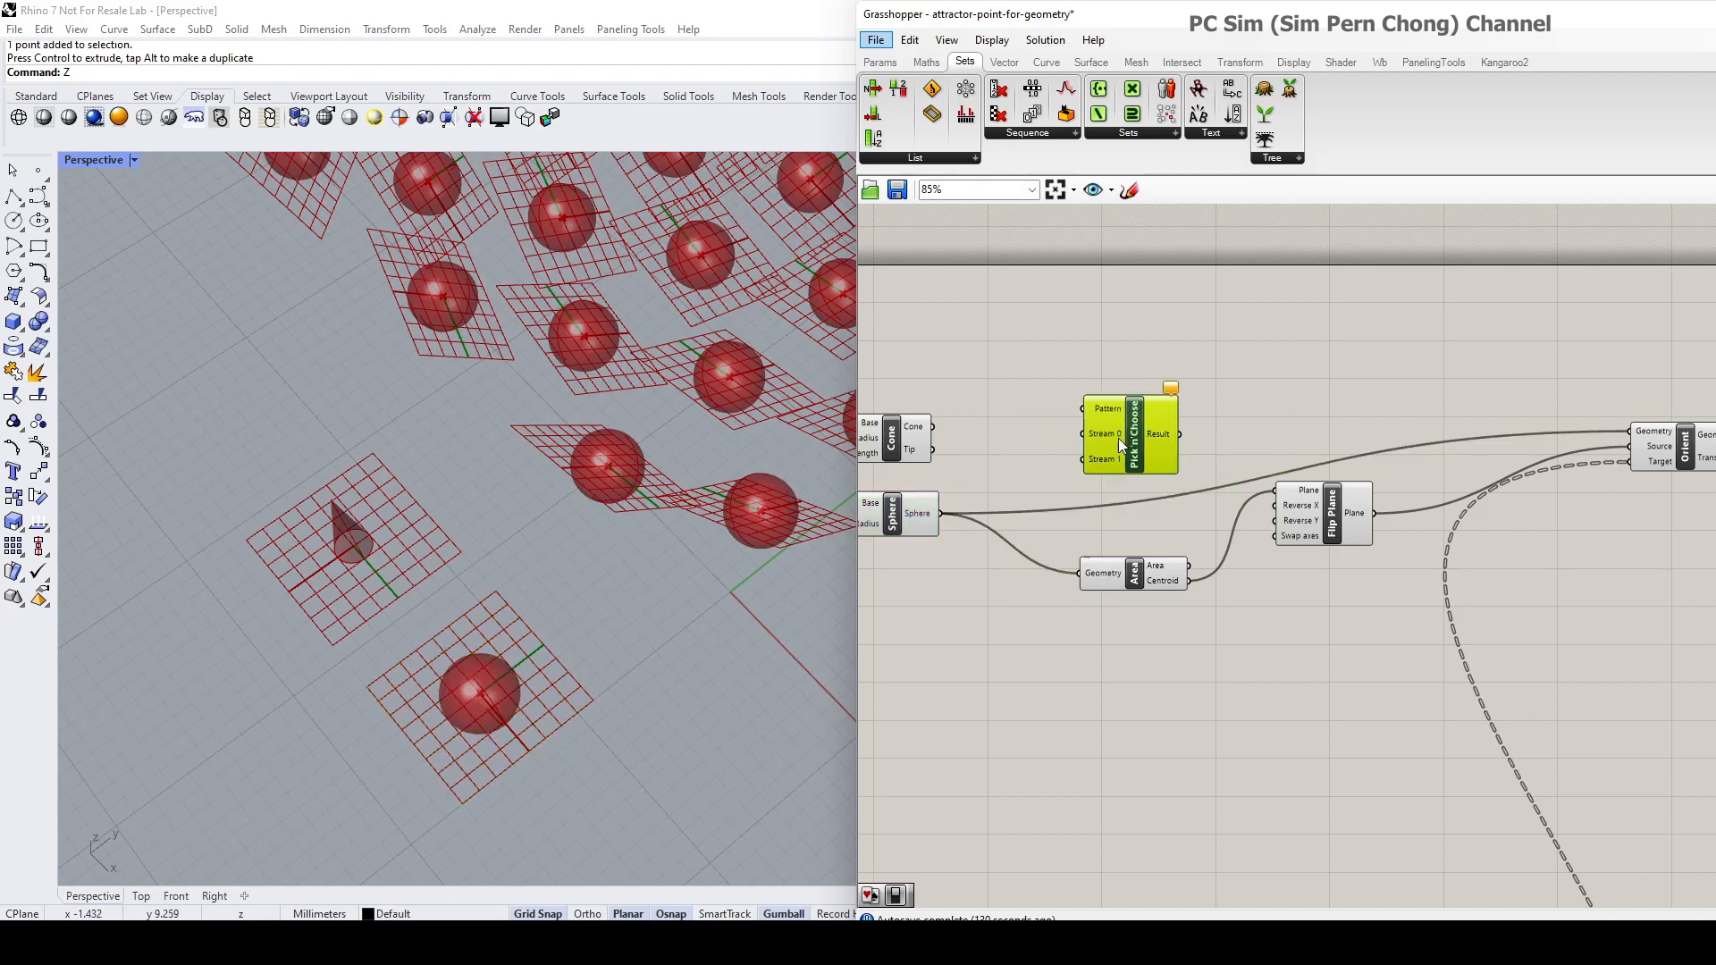
{"action": "left_click", "coordinate": [901, 513]}
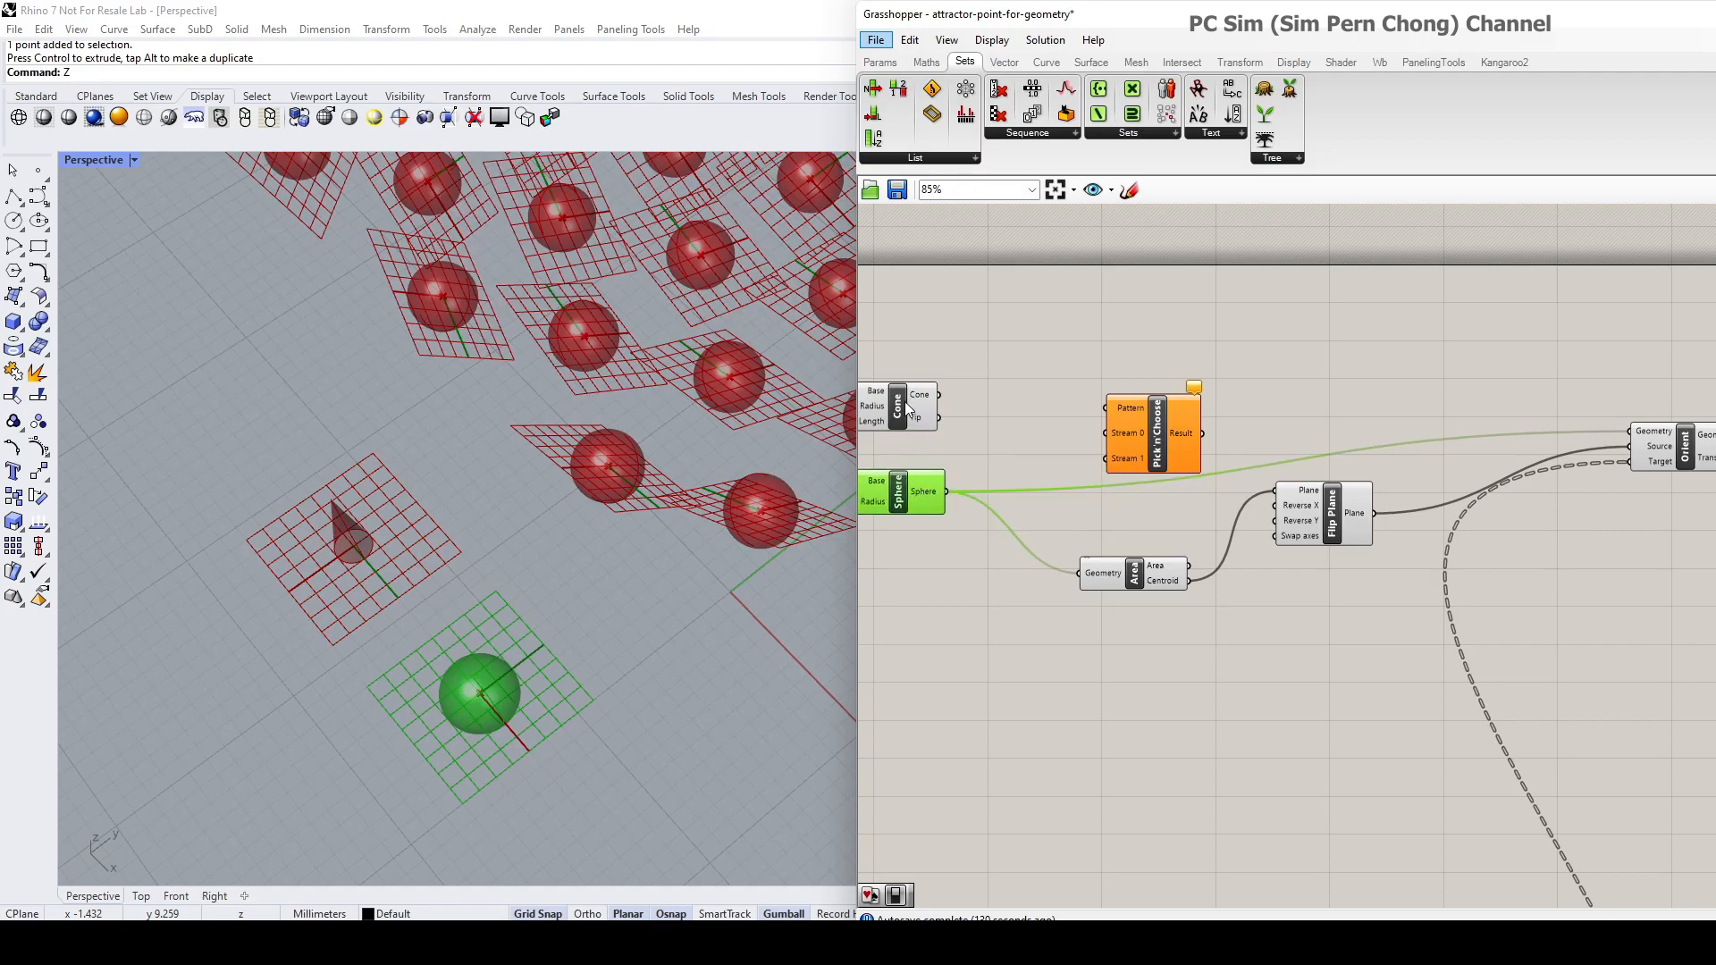
{"action": "mouse_move", "coordinate": [1085, 462]}
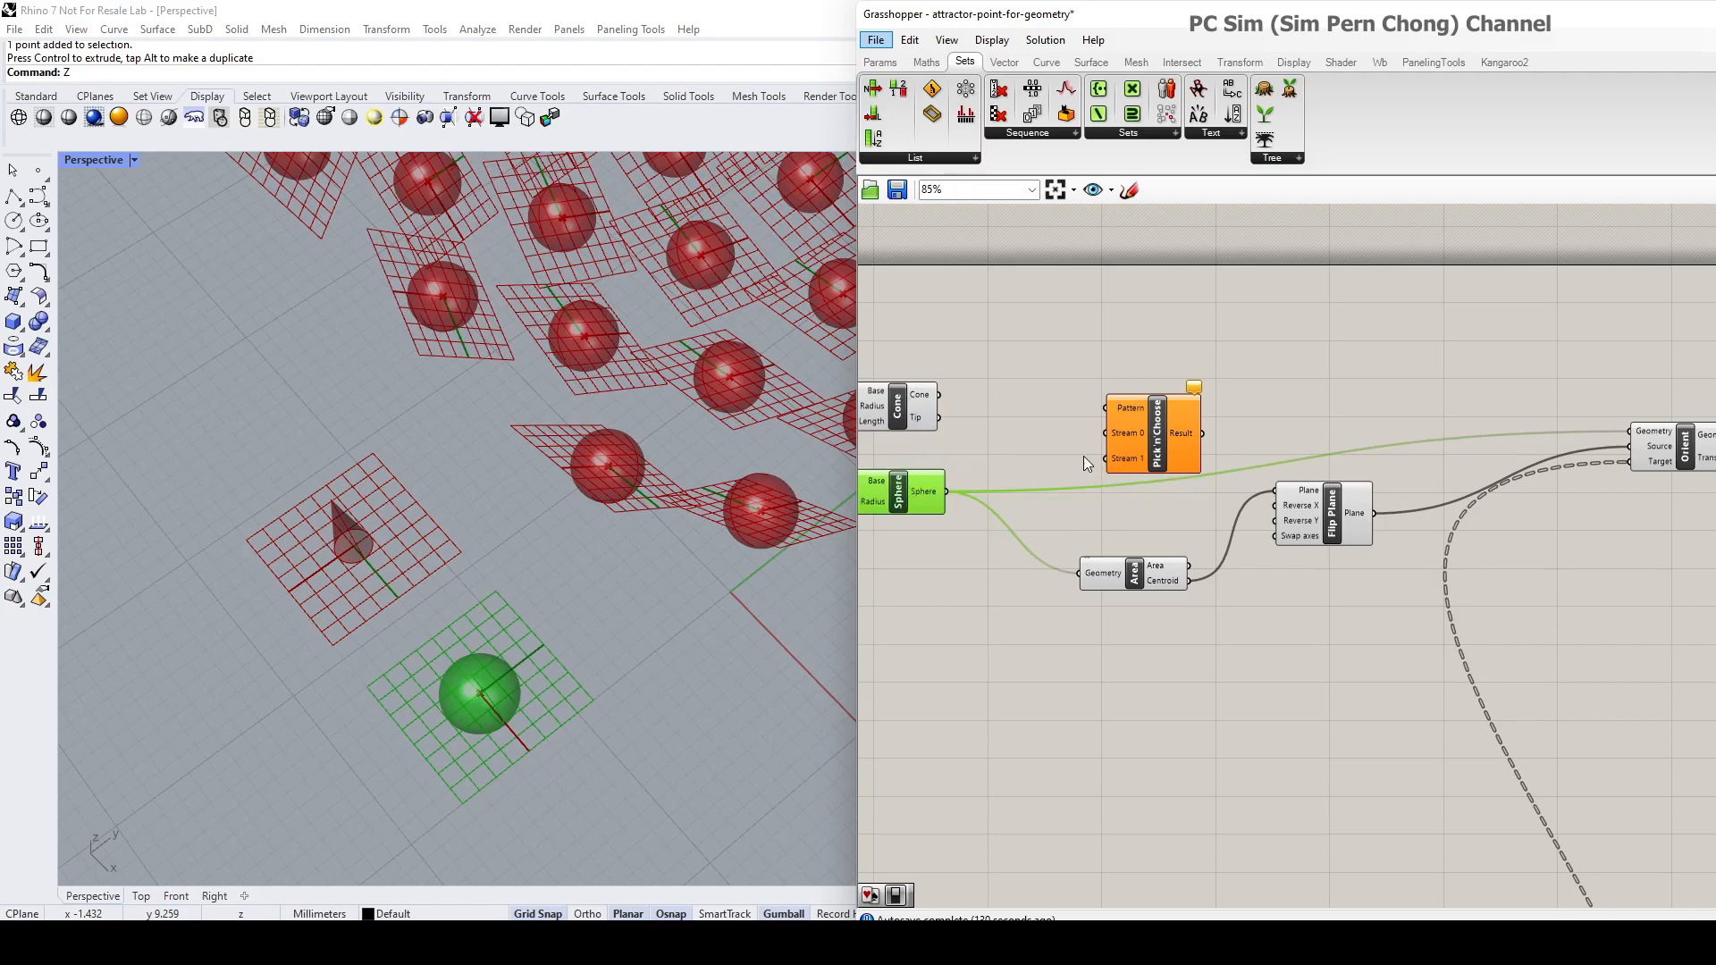
Wire Cone to Stream 0, Sphere to Stream 1, and Result onward to Area and Orient Geometry.
{"action": "left_click", "coordinate": [1153, 448]}
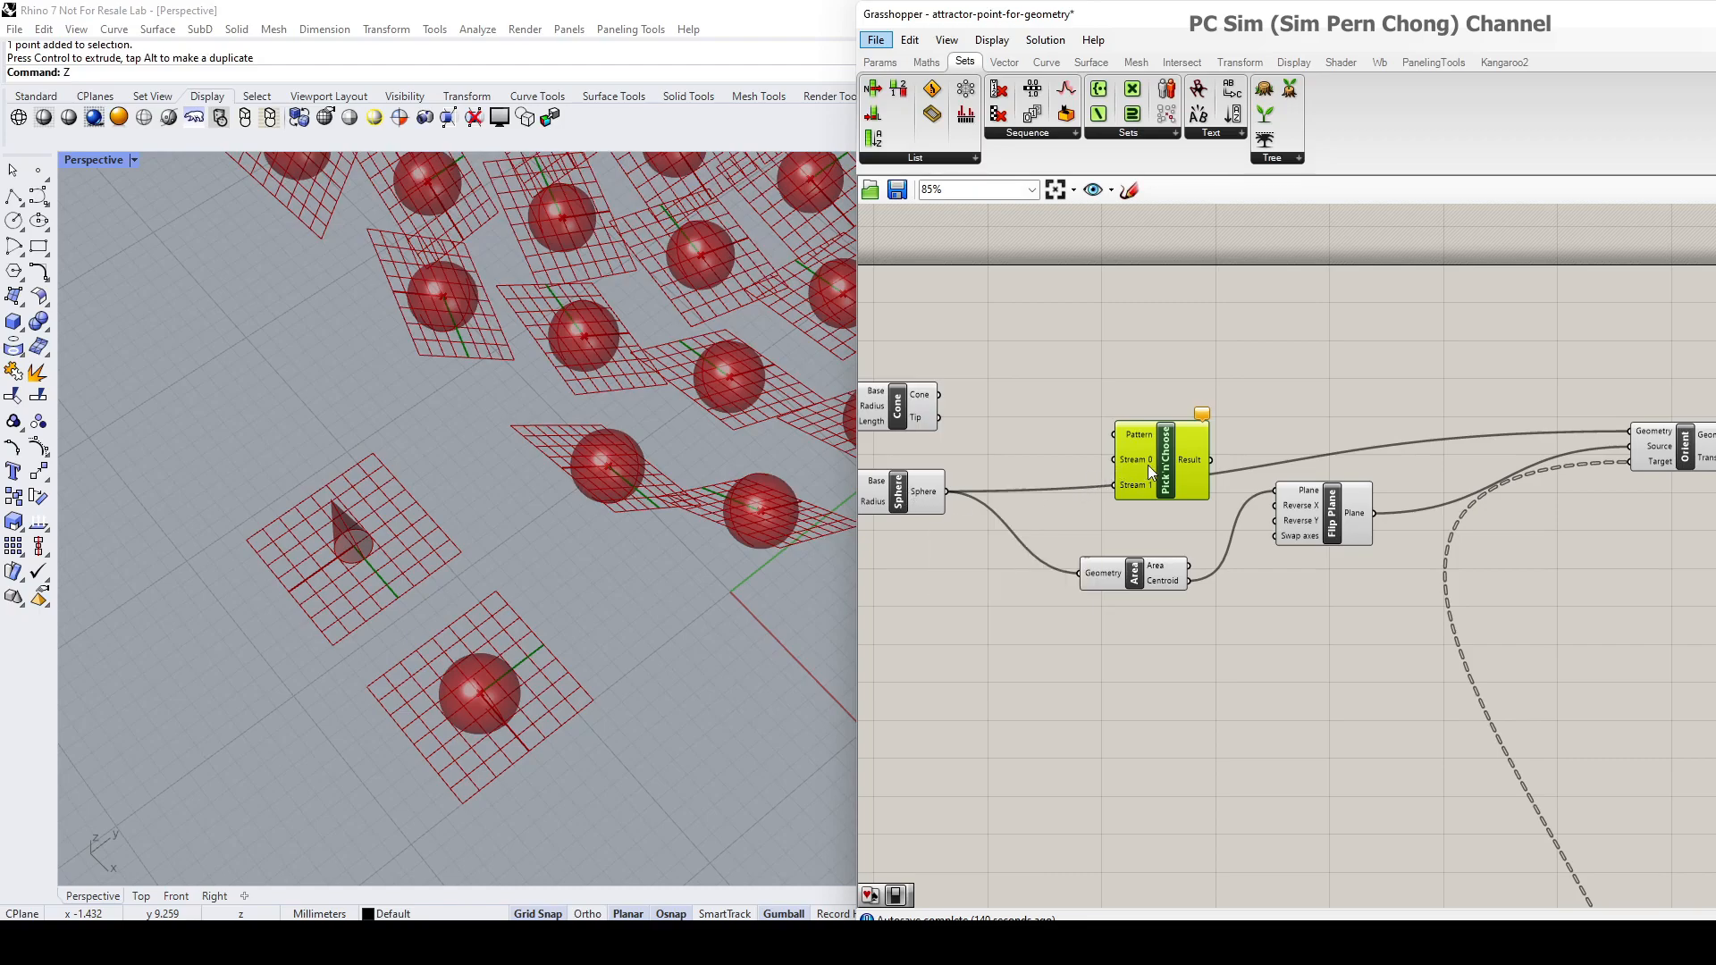
{"action": "mouse_move", "coordinate": [947, 405]}
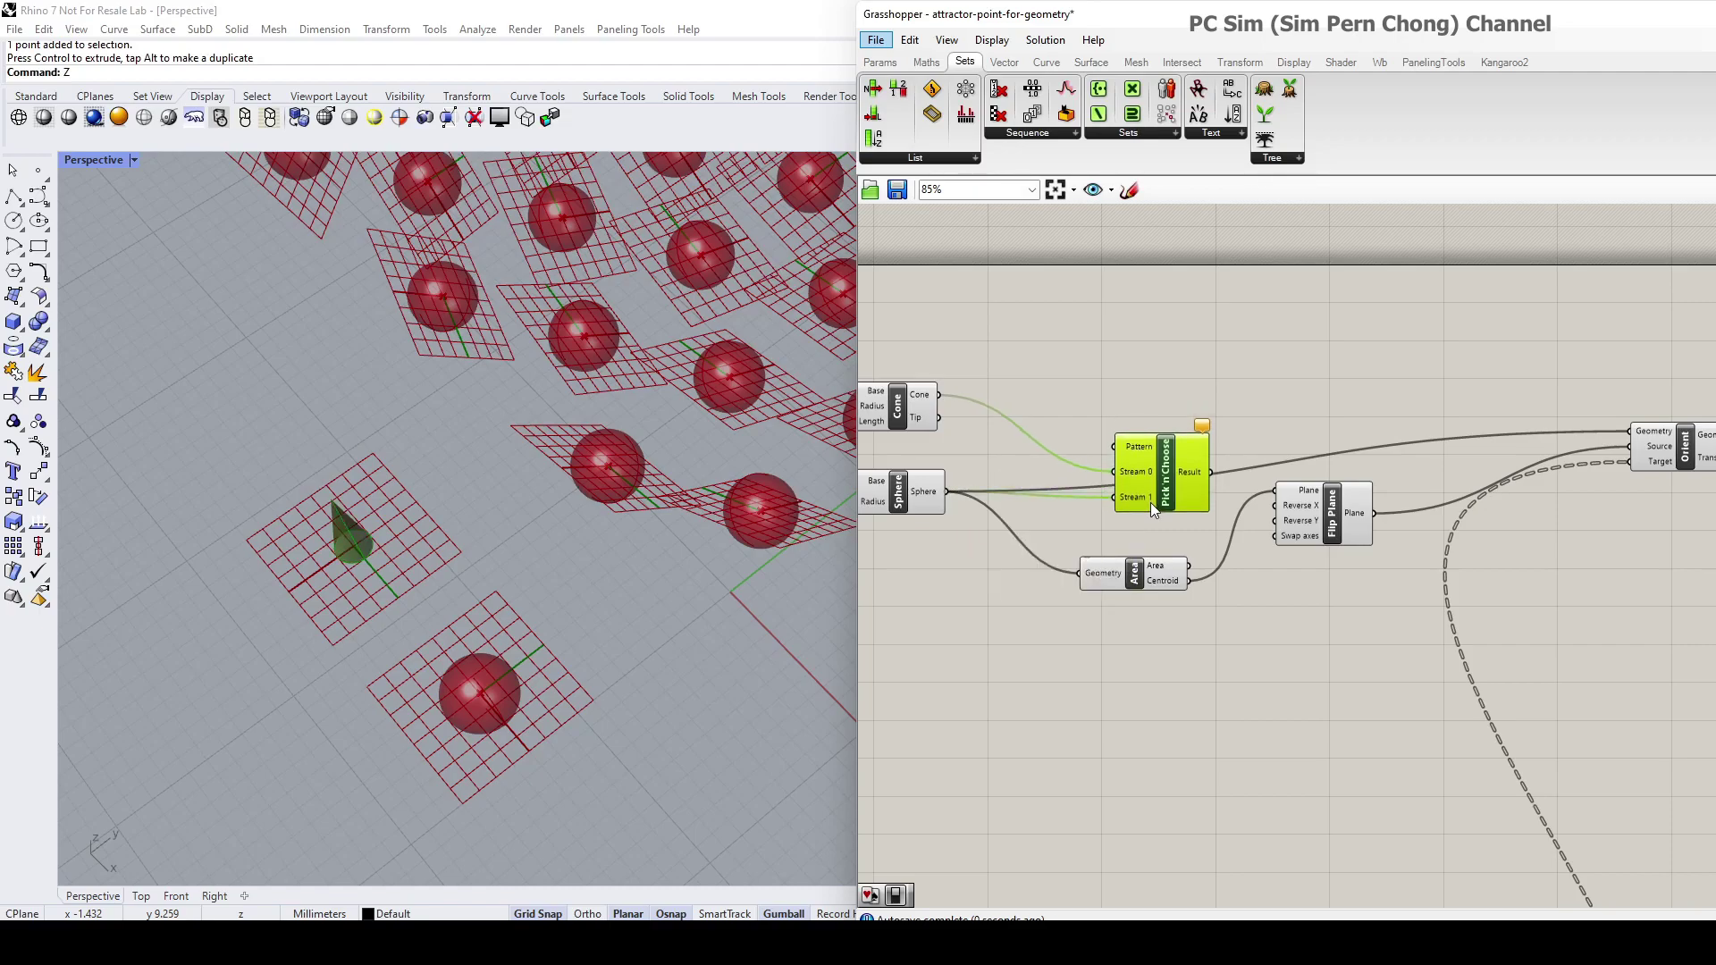
{"action": "left_click", "coordinate": [920, 479]}
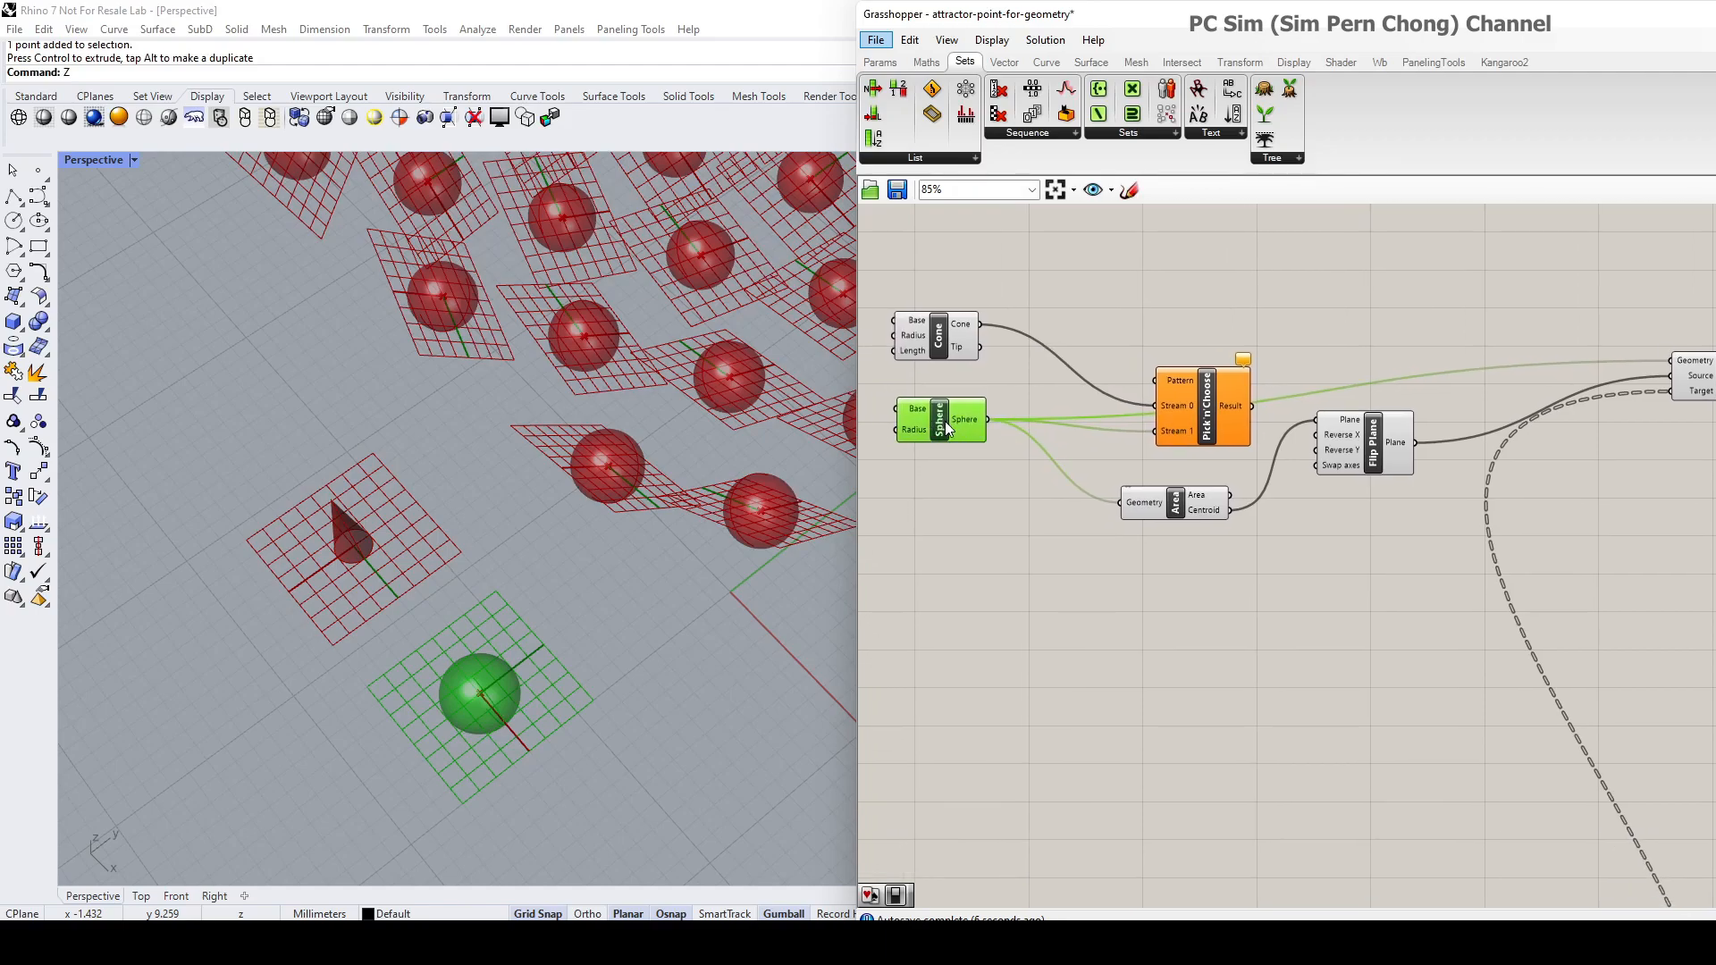
{"action": "mouse_move", "coordinate": [1172, 506]}
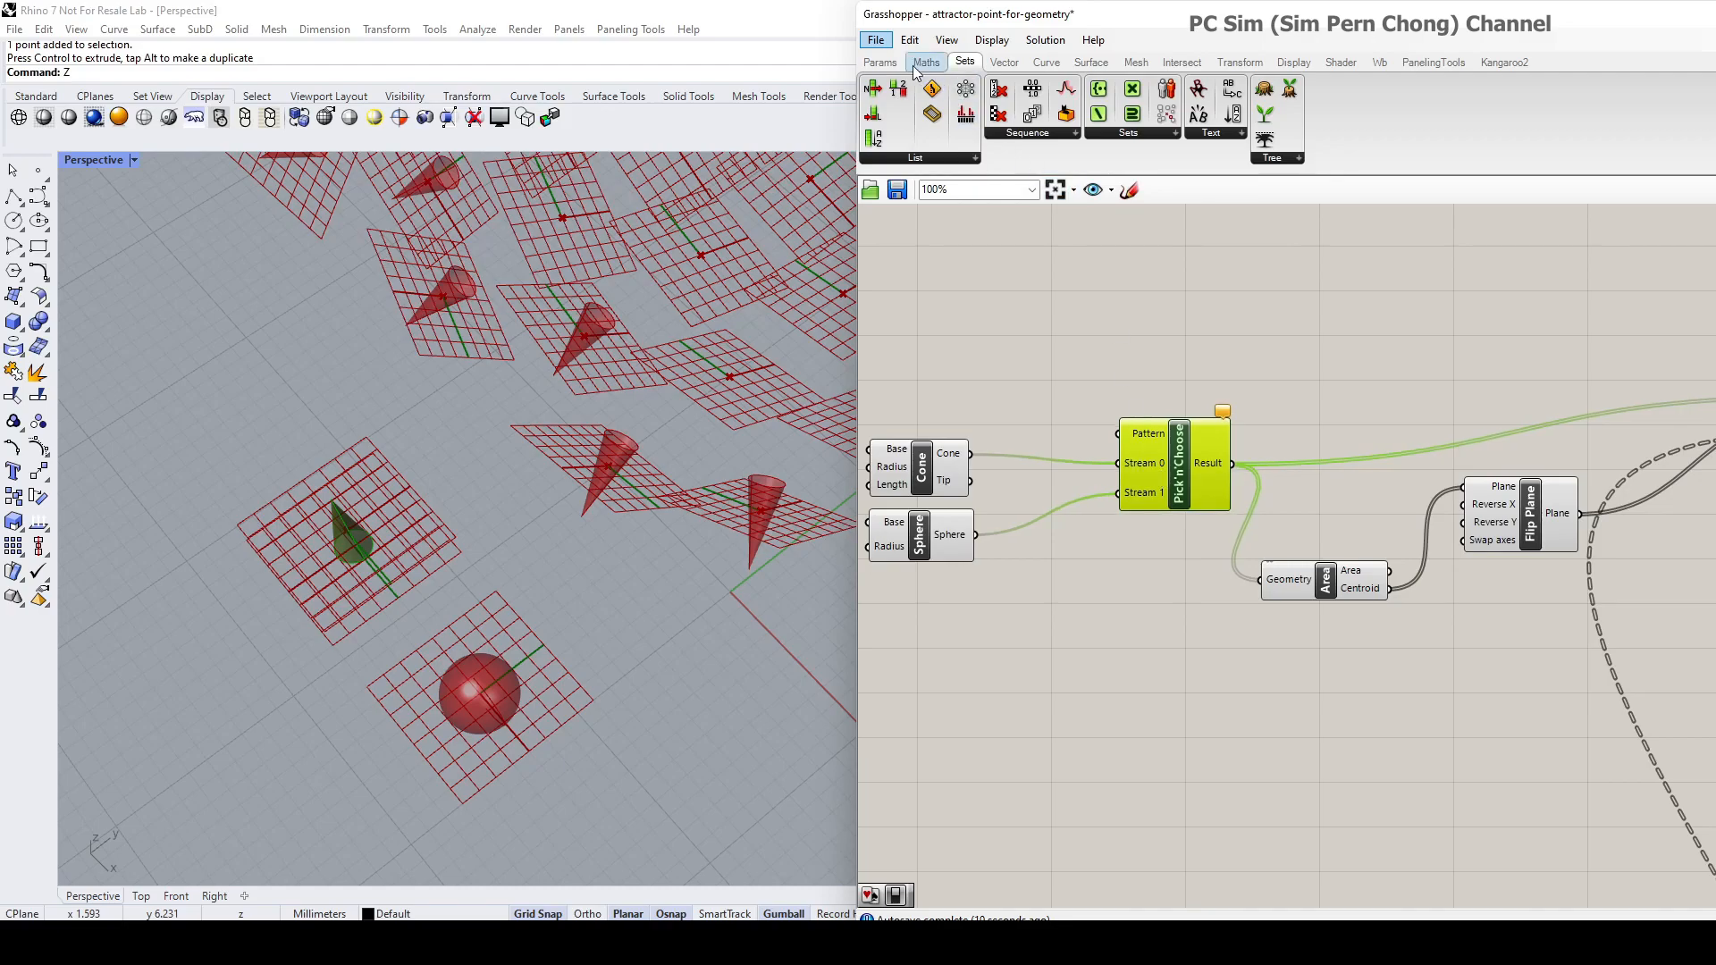
Place a Boolean Toggle from Params > Input, wire it to Pattern and flip it to True.
{"action": "left_click", "coordinate": [880, 63]}
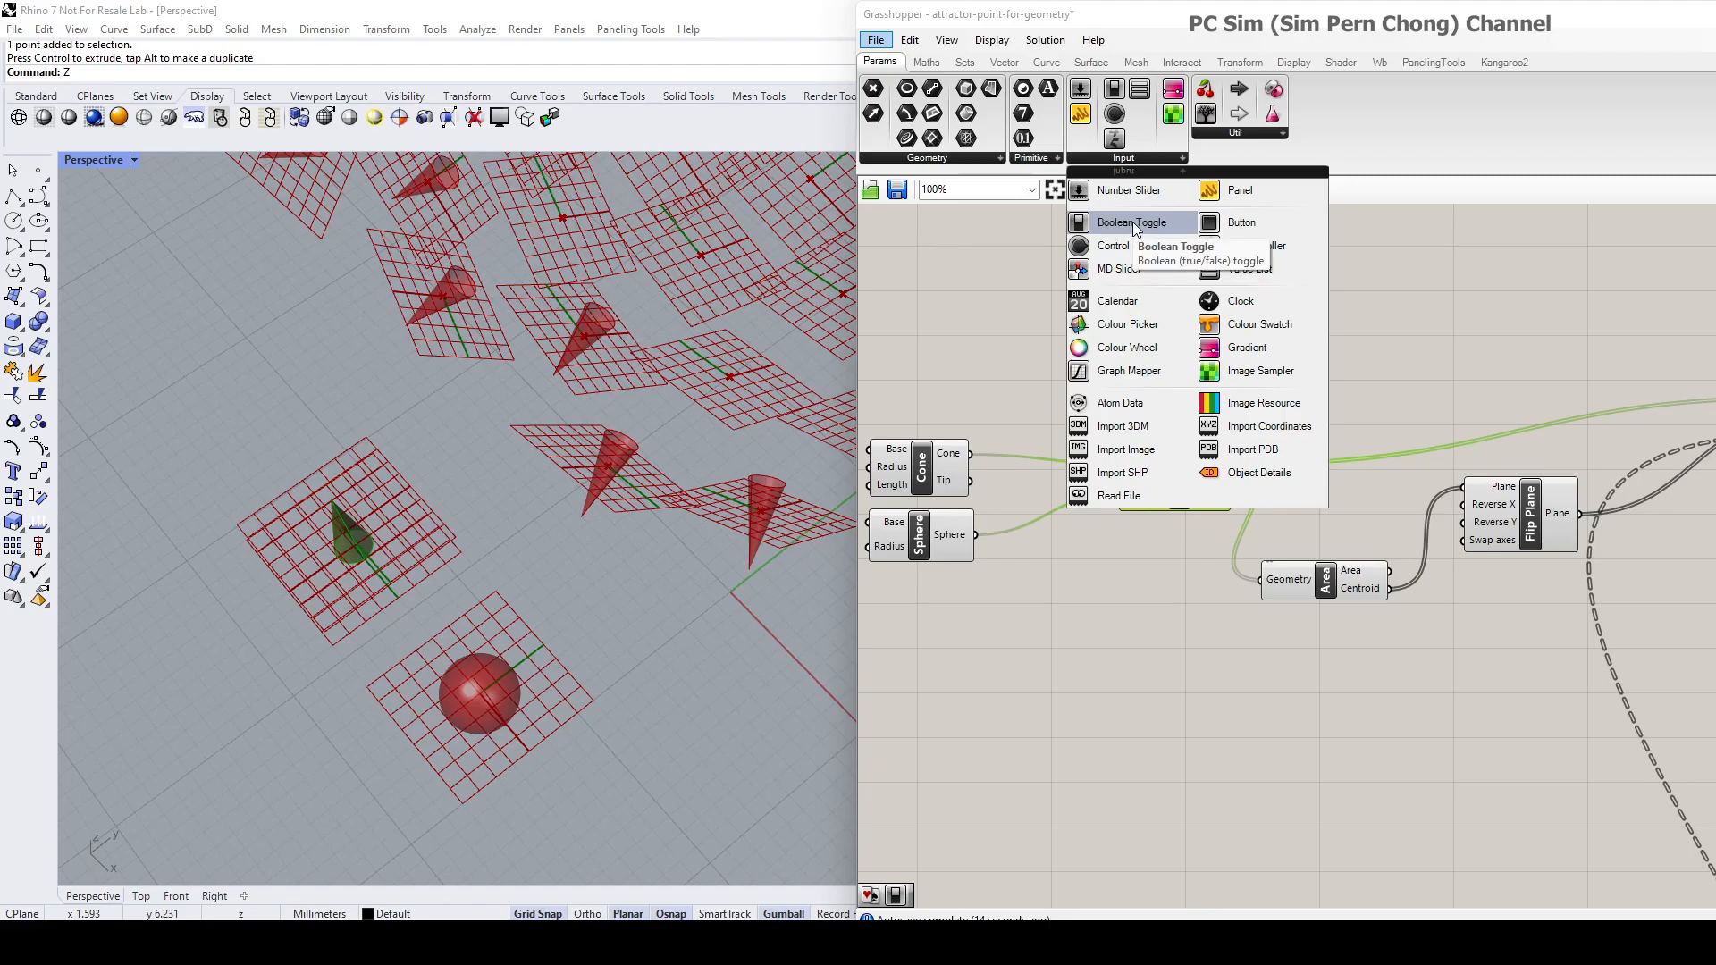
{"action": "left_click", "coordinate": [1132, 221]}
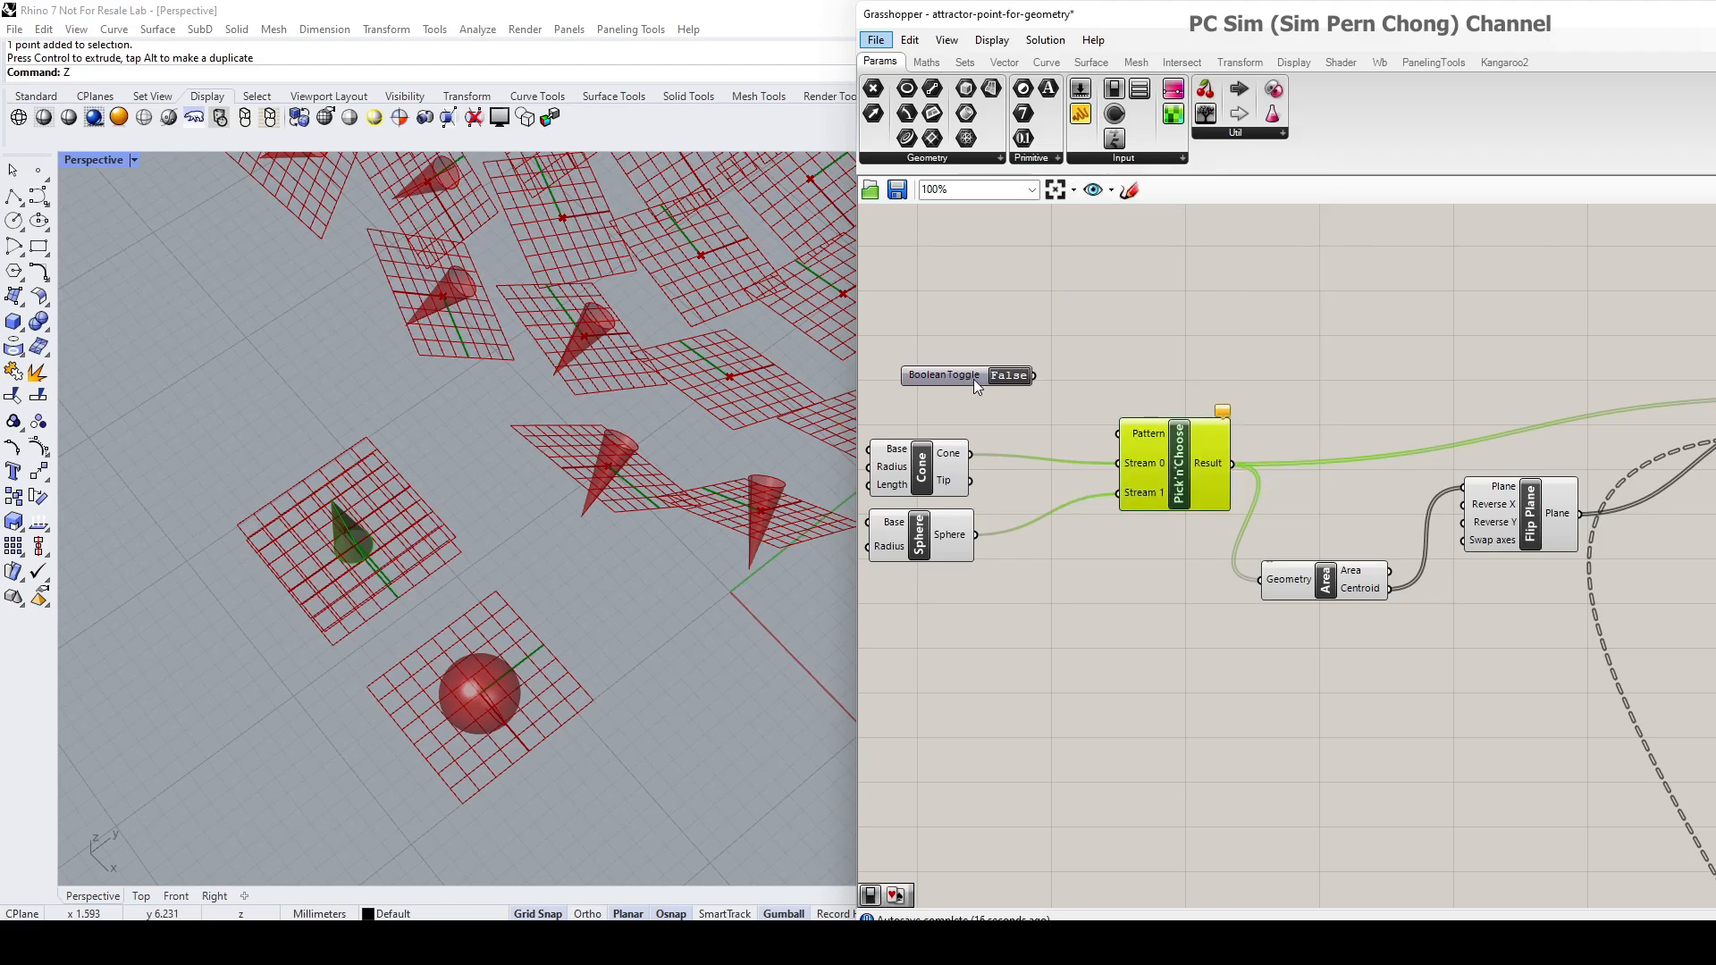
{"action": "mouse_move", "coordinate": [1044, 393]}
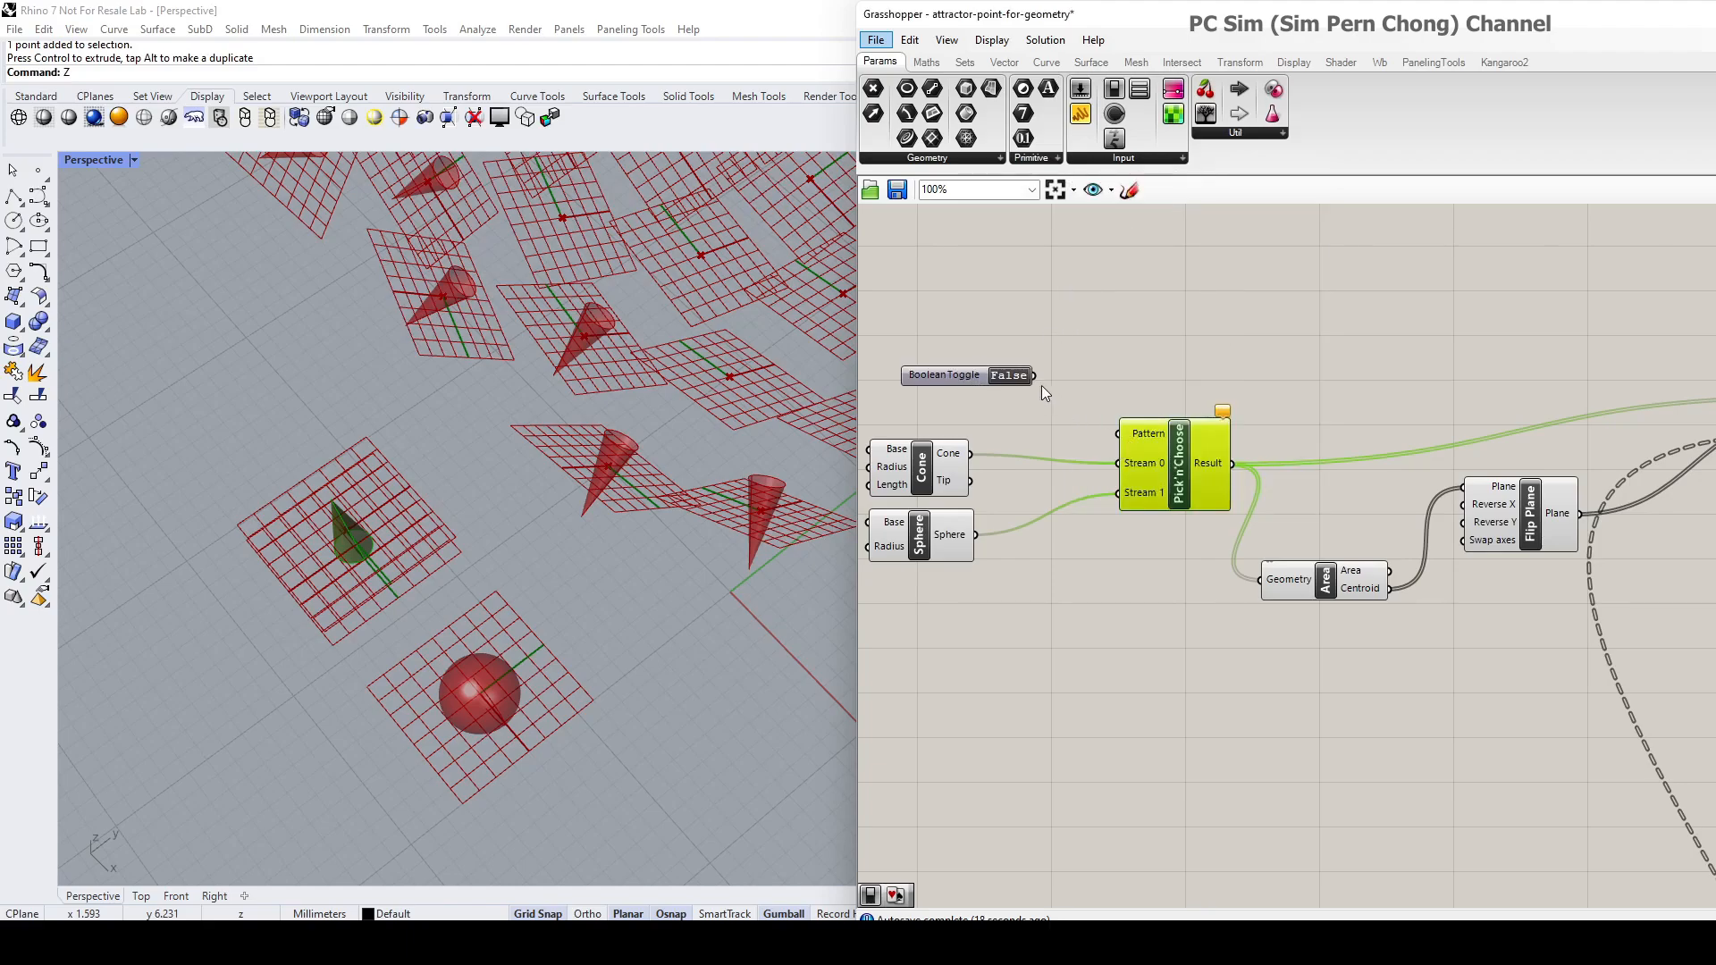
{"action": "mouse_move", "coordinate": [1040, 386]}
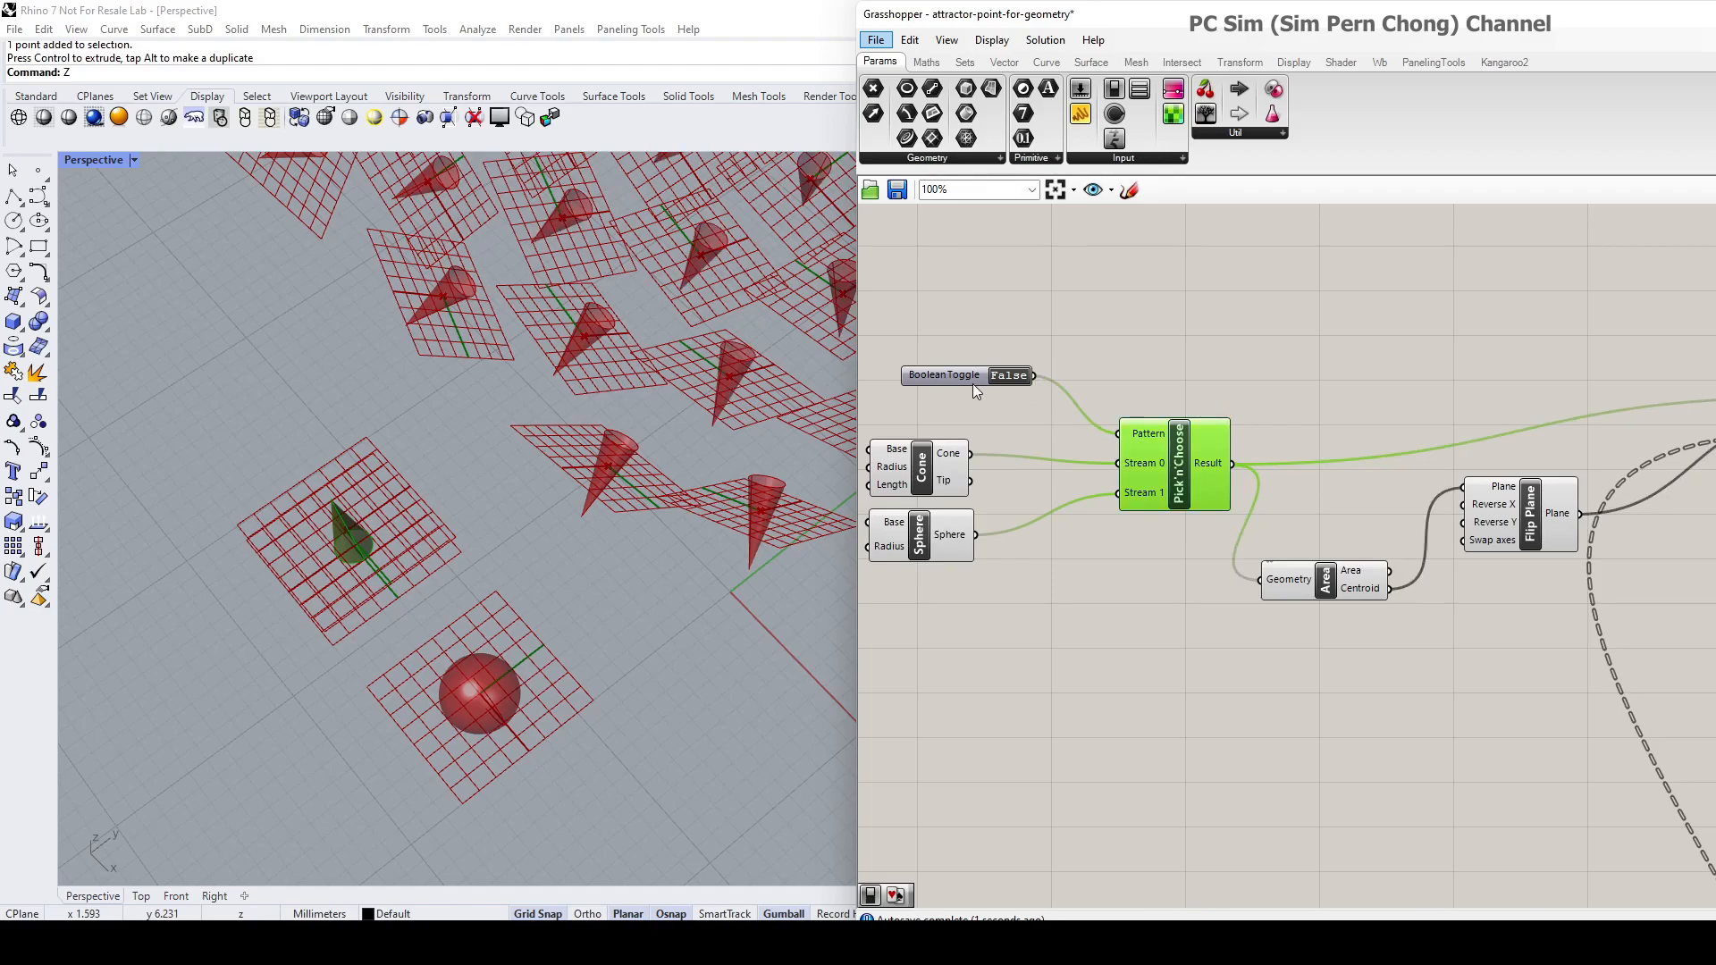
{"action": "scroll", "scroll_direction": "up", "scroll_amount": 3}
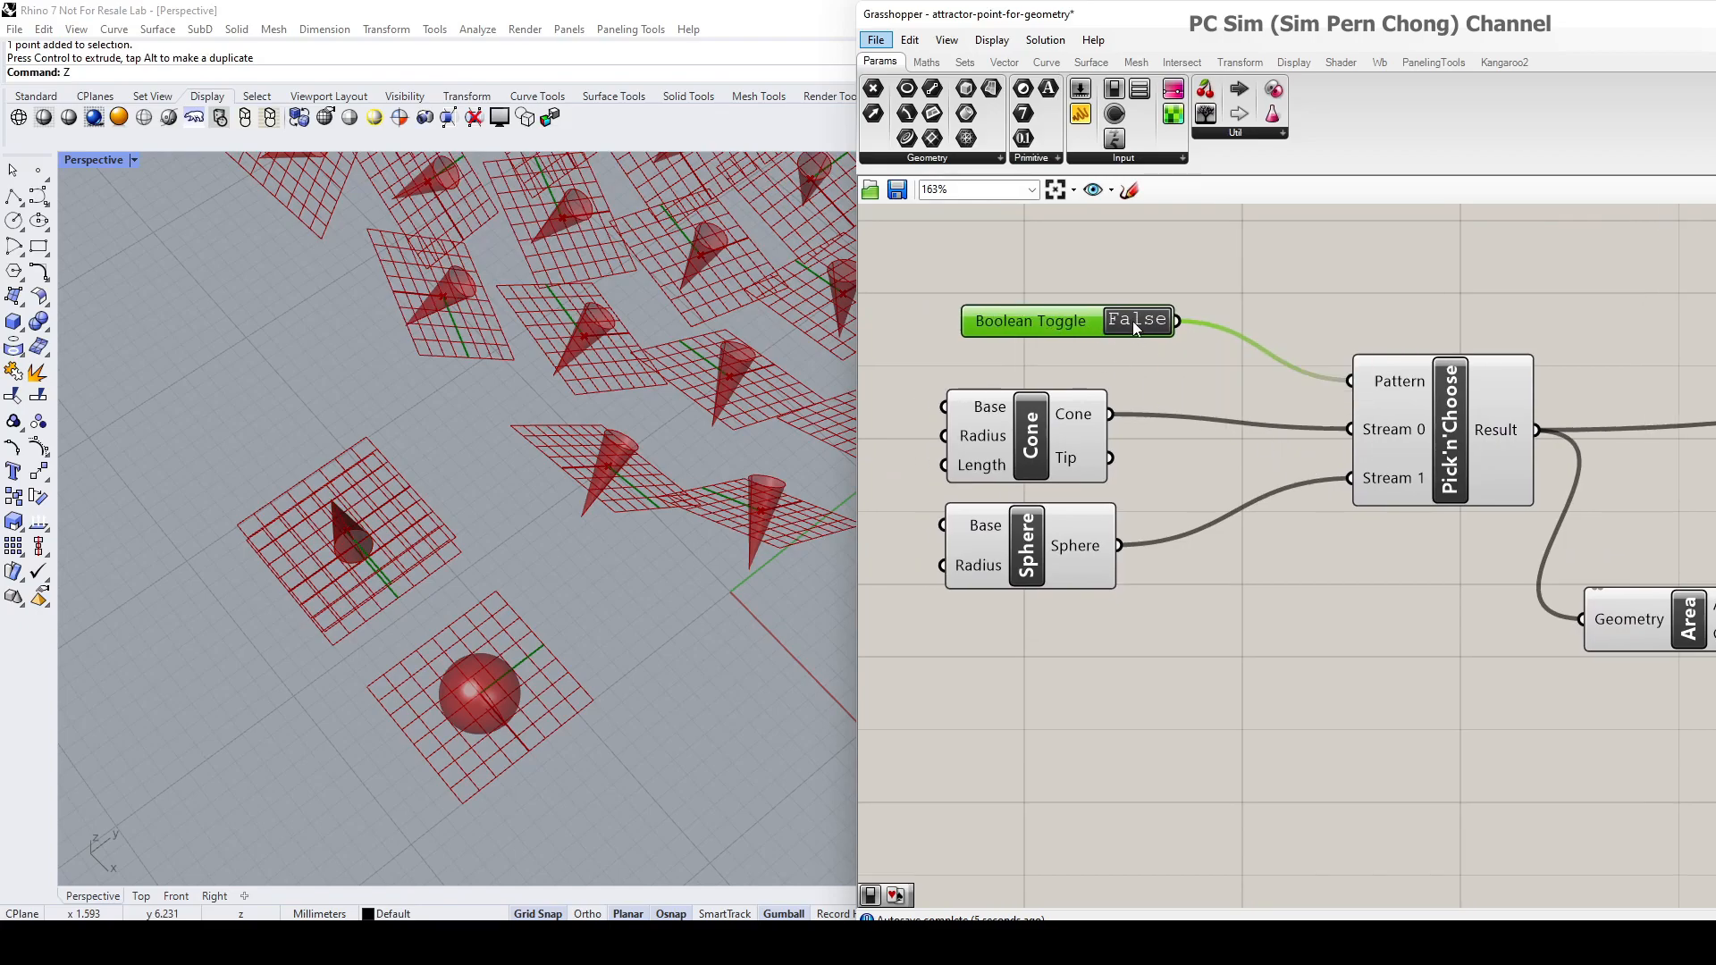
{"action": "left_click", "coordinate": [1136, 320]}
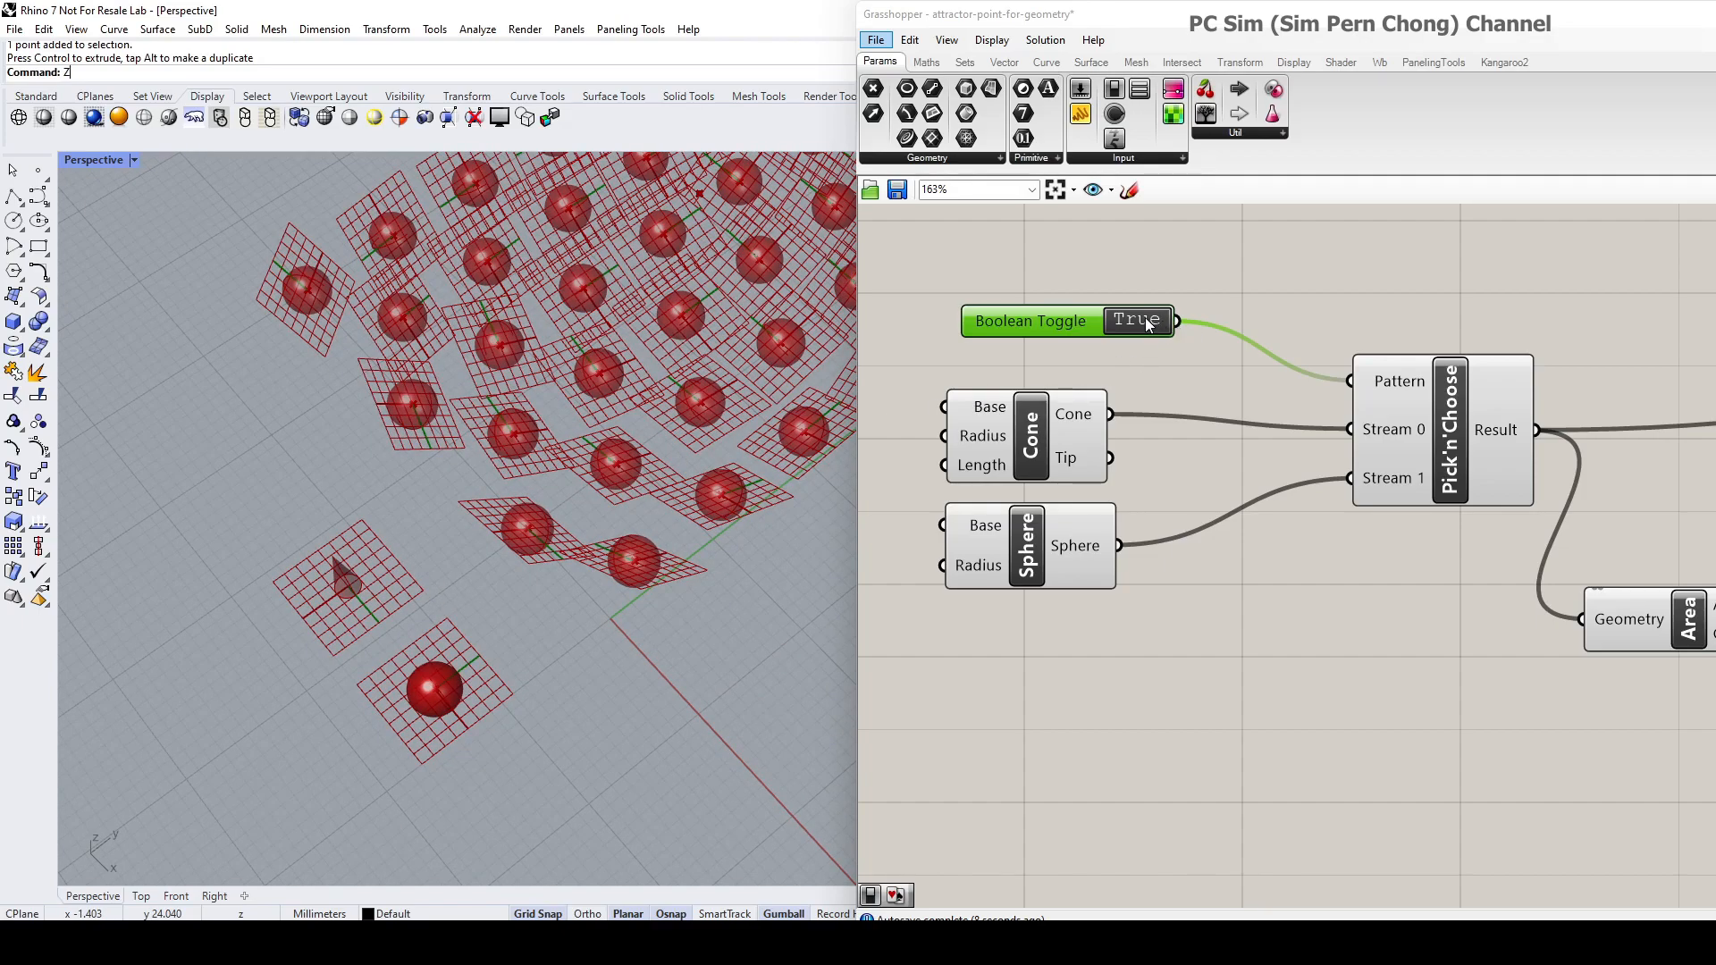
Switch the Boolean Toggle back to False so cones sit on the planes.
{"action": "left_click", "coordinate": [1138, 319]}
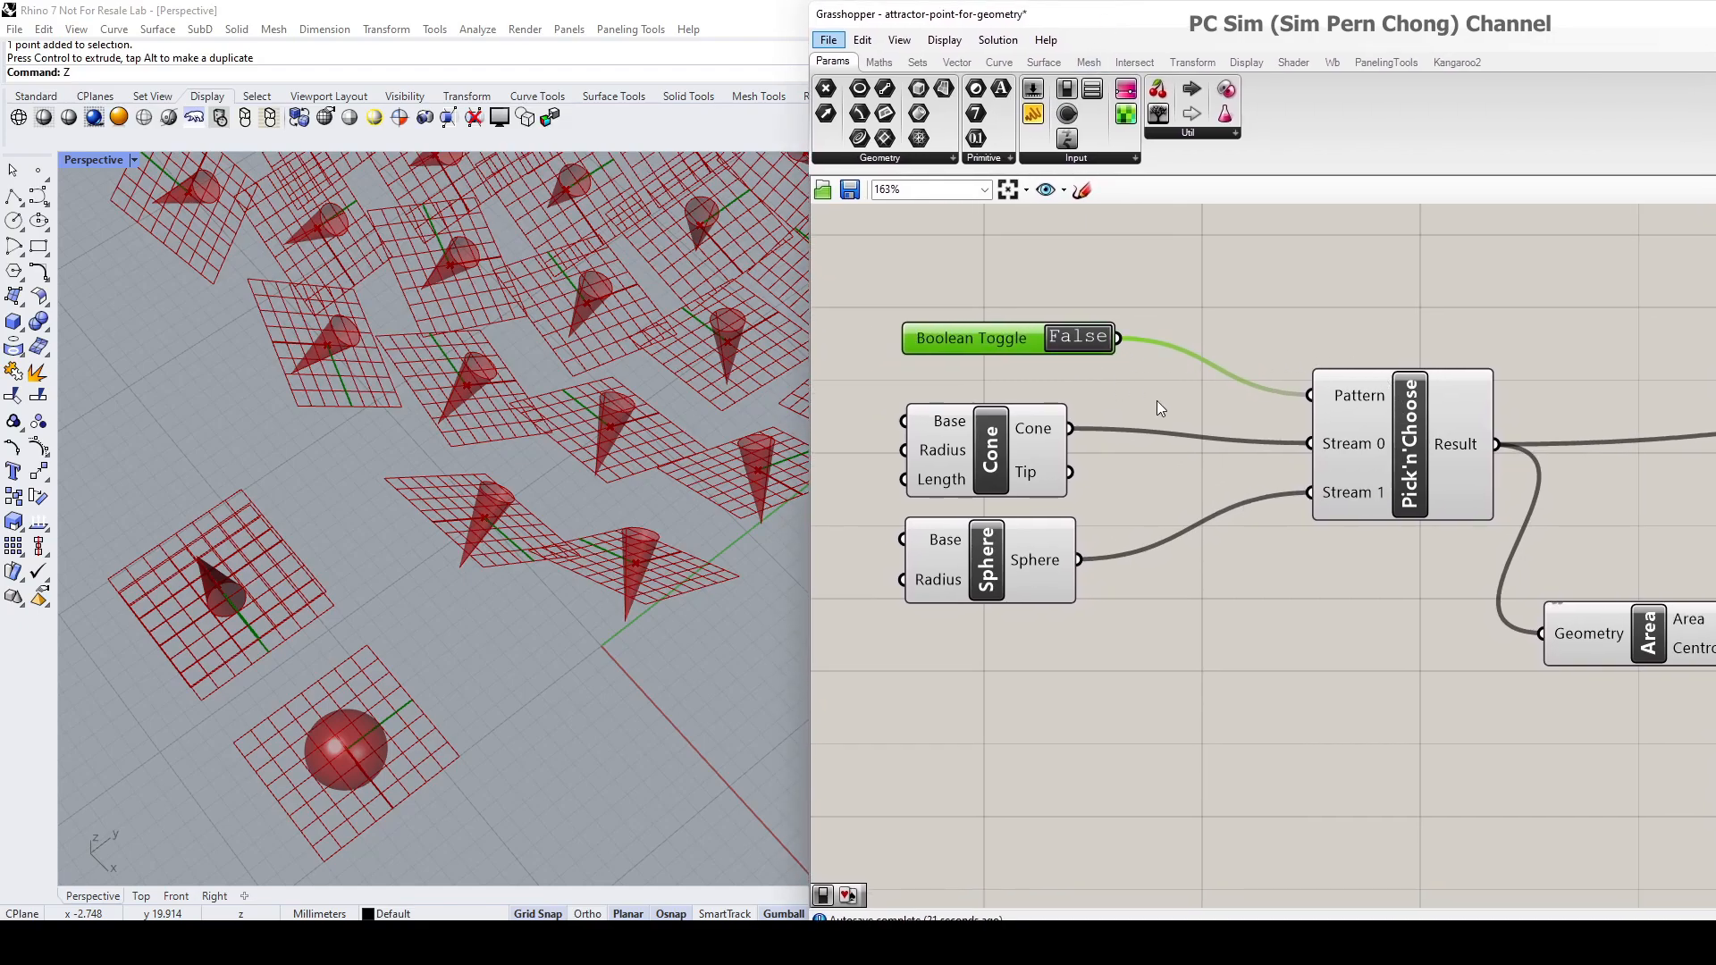
{"action": "mouse_move", "coordinate": [1444, 504]}
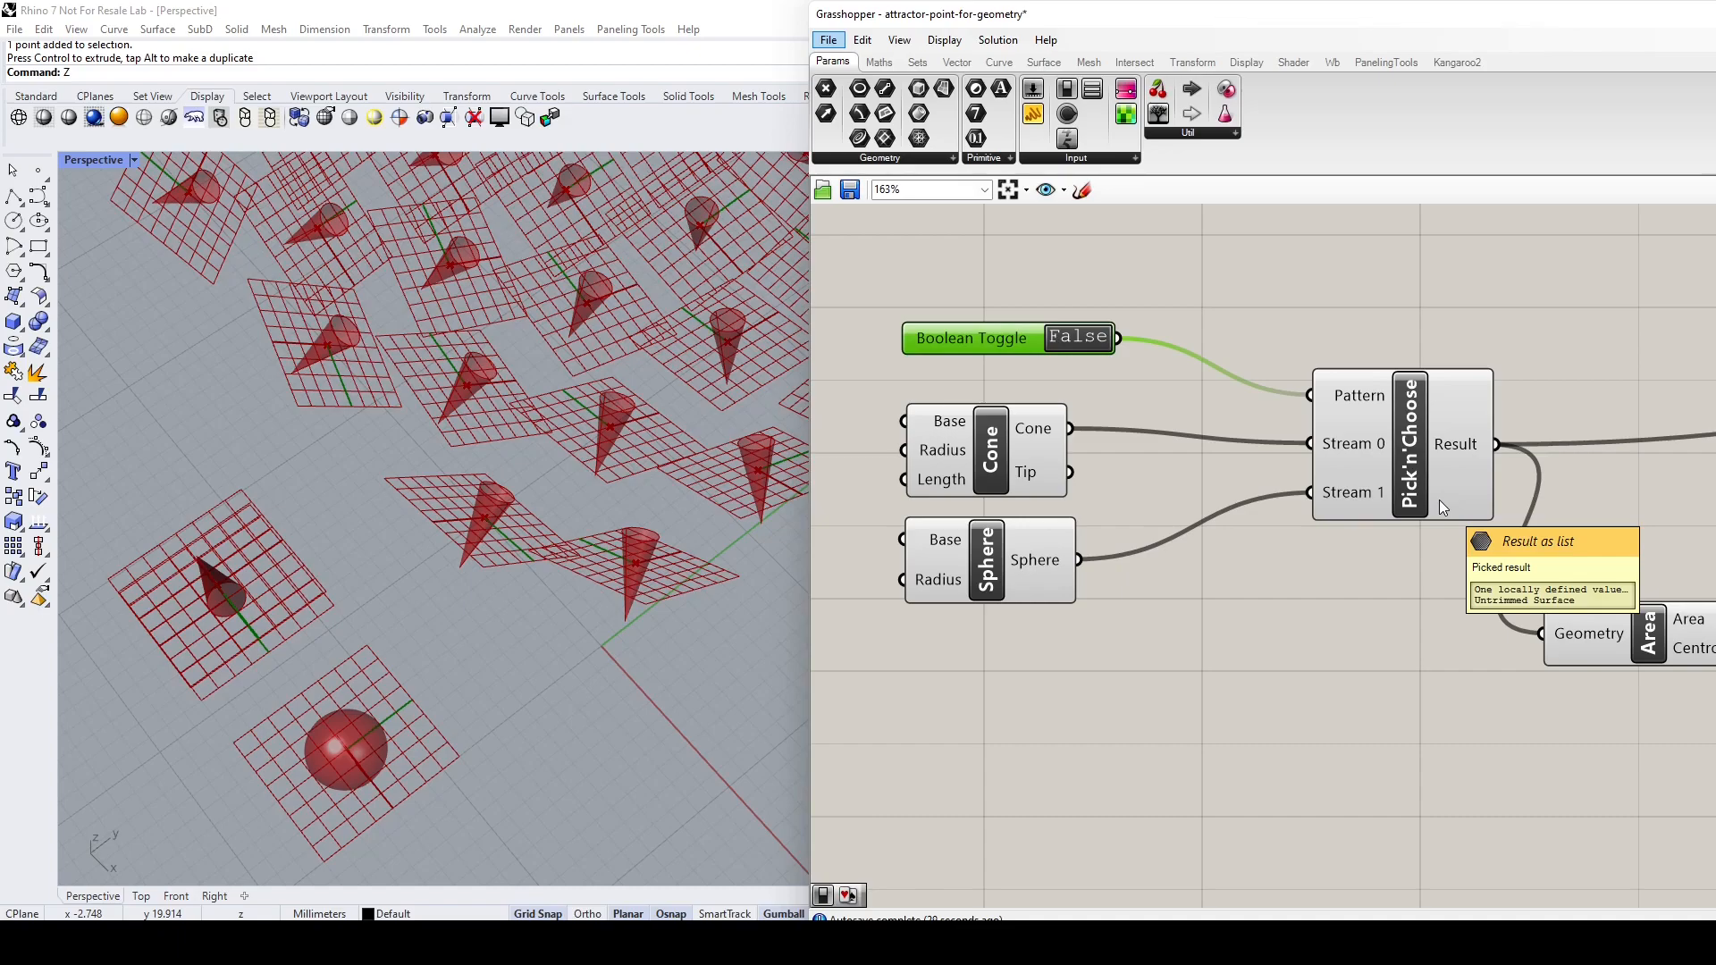
{"action": "scroll", "scroll_direction": "down", "scroll_amount": 3}
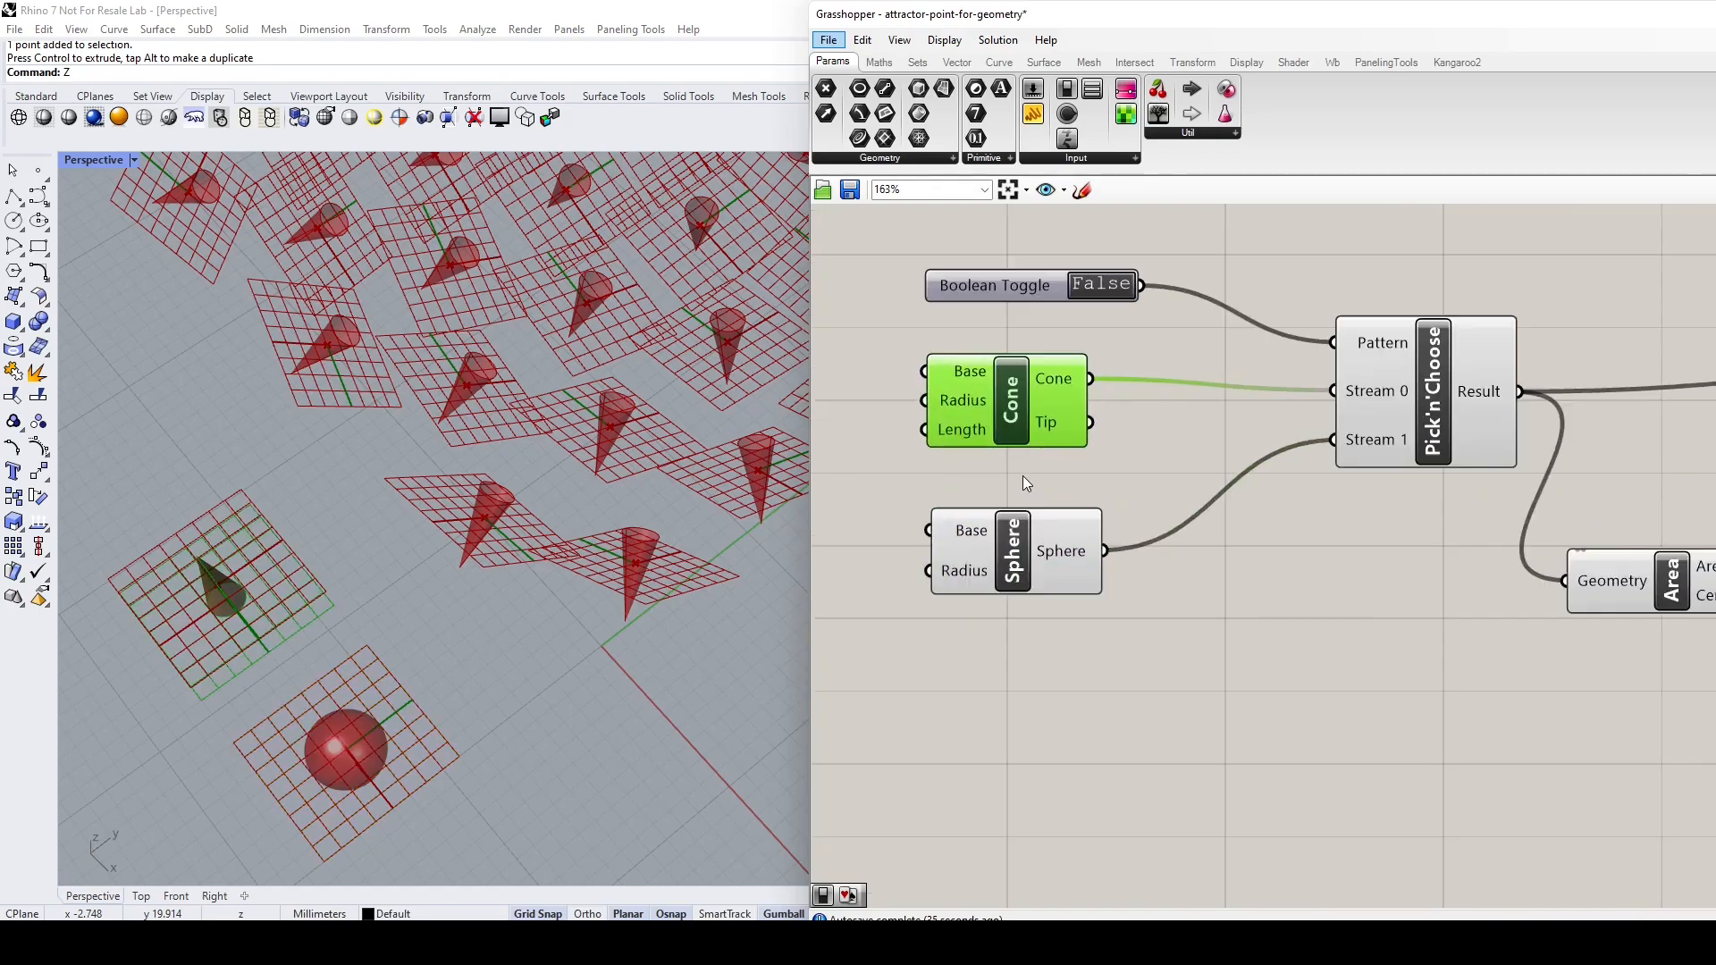
{"action": "scroll", "scroll_direction": "down", "scroll_amount": 3}
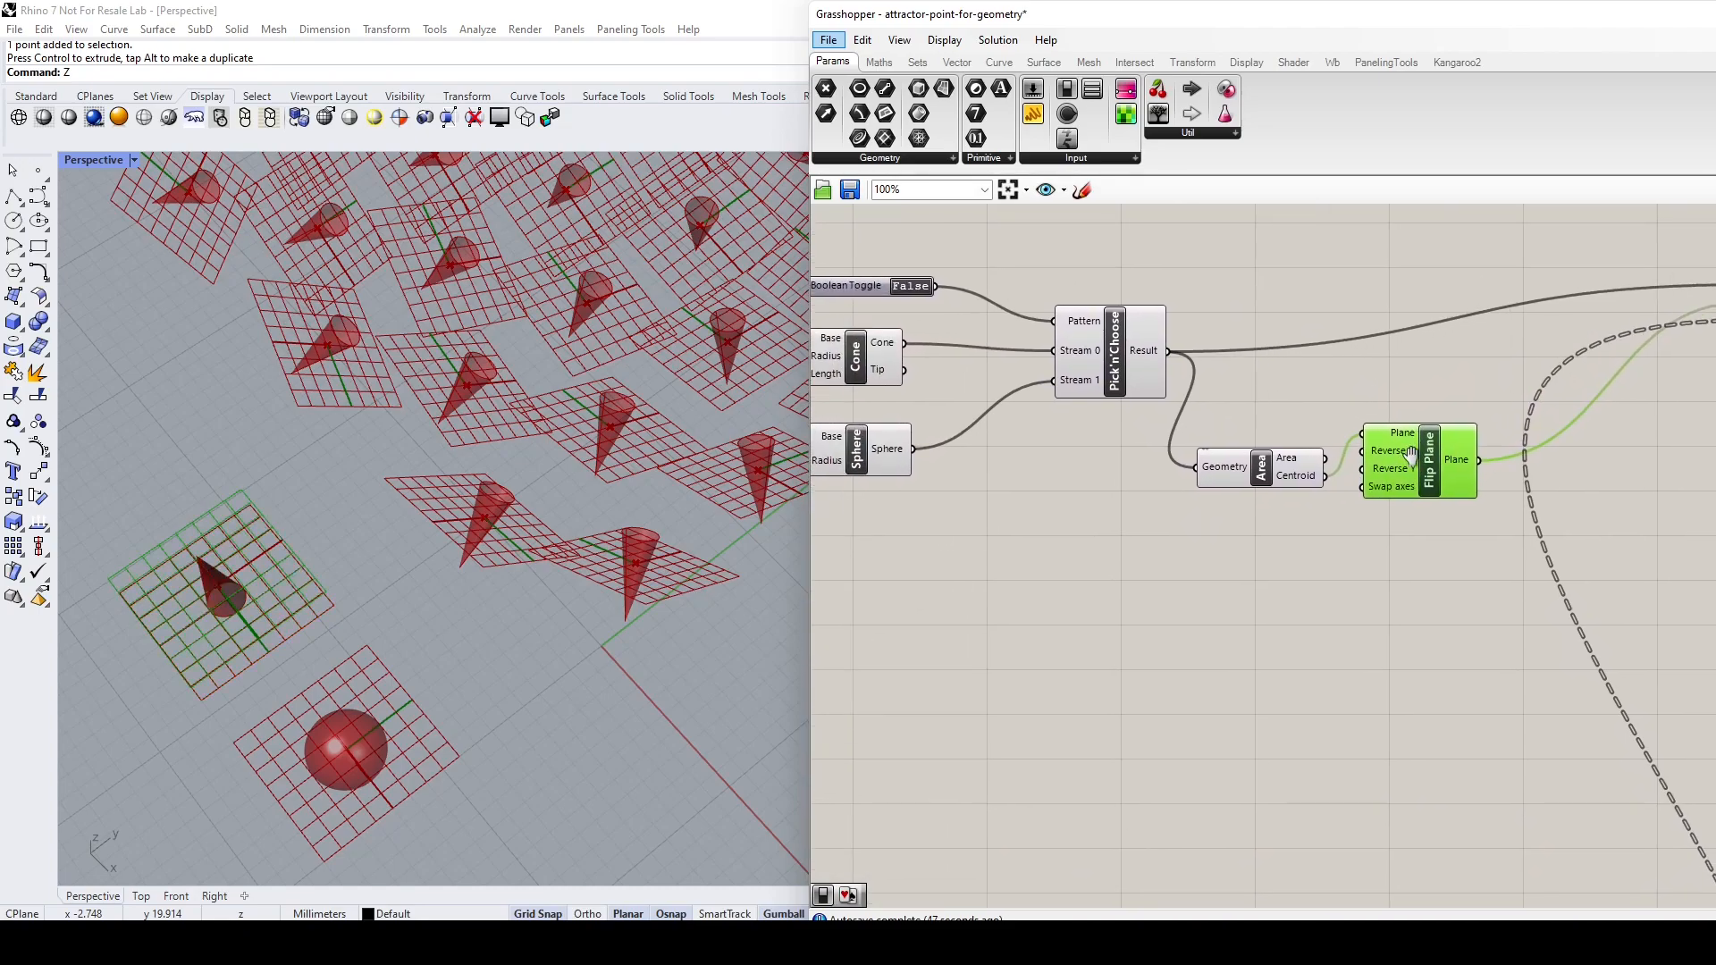
{"action": "scroll", "scroll_direction": "up", "scroll_amount": 3}
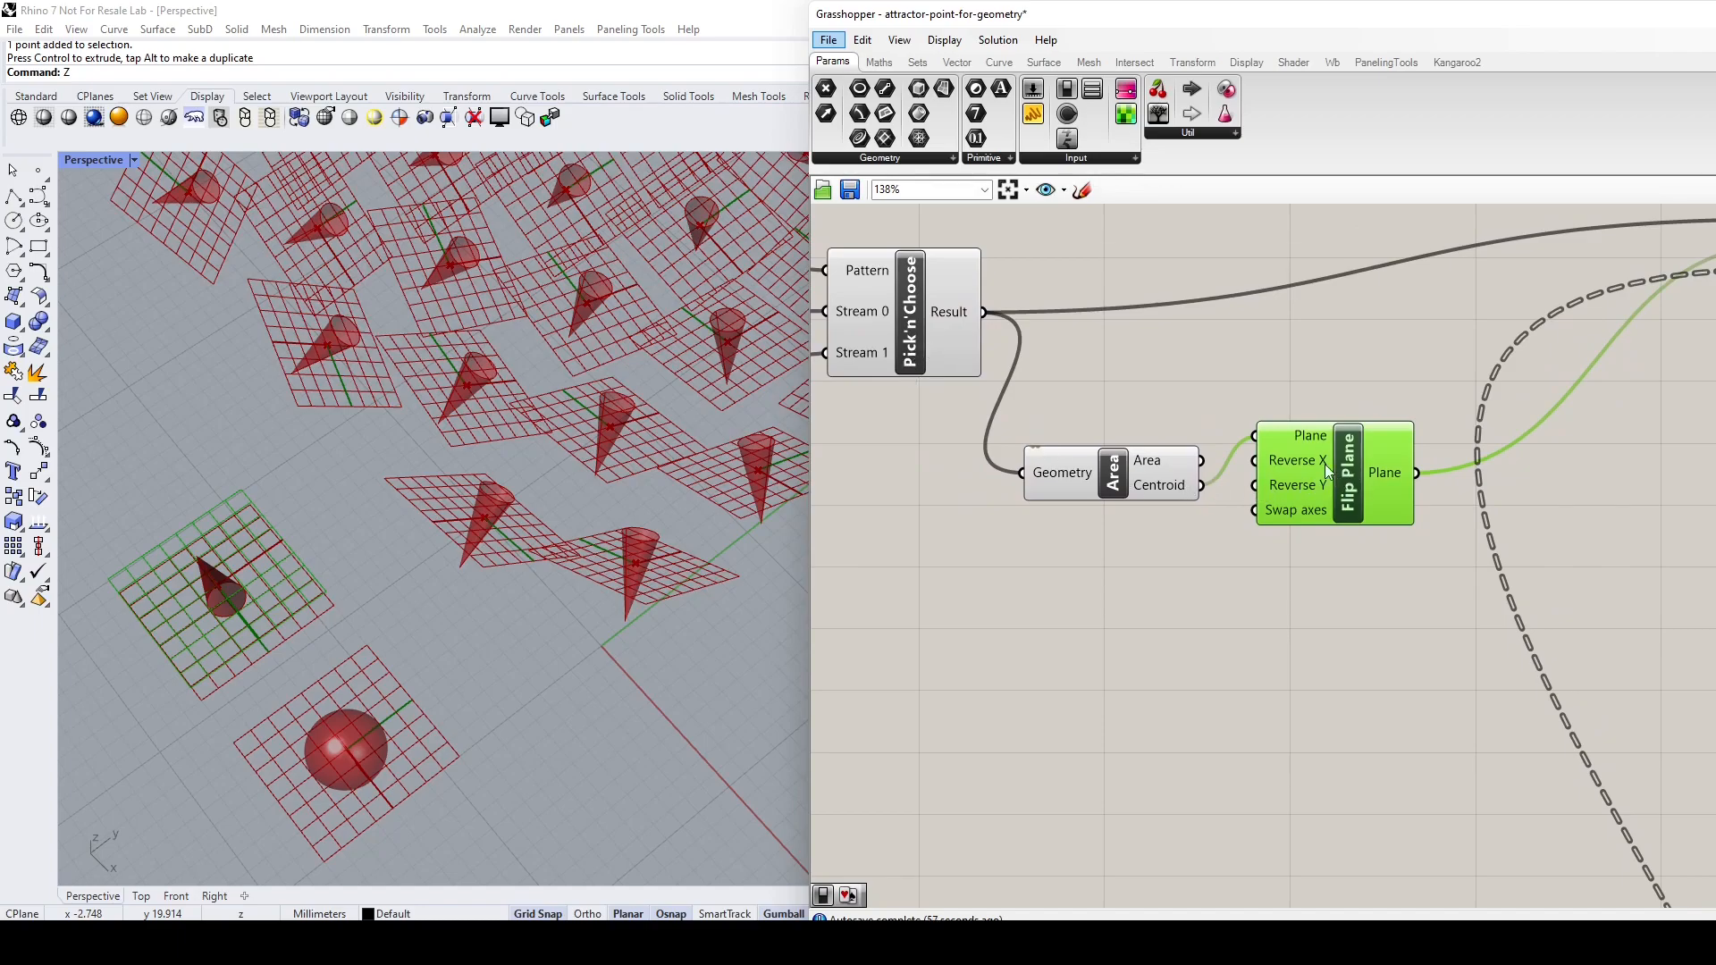
{"action": "mouse_move", "coordinate": [1376, 506]}
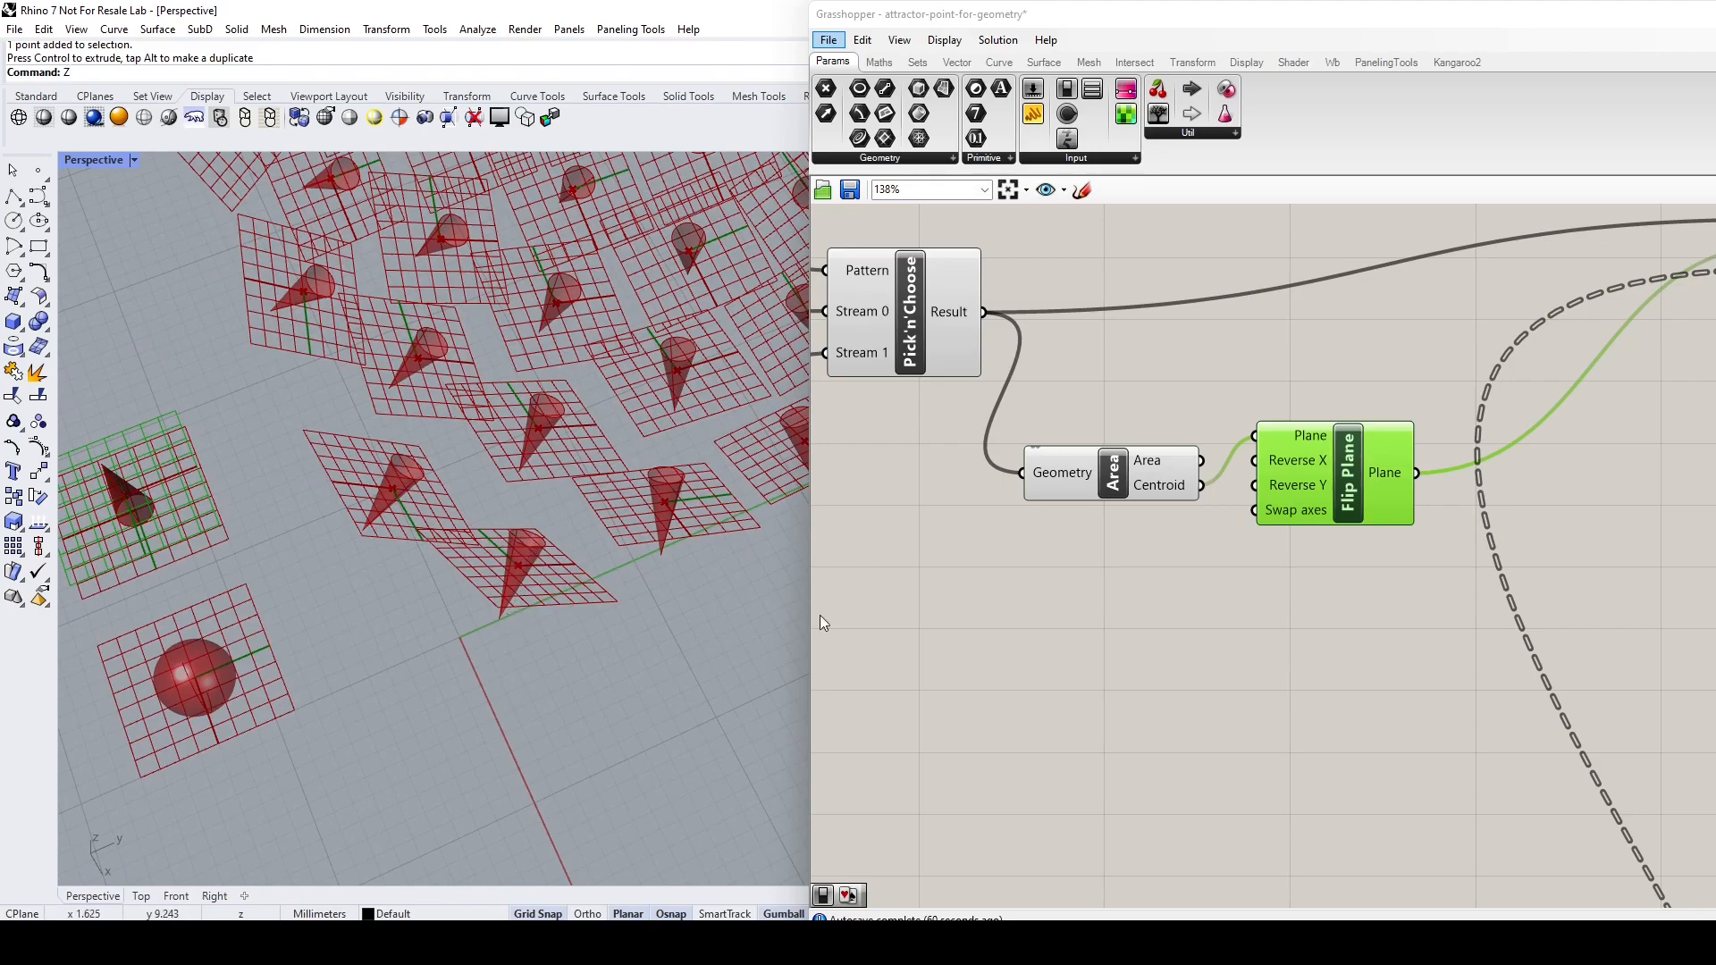
{"action": "scroll", "scroll_direction": "down", "scroll_amount": 3}
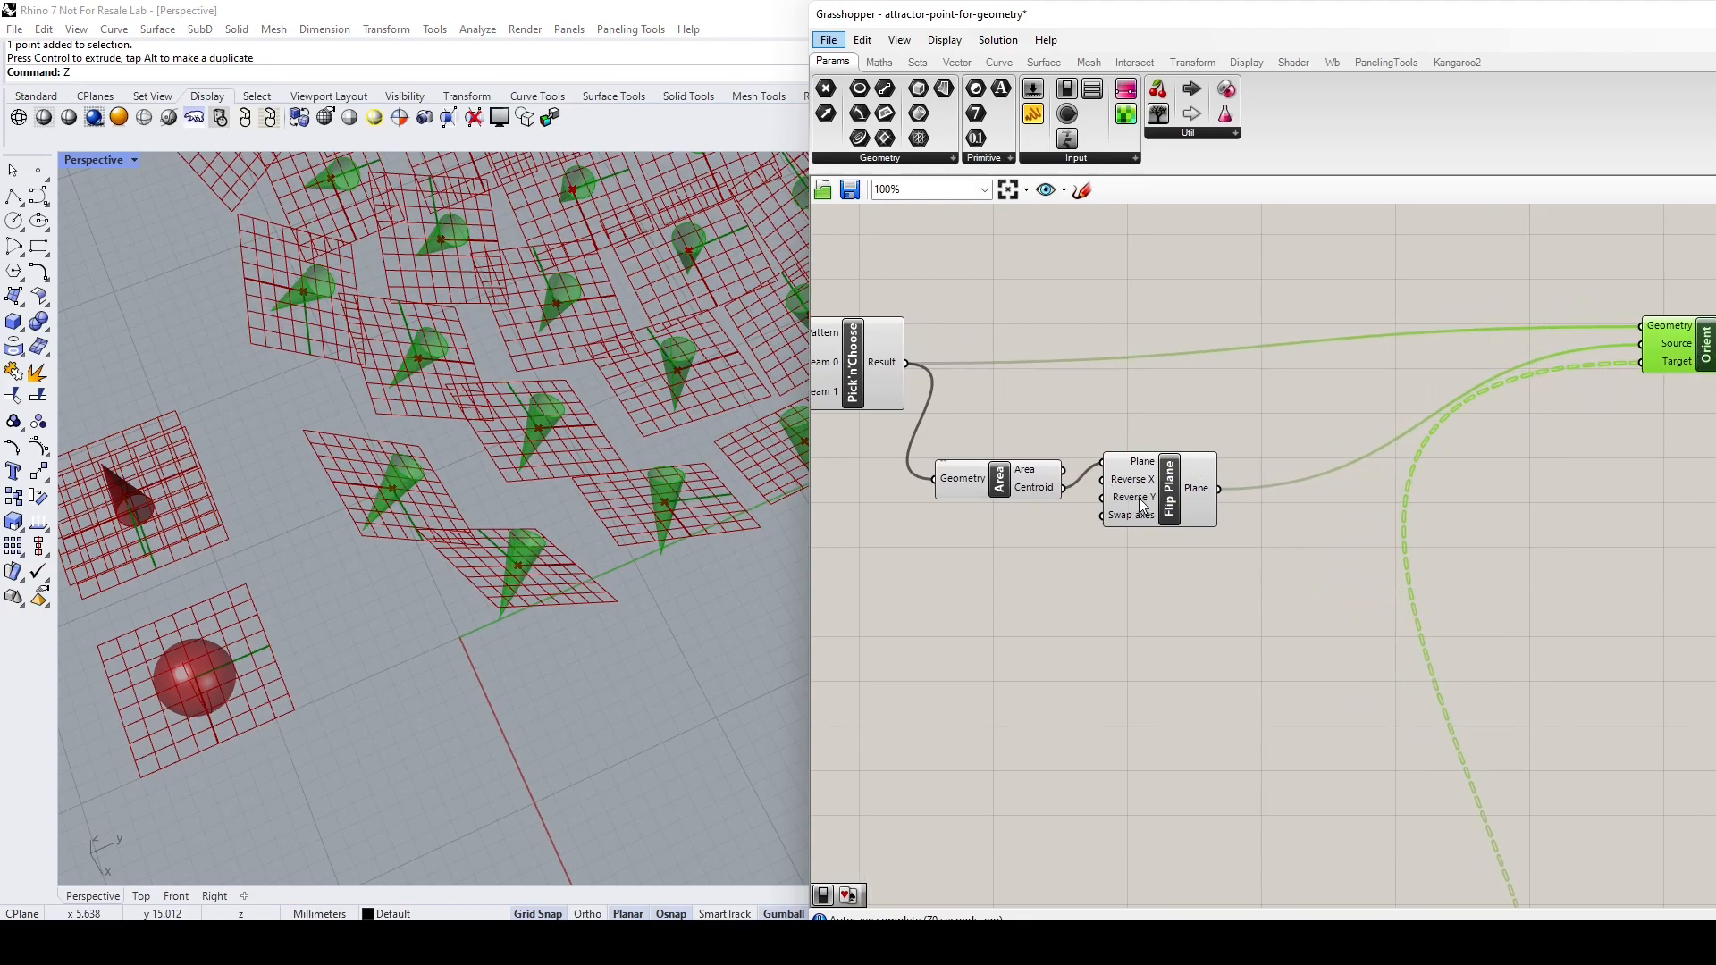
{"action": "left_click", "coordinate": [1171, 494]}
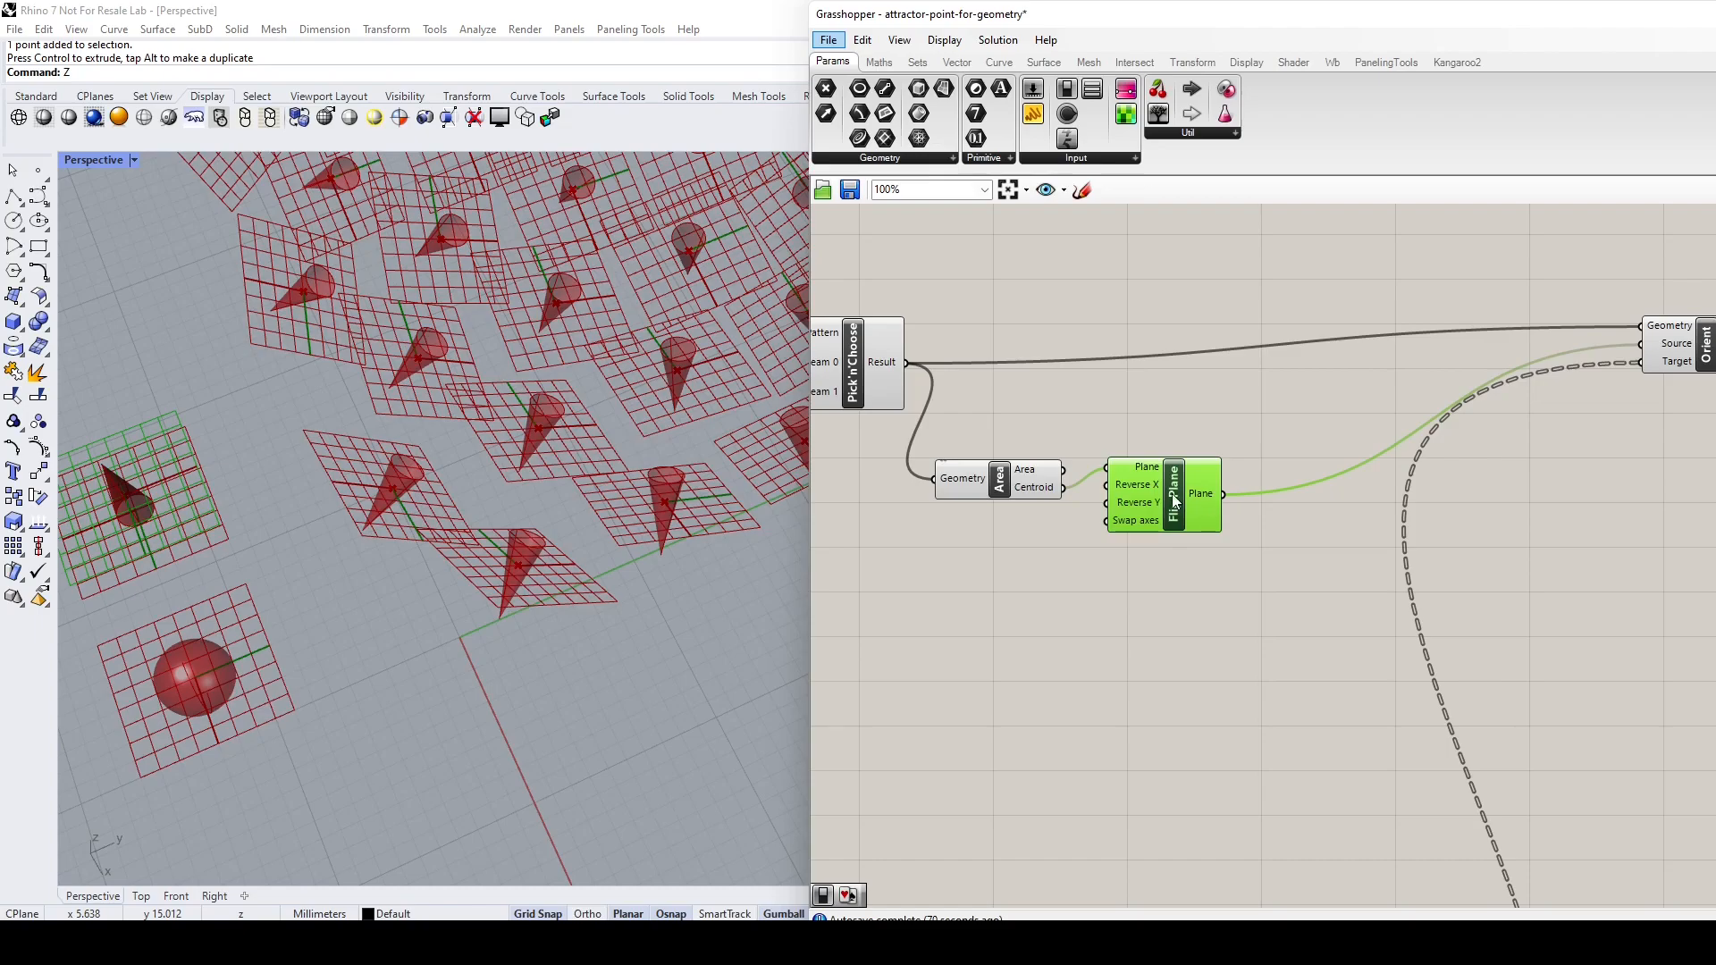
{"action": "scroll", "scroll_direction": "down", "scroll_amount": 3}
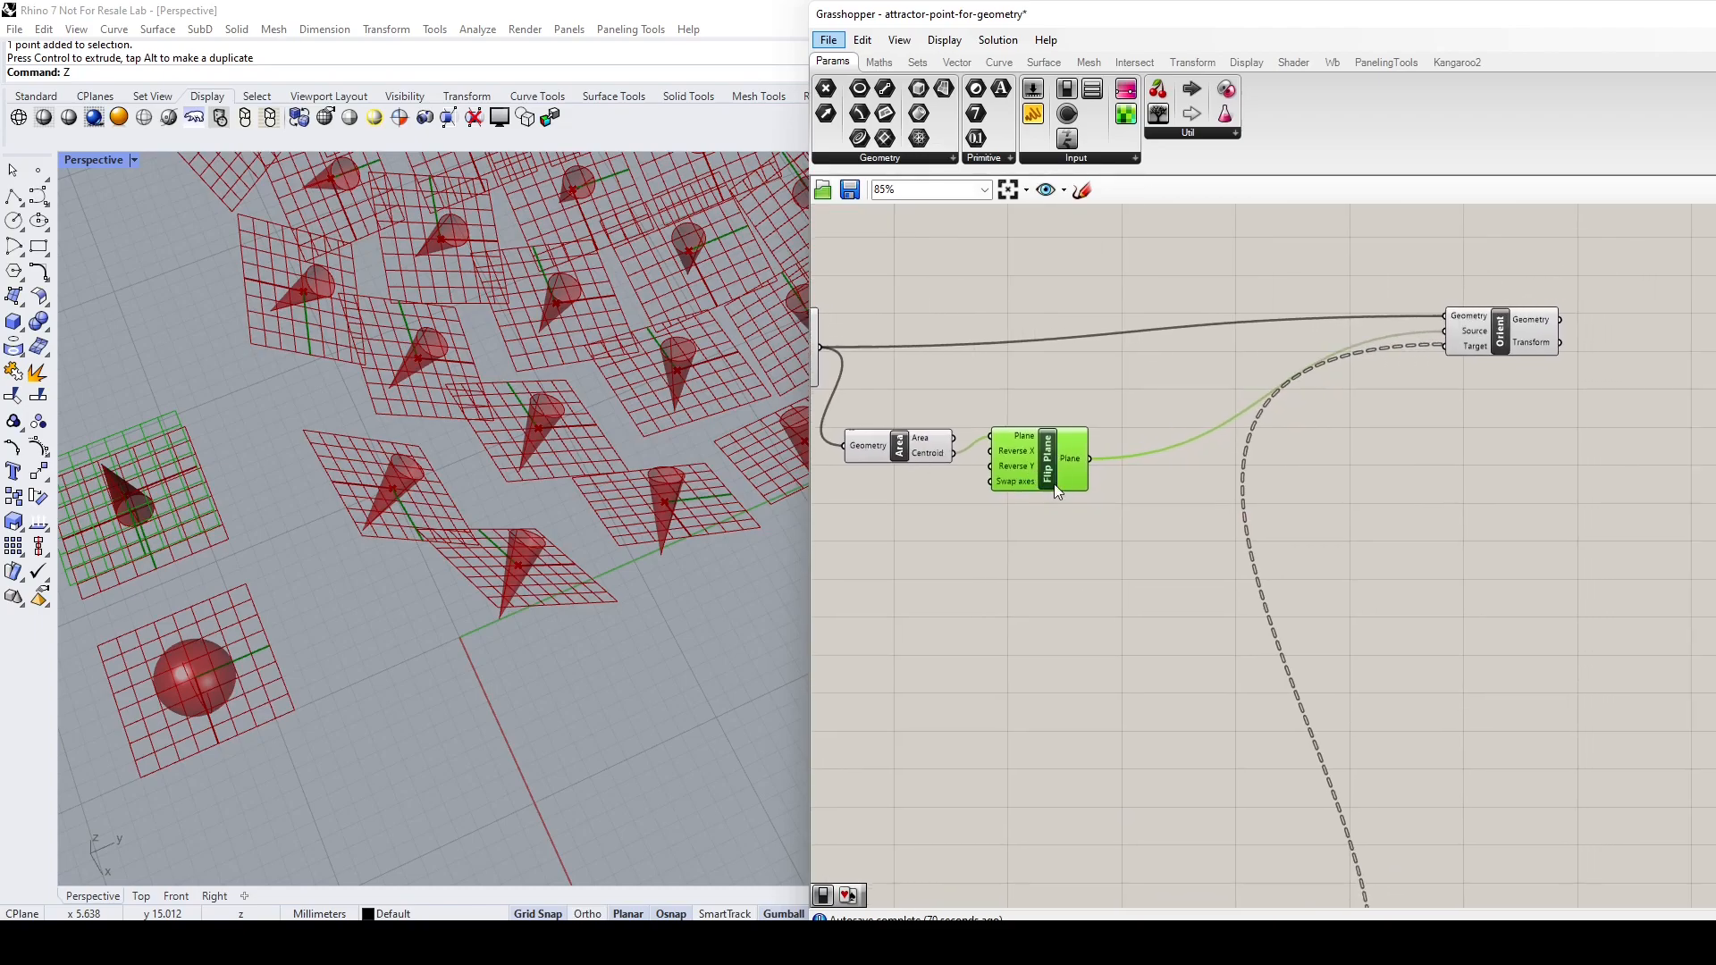
{"action": "mouse_move", "coordinate": [929, 206]}
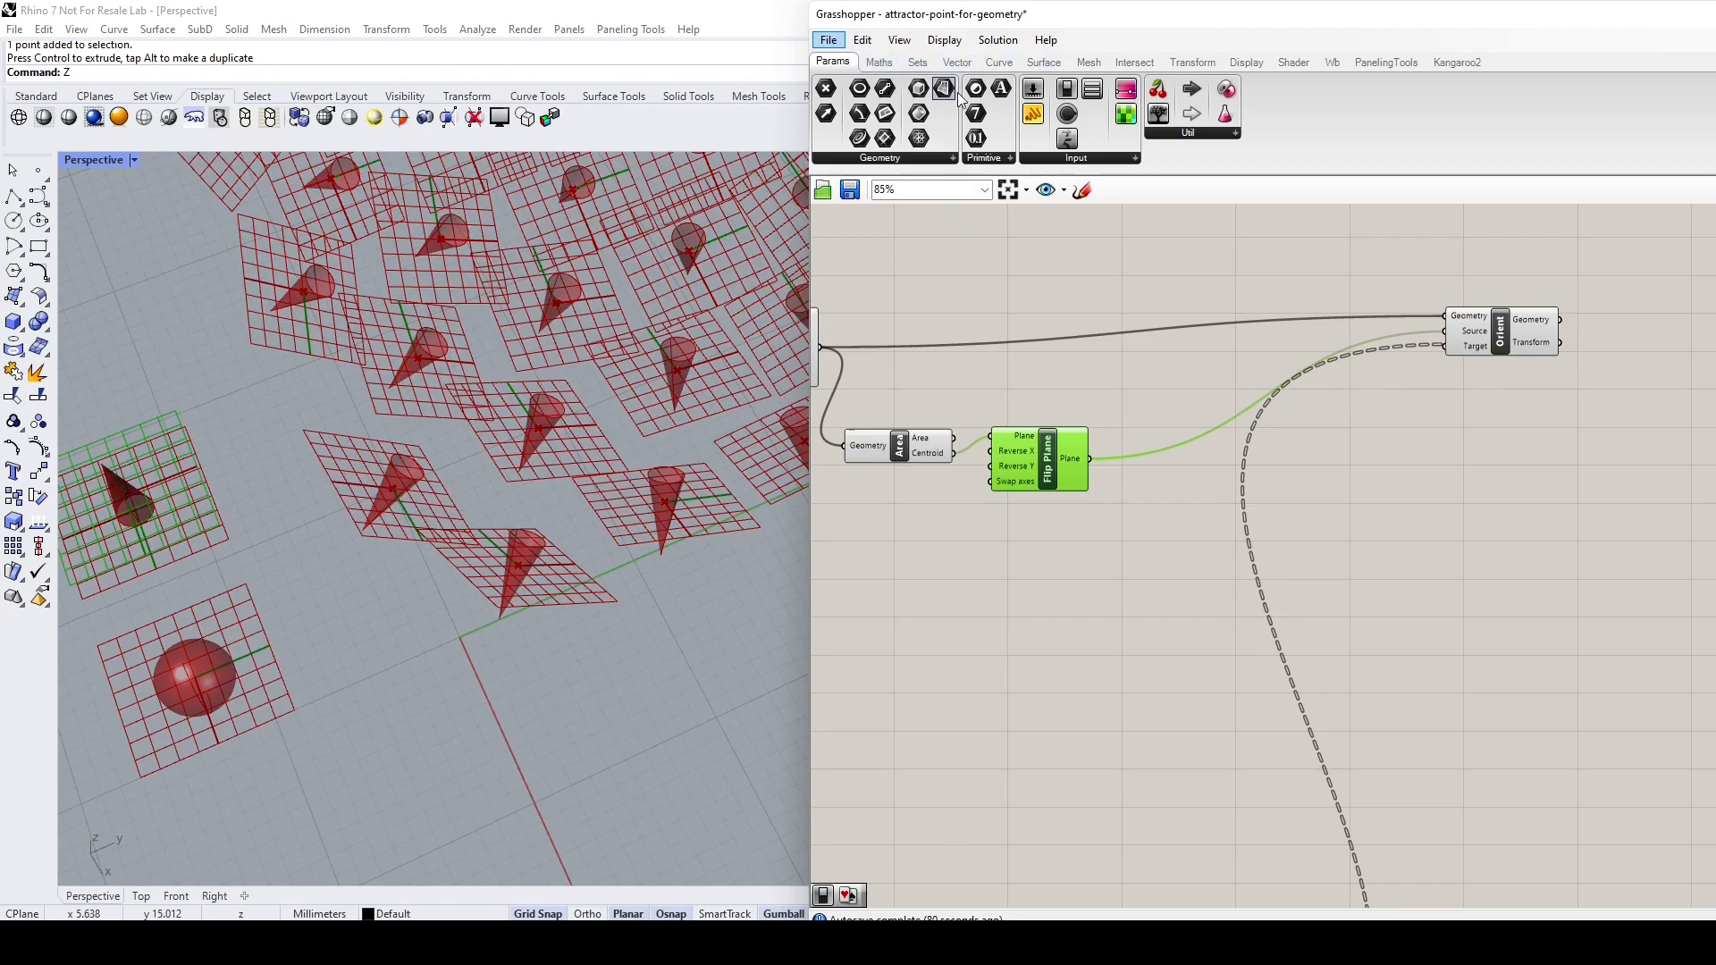
Place a second Pick'n'Choose taking Area Centroid and Flip Plane, feeding Orient's Target.
{"action": "left_click", "coordinate": [917, 61]}
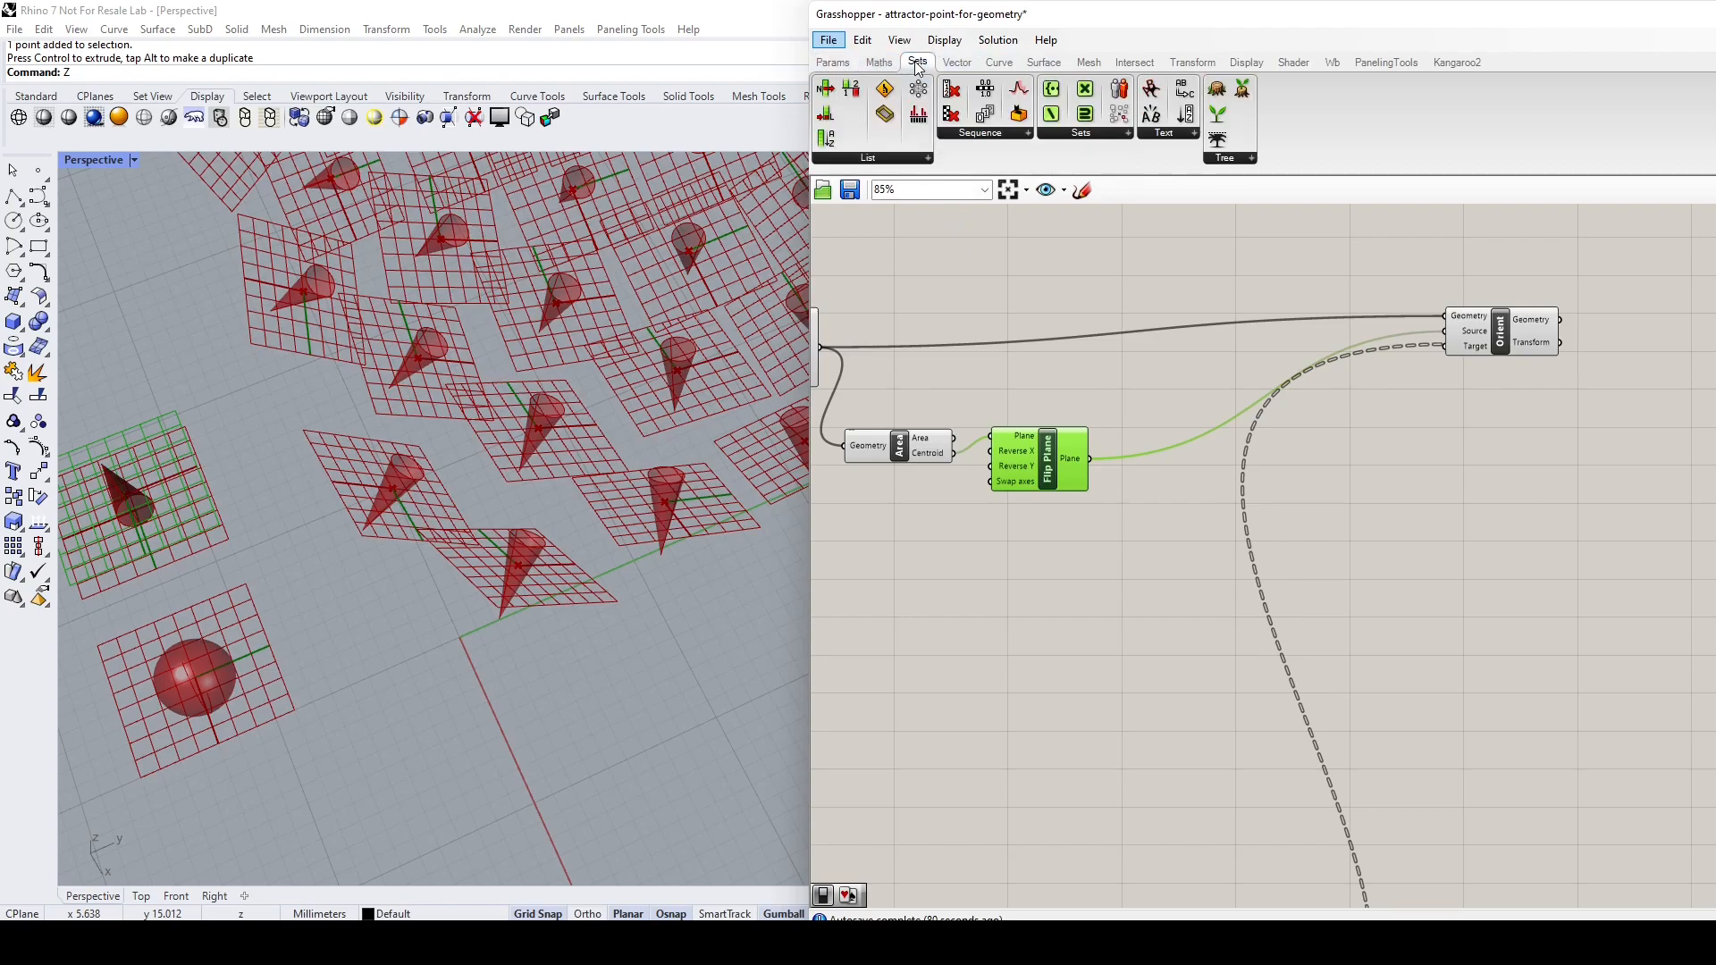
{"action": "left_click", "coordinate": [867, 157]}
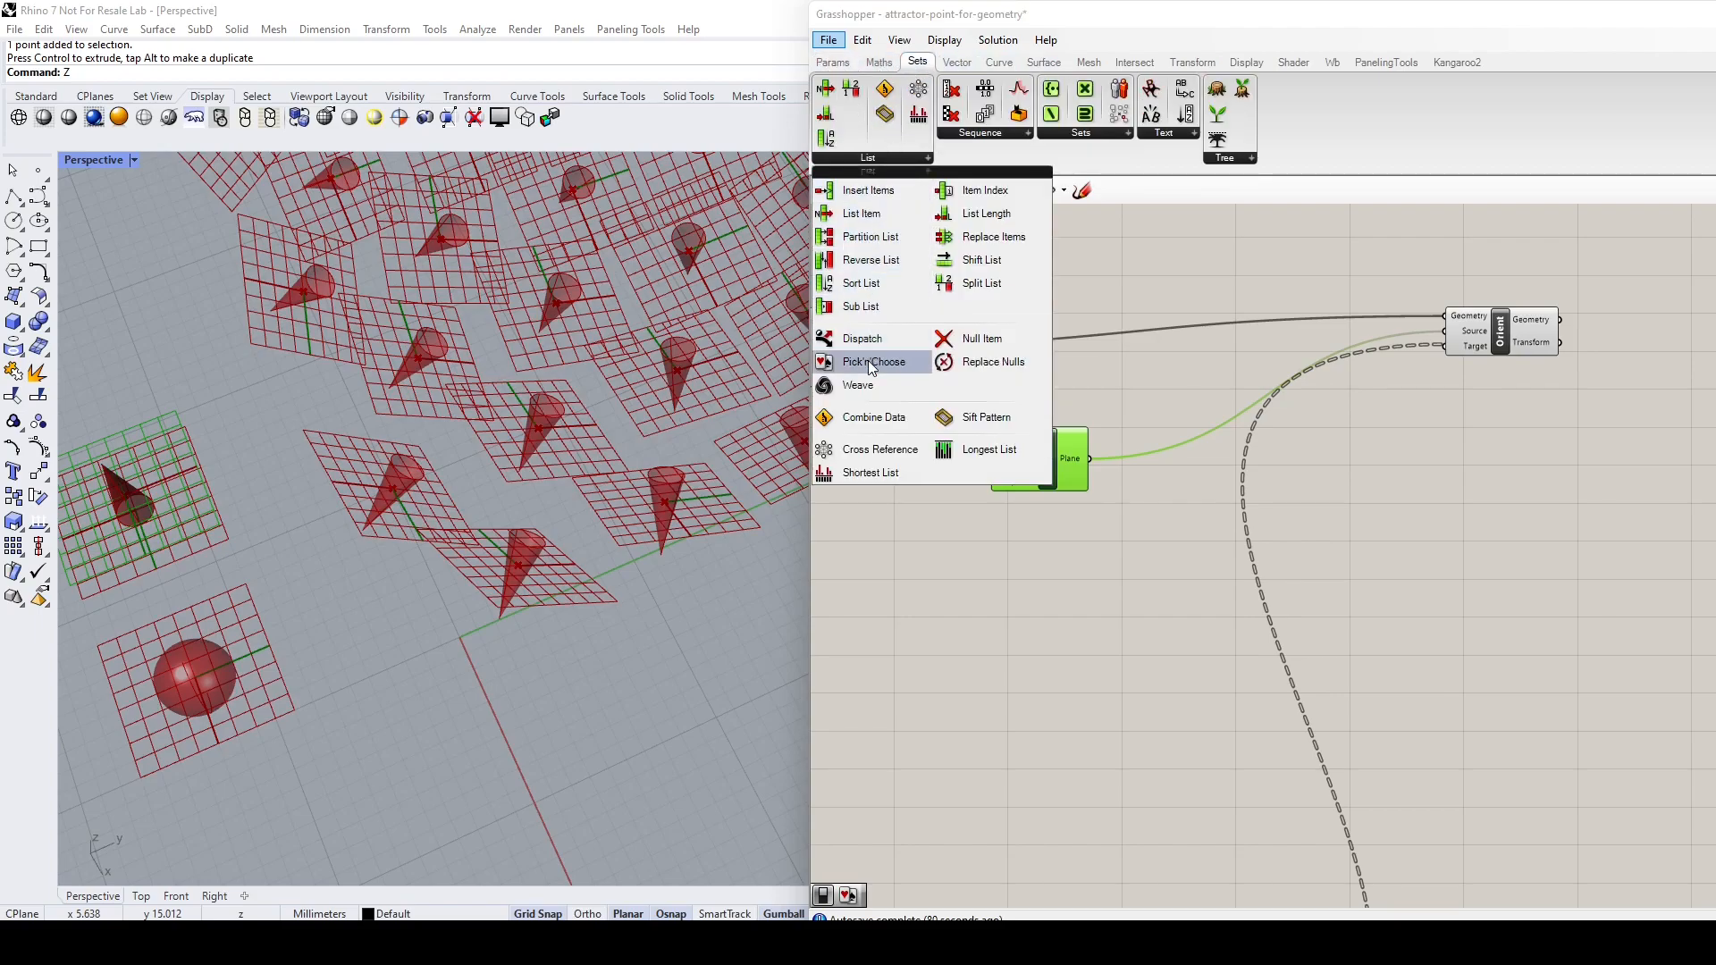
{"action": "left_click", "coordinate": [874, 361]}
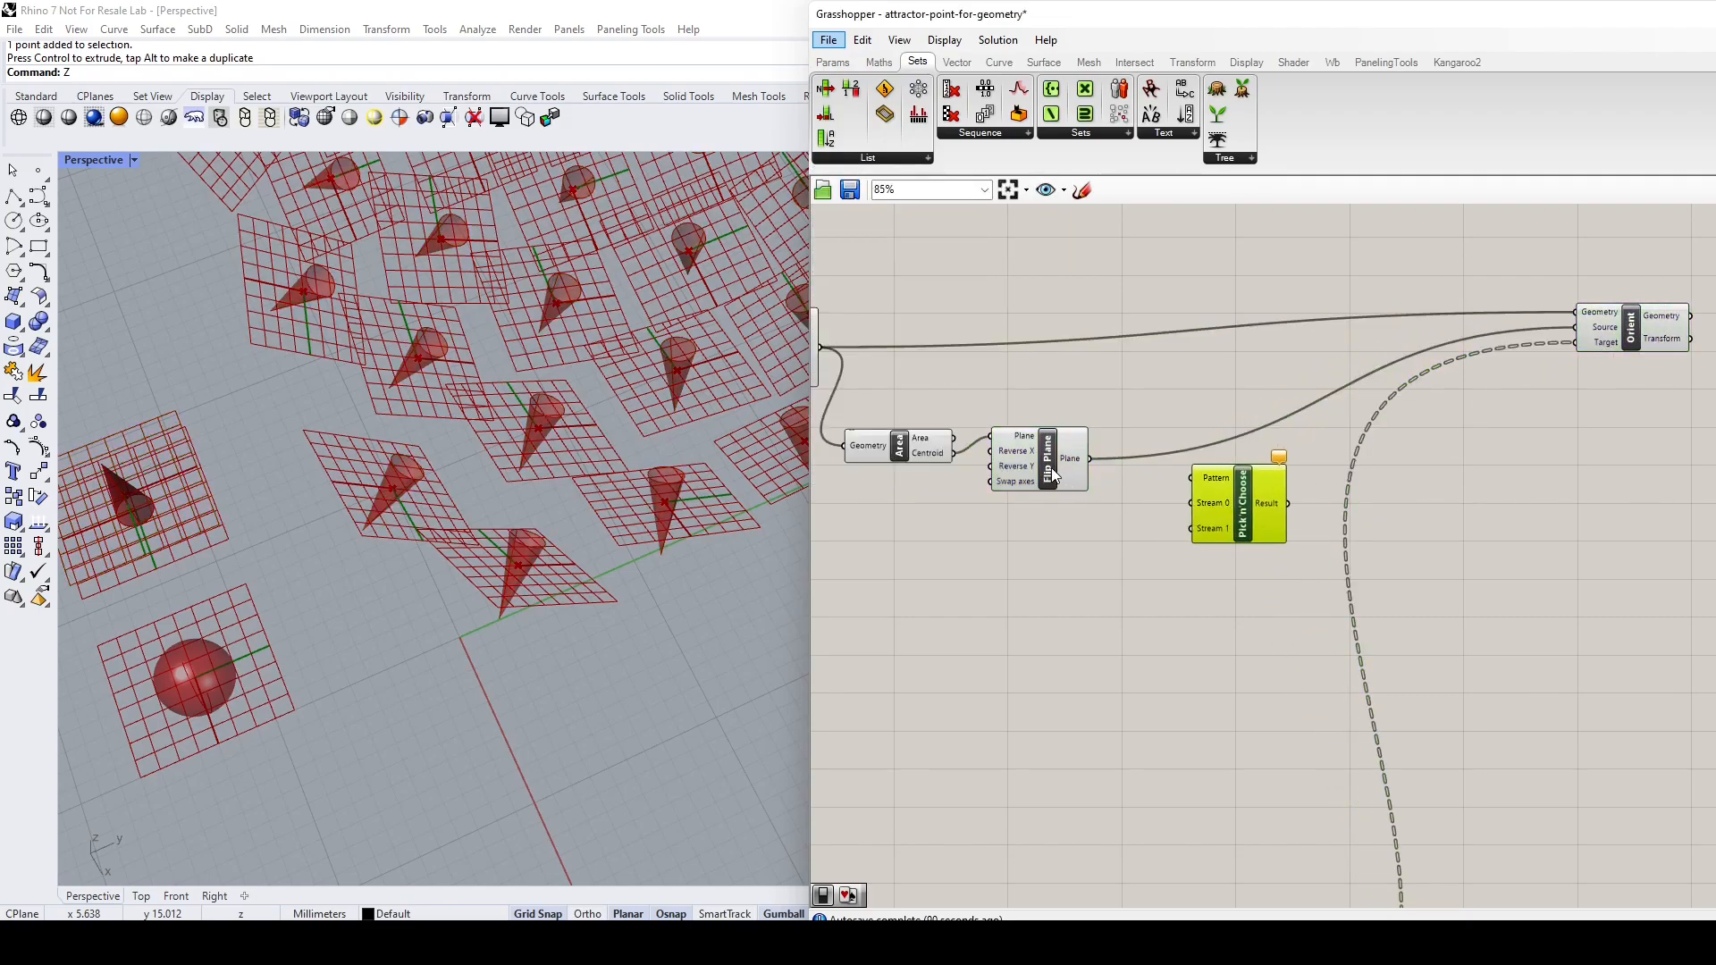
{"action": "left_click", "coordinate": [1056, 490]}
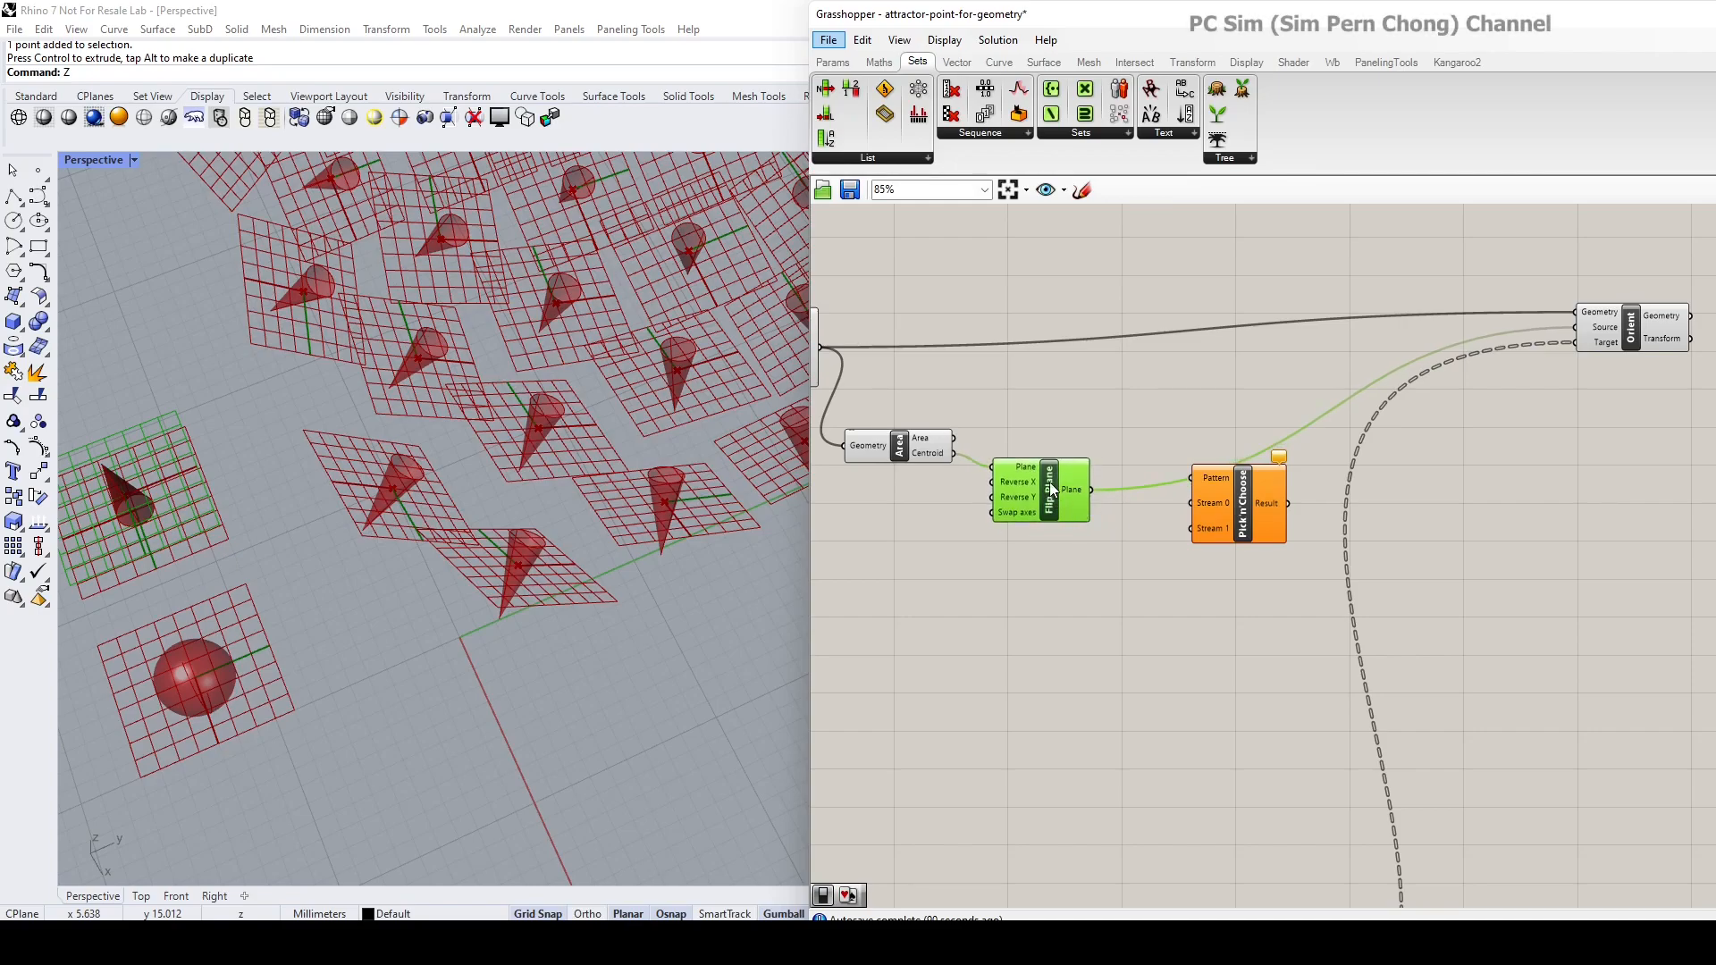
{"action": "mouse_move", "coordinate": [1103, 501]}
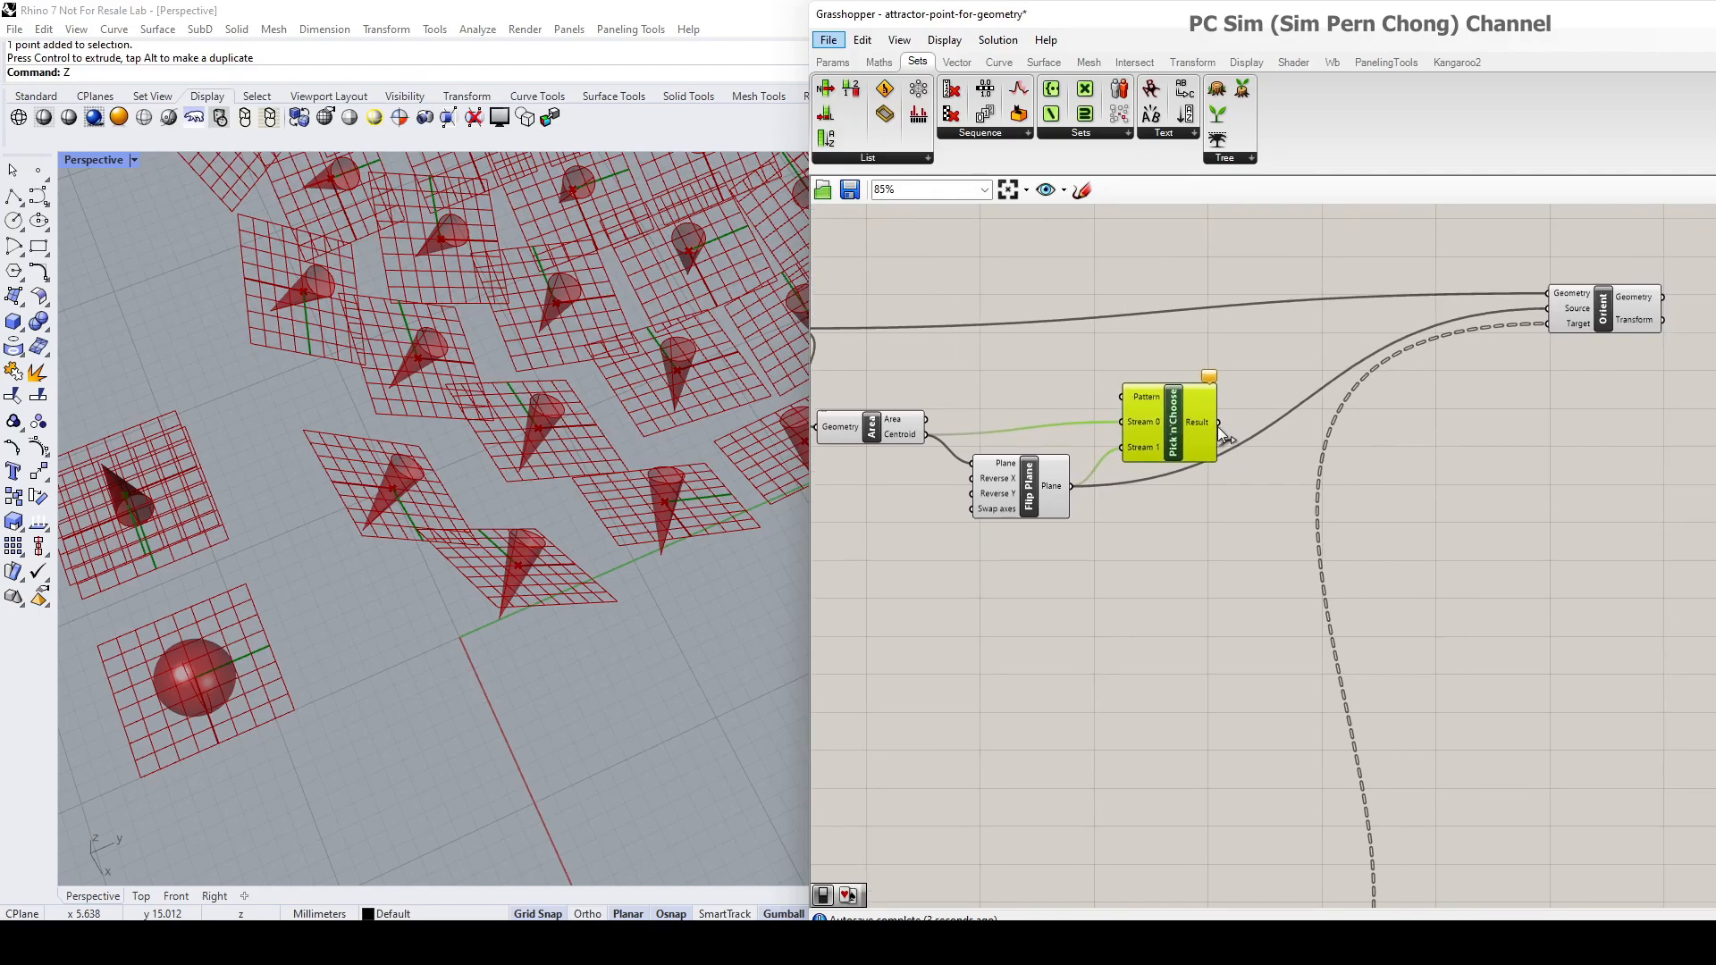
{"action": "mouse_move", "coordinate": [1246, 445]}
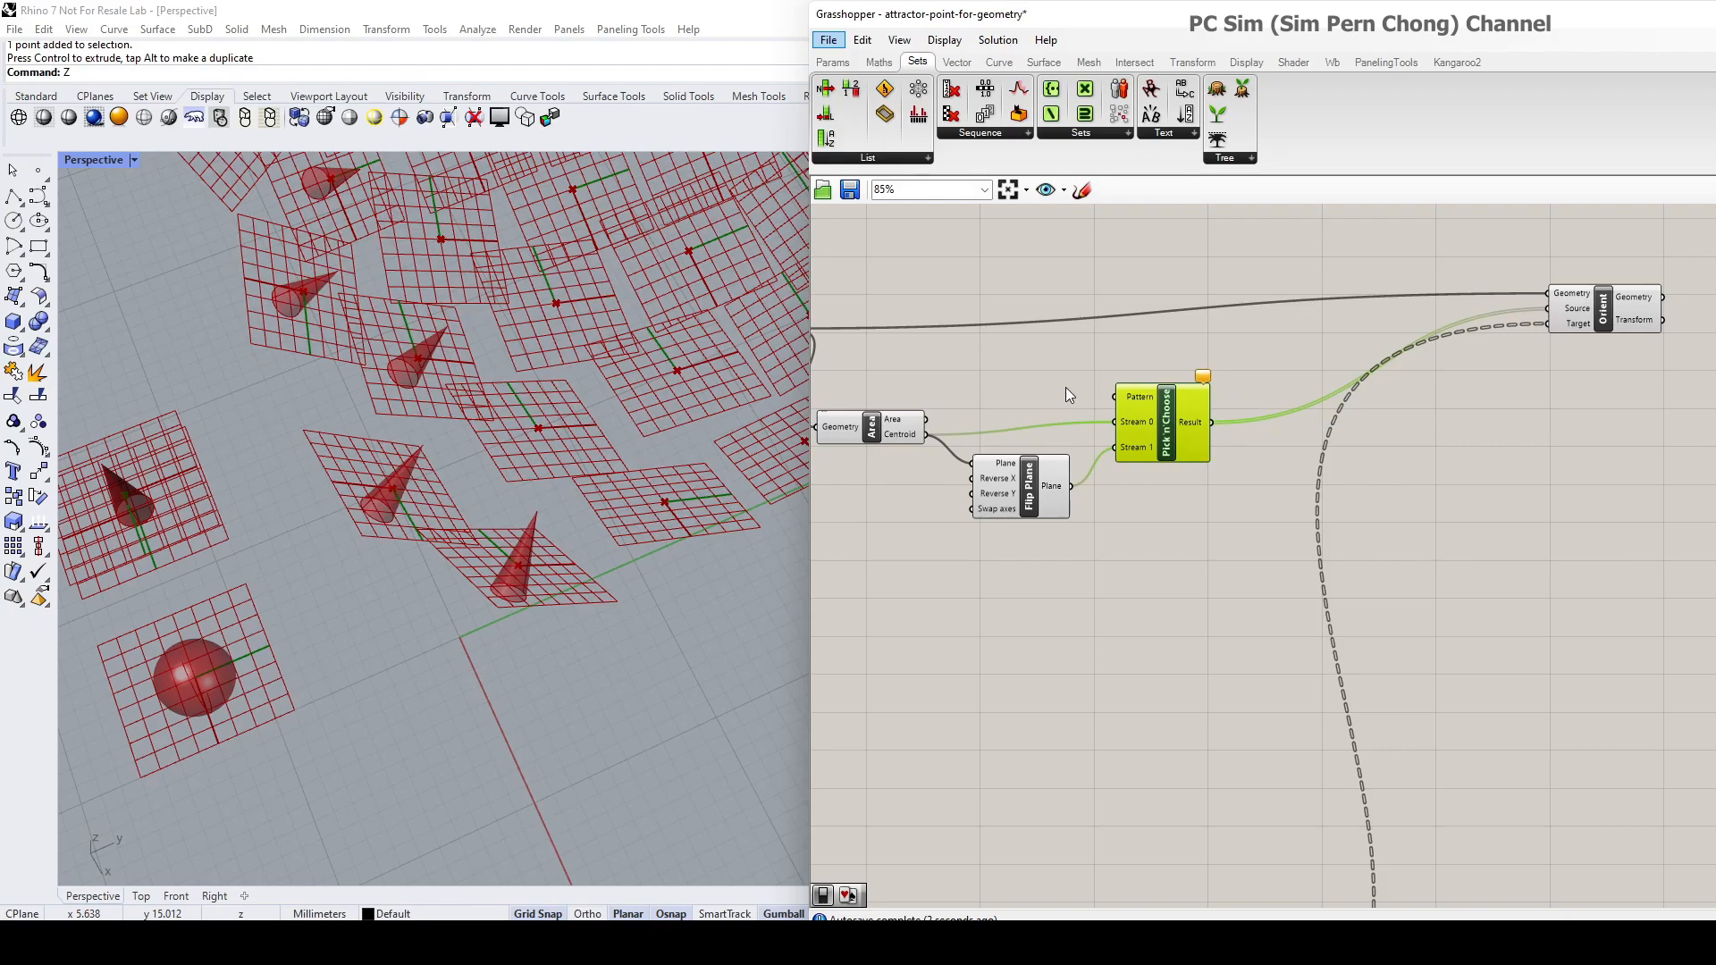
{"action": "mouse_move", "coordinate": [846, 77]}
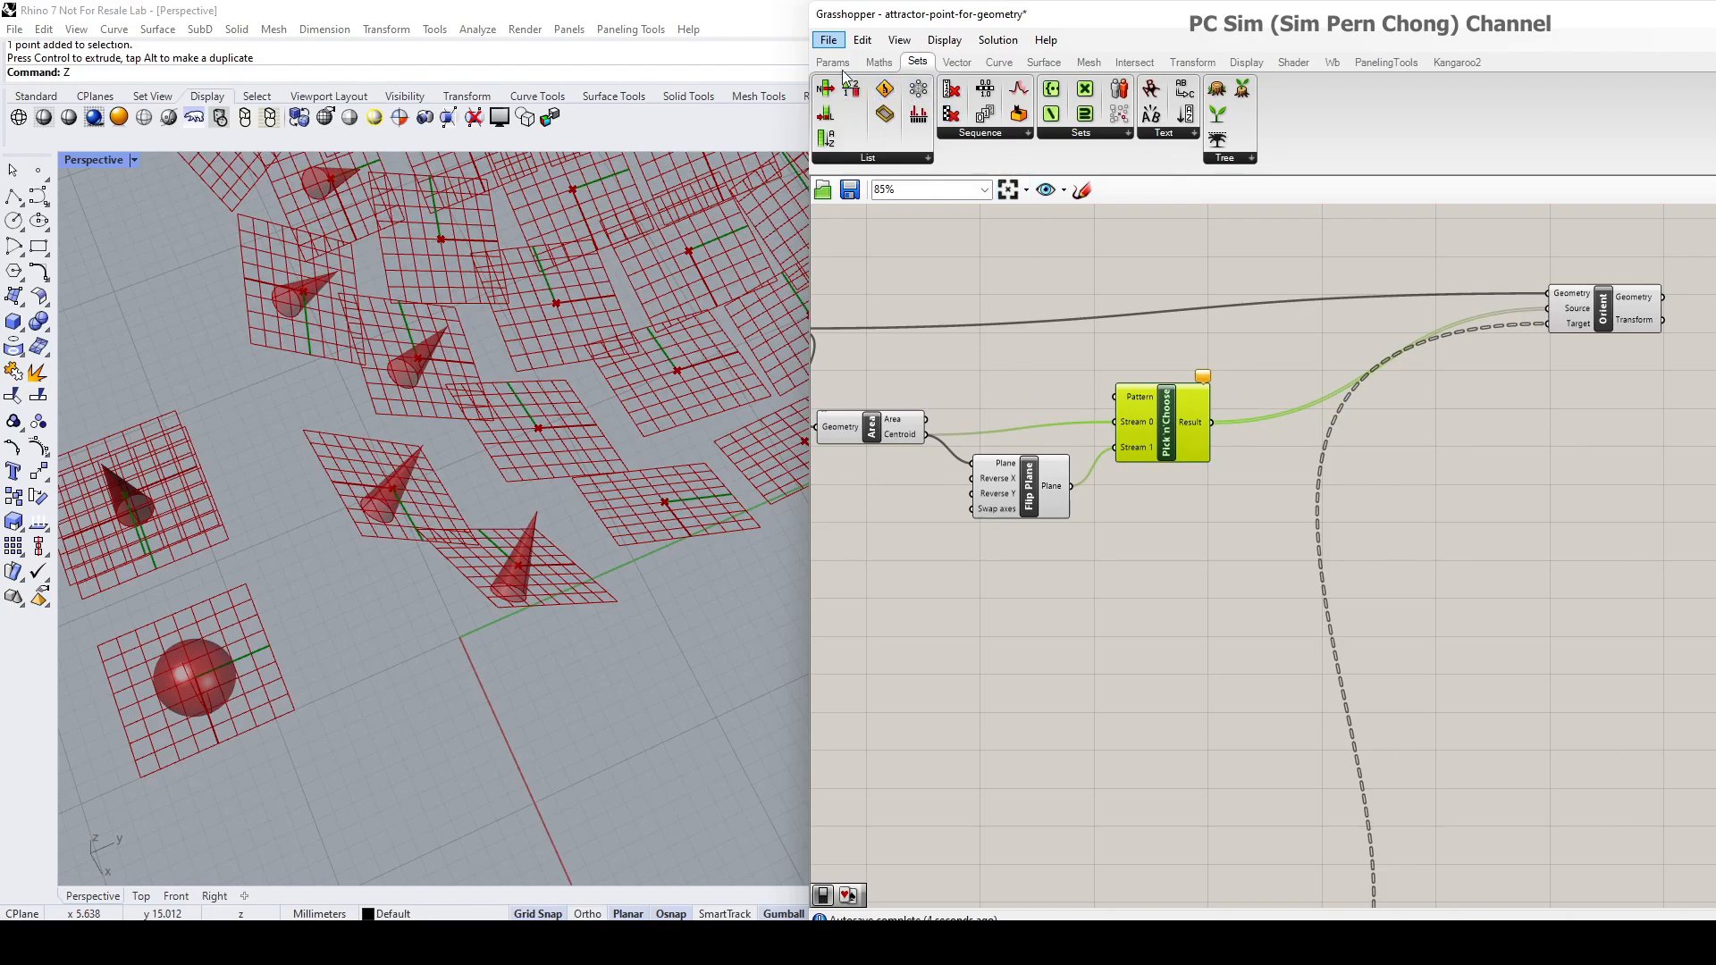
Add a second Boolean Toggle from Params > Input and wire it to the Pattern input.
{"action": "left_click", "coordinate": [831, 61]}
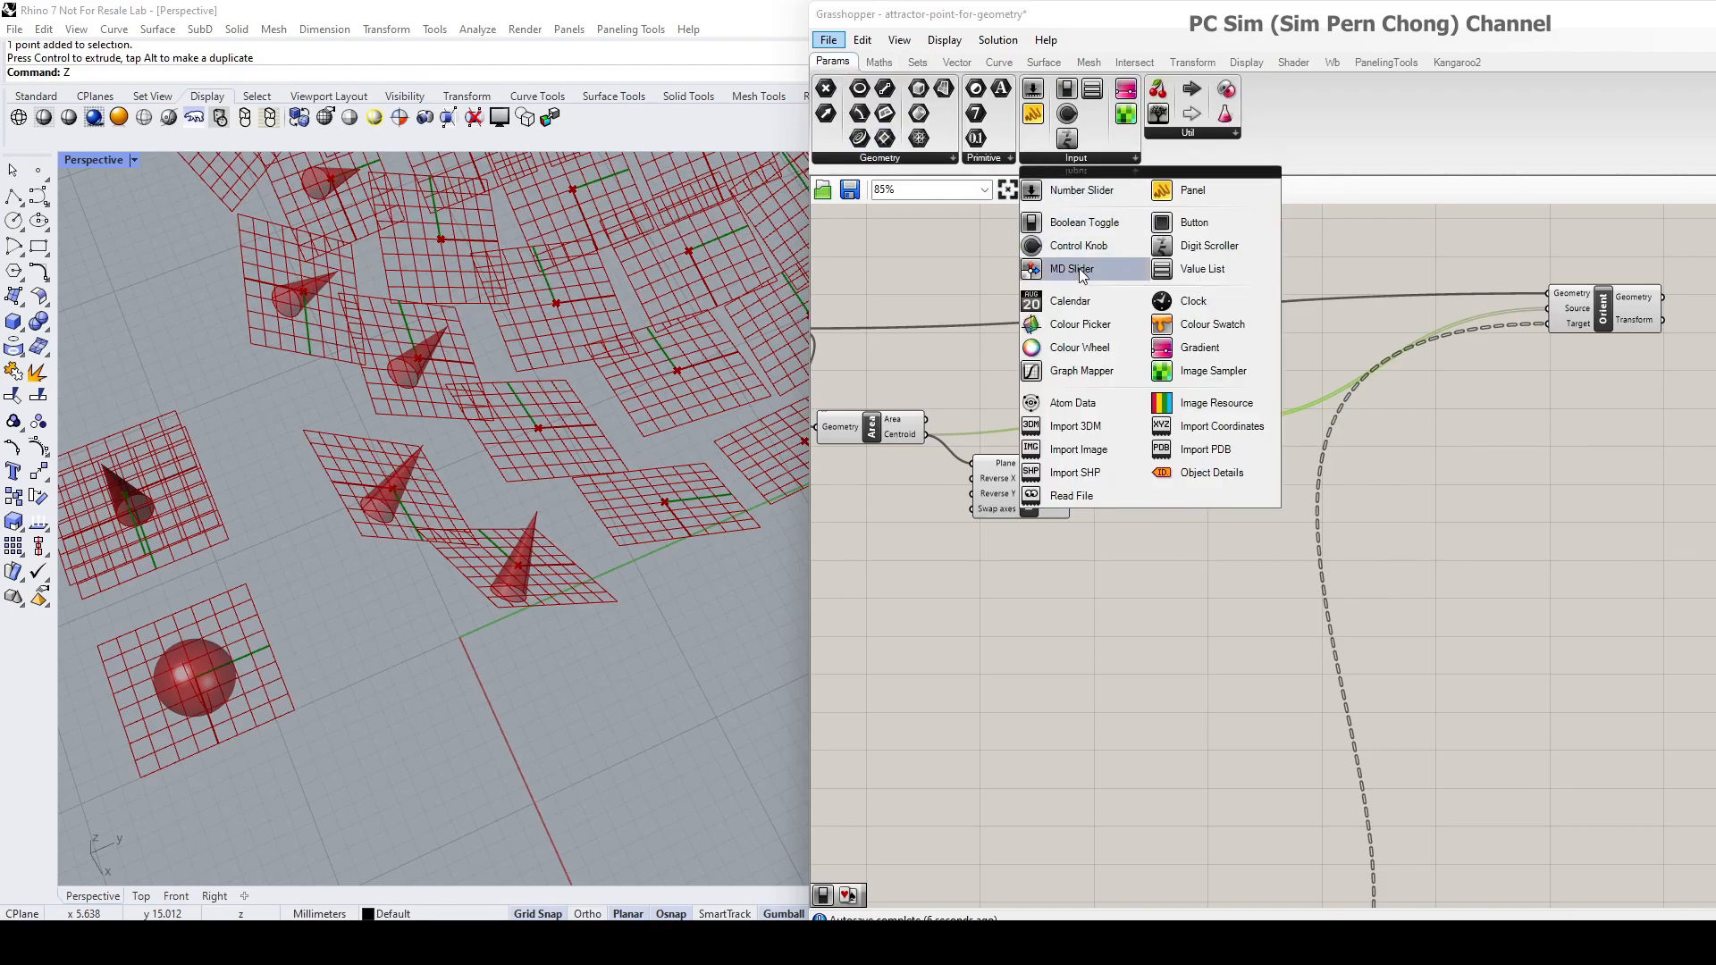
{"action": "left_click", "coordinate": [1083, 222]}
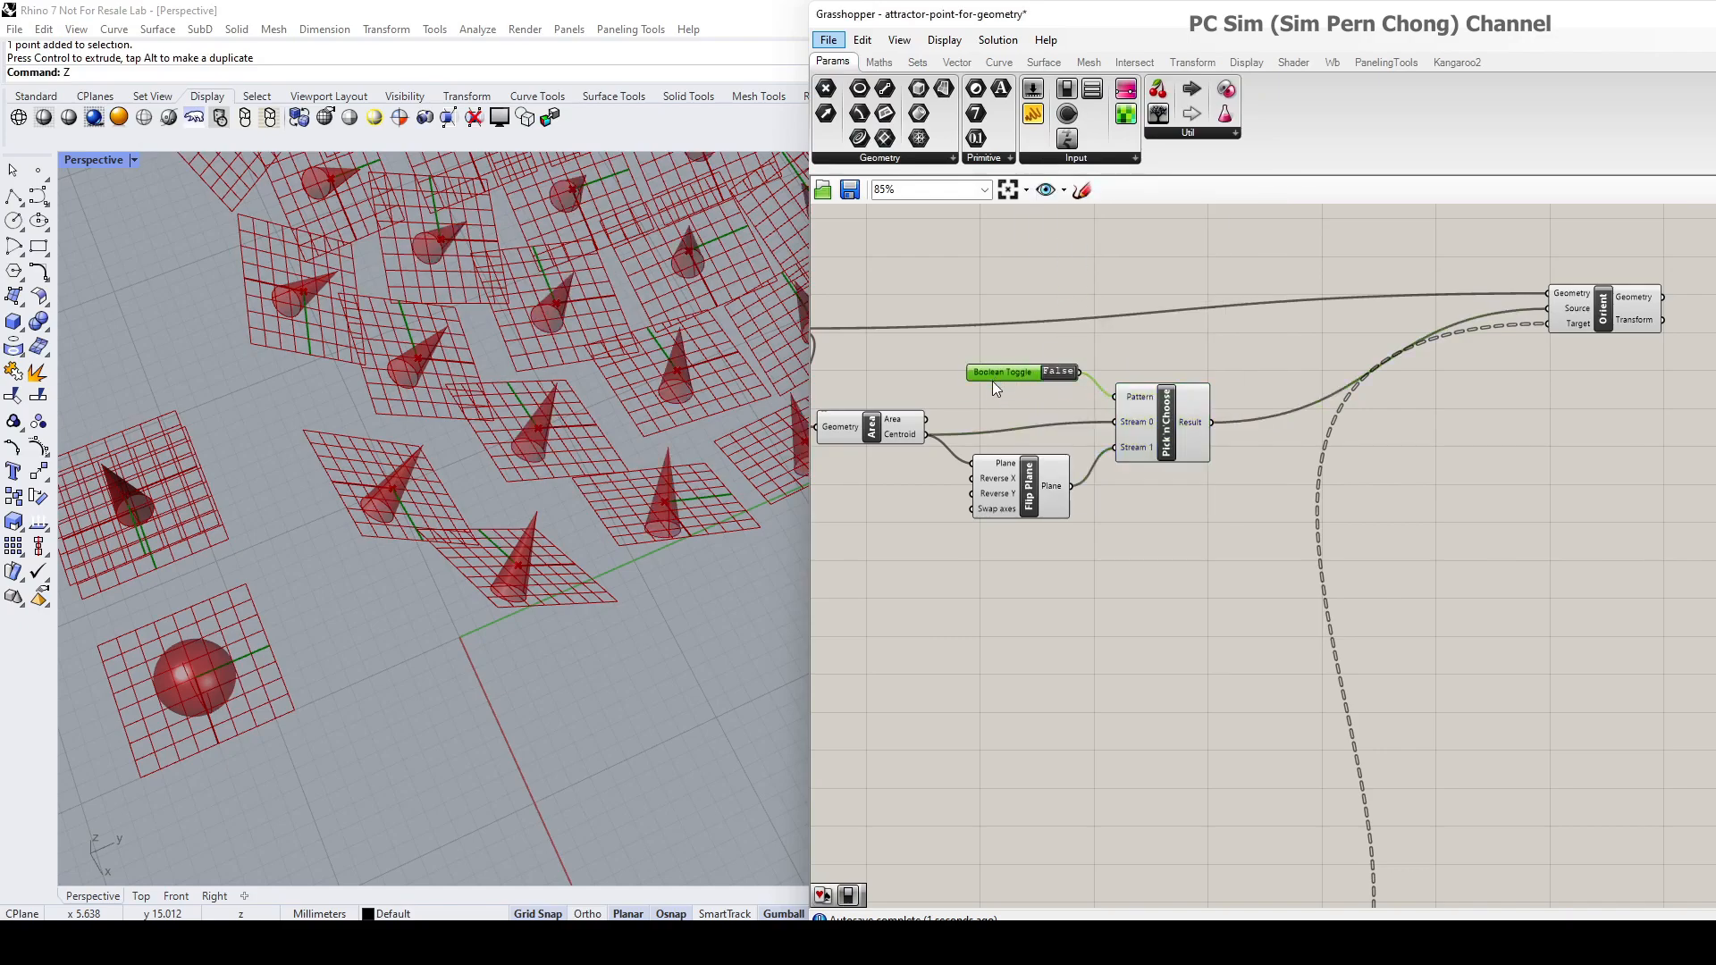
{"action": "scroll", "scroll_direction": "up", "scroll_amount": 3}
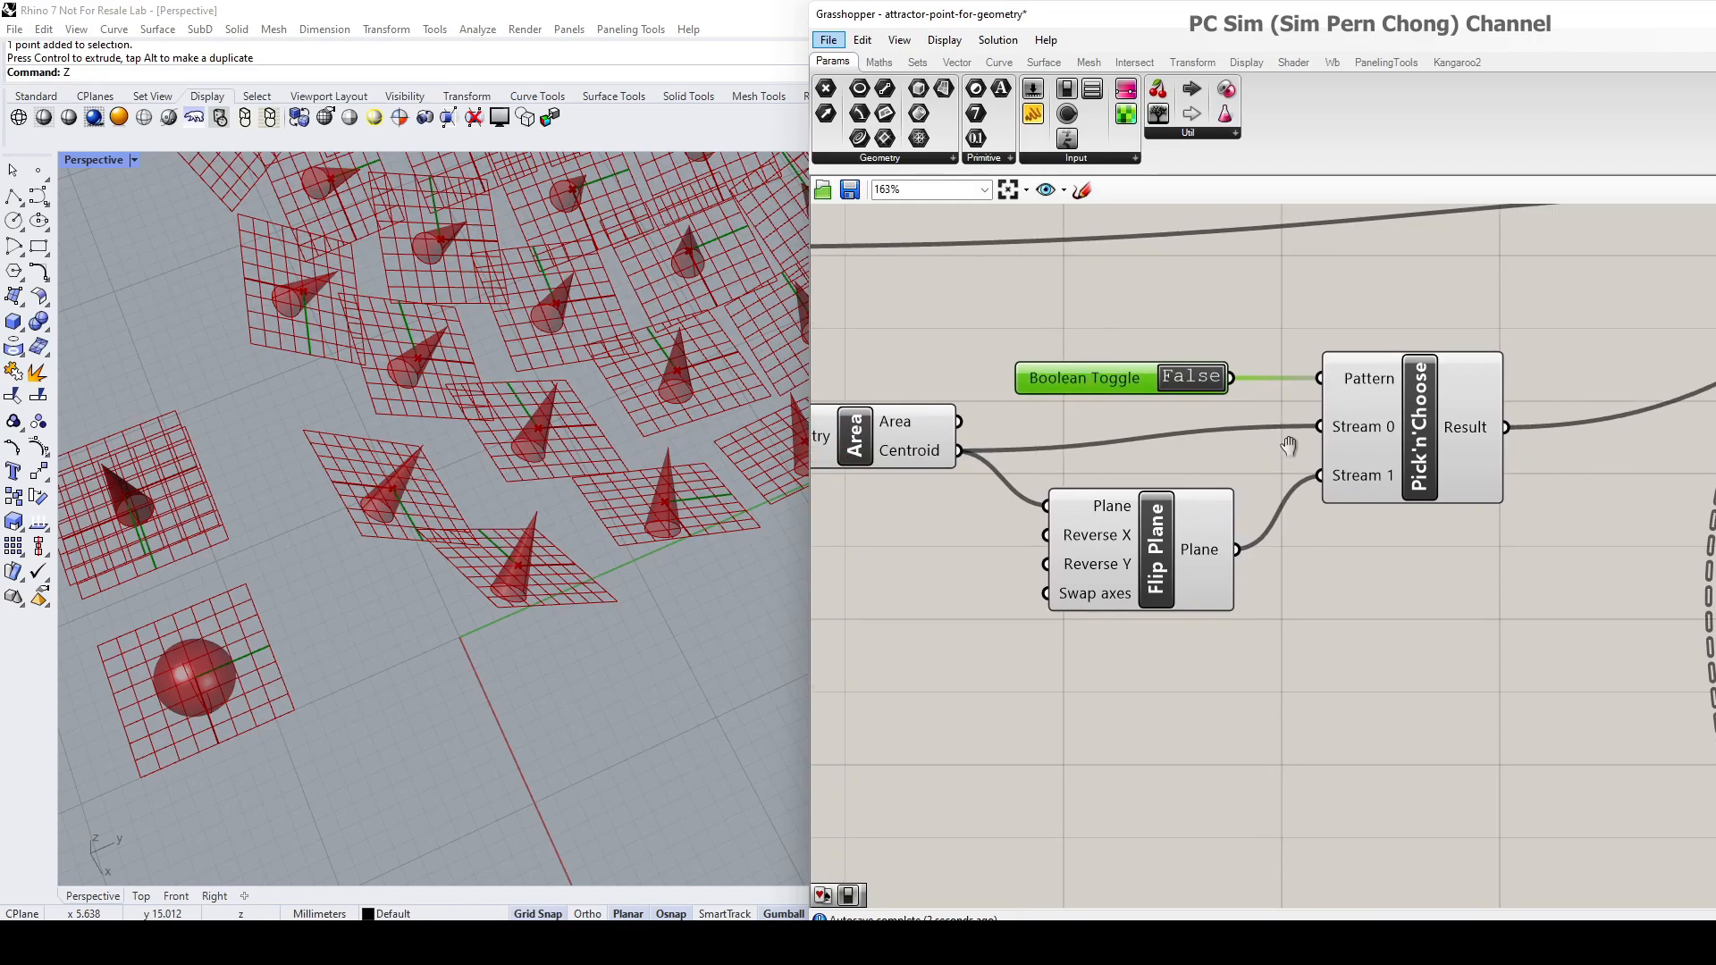
Test the toggle True, False, then leave it True so the cones sit on flipped planes.
{"action": "left_click", "coordinate": [1191, 378]}
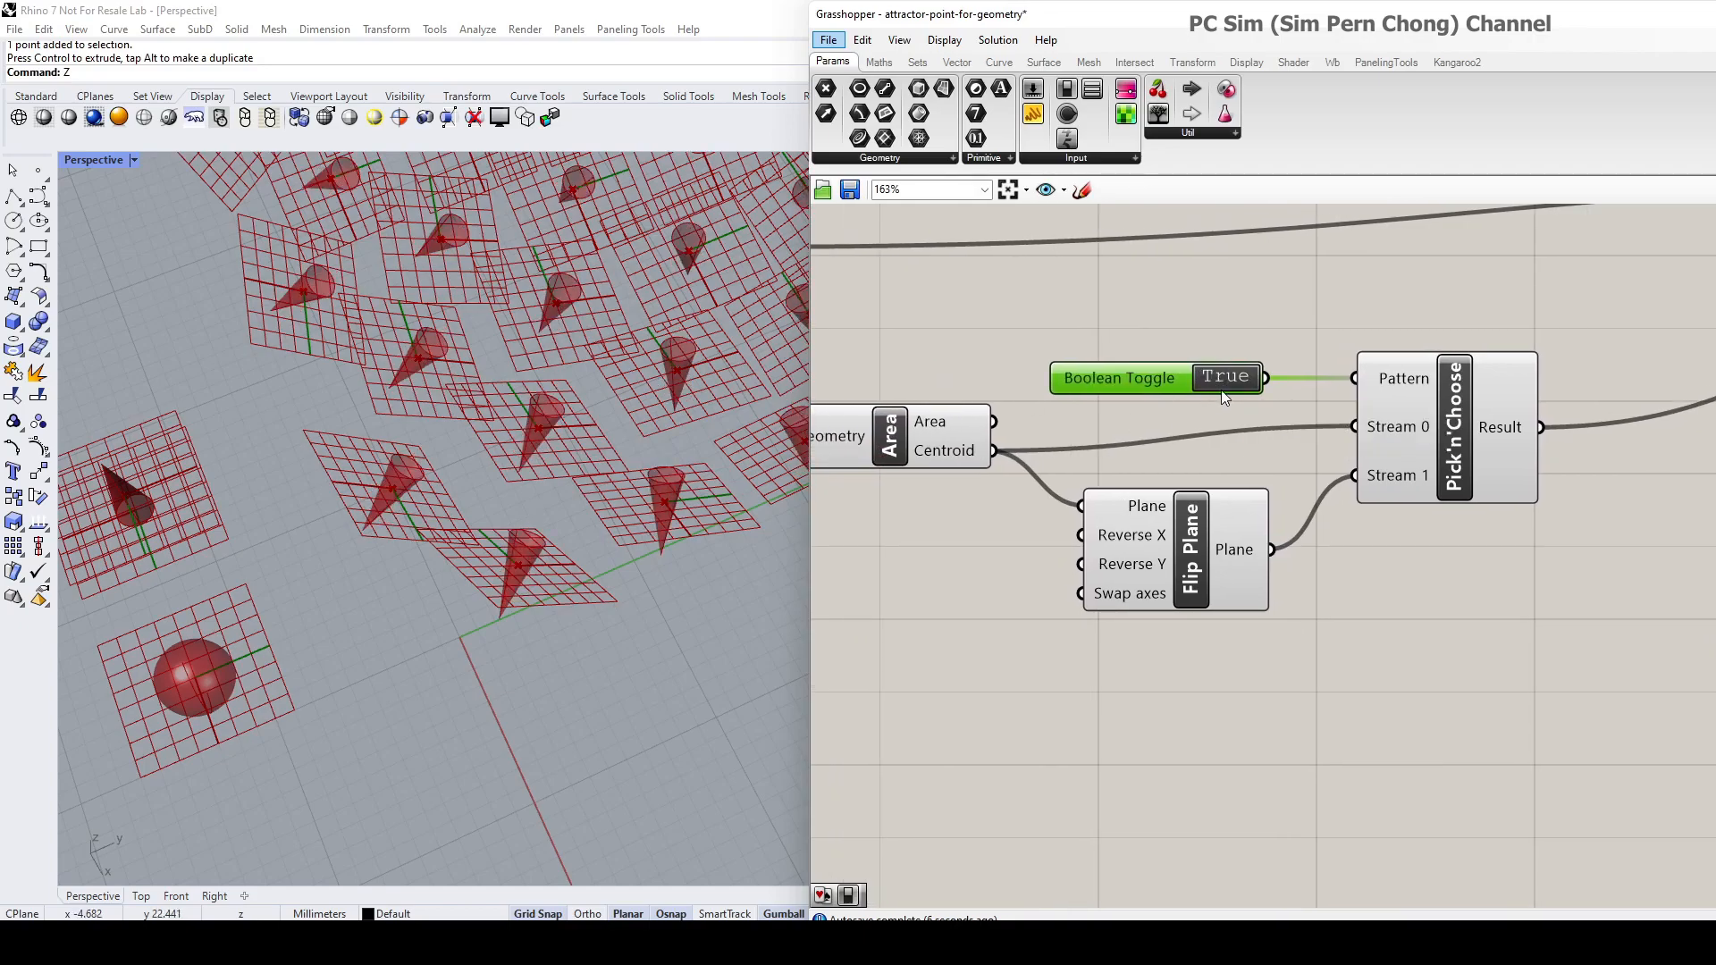
{"action": "left_click", "coordinate": [1226, 377]}
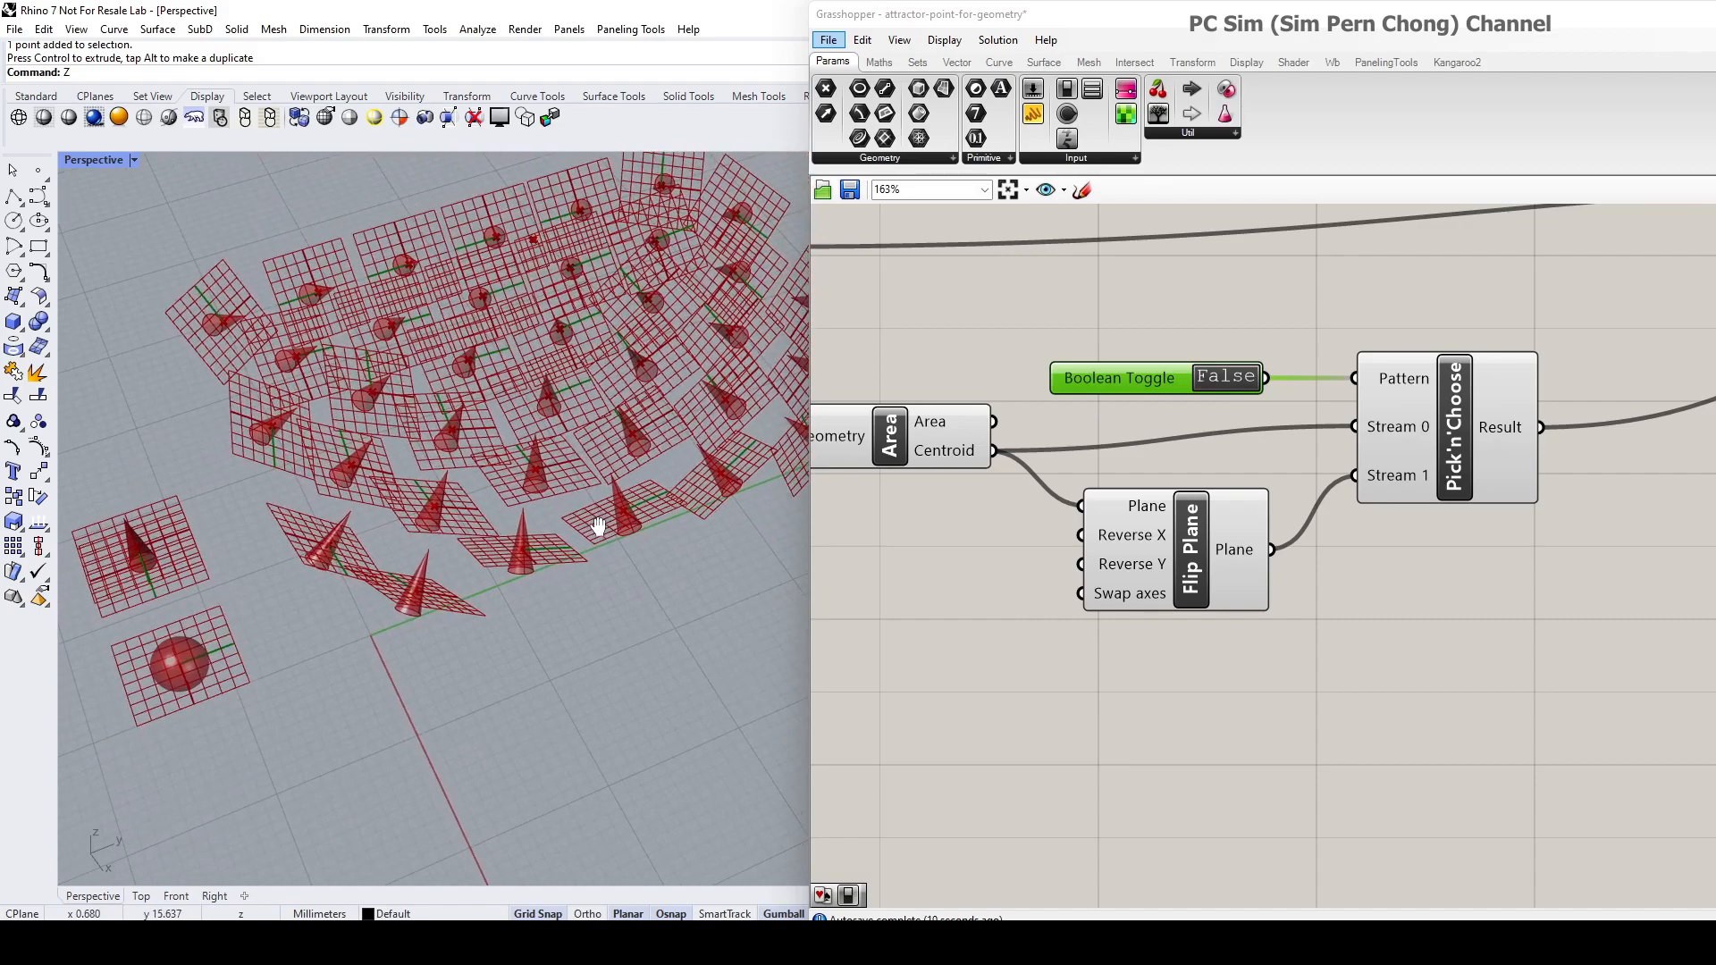
{"action": "left_click", "coordinate": [1226, 378]}
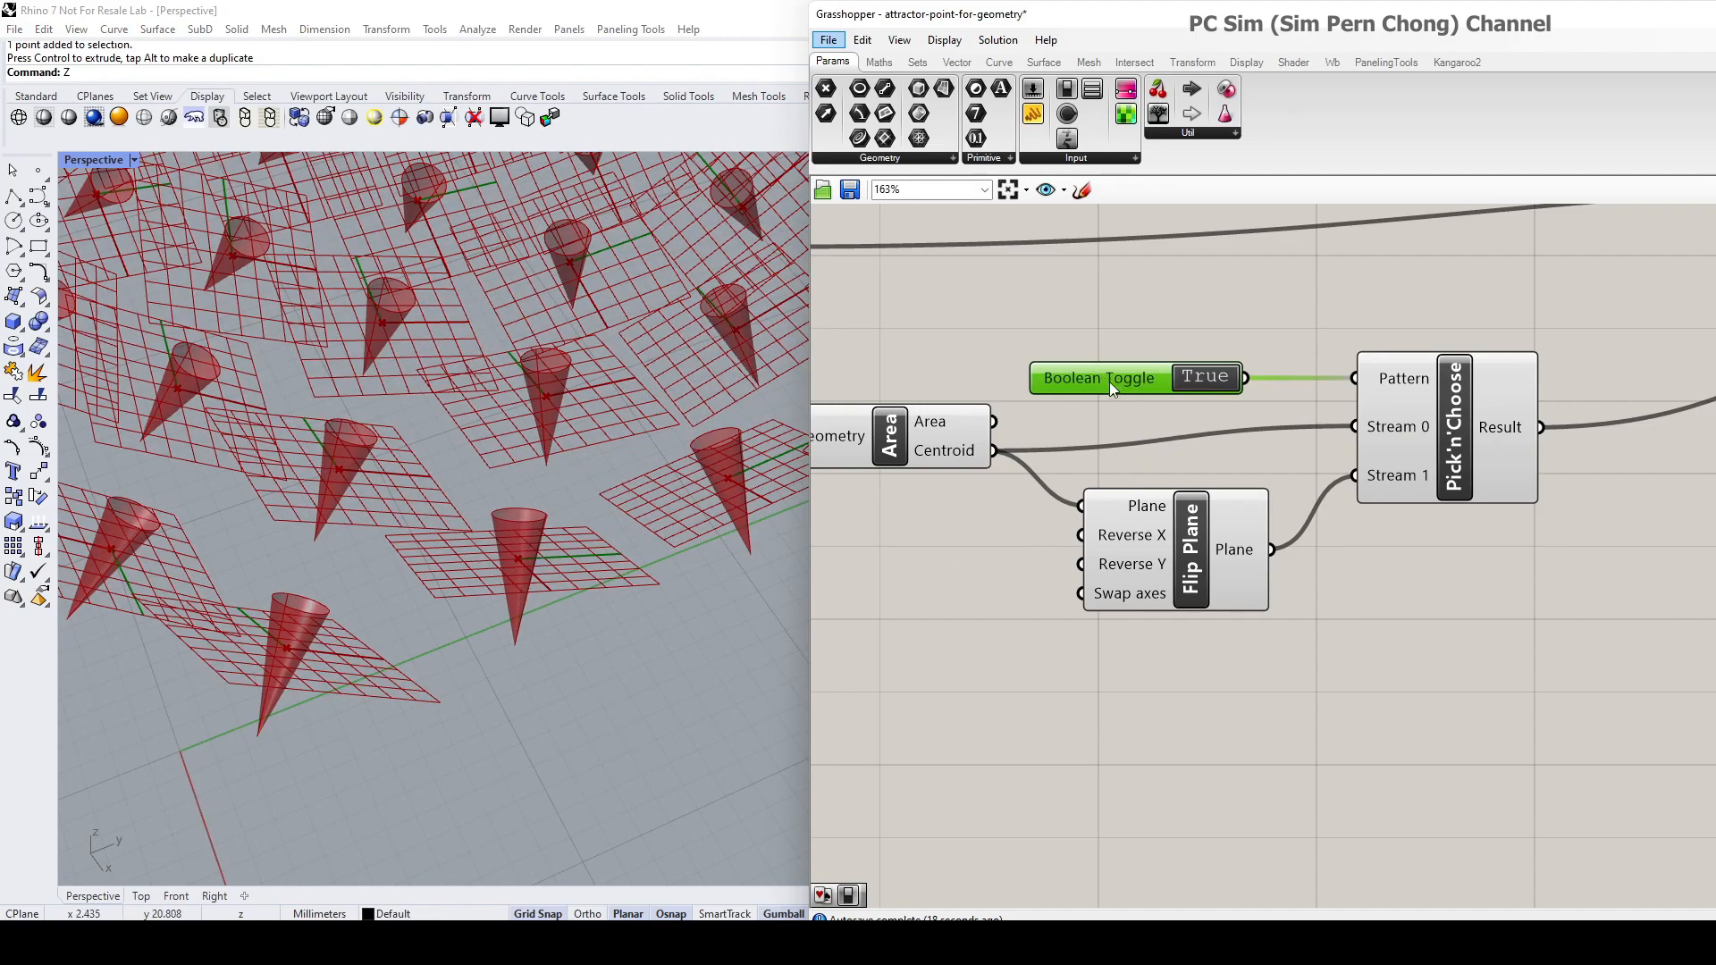
{"action": "scroll", "scroll_direction": "down", "scroll_amount": 3}
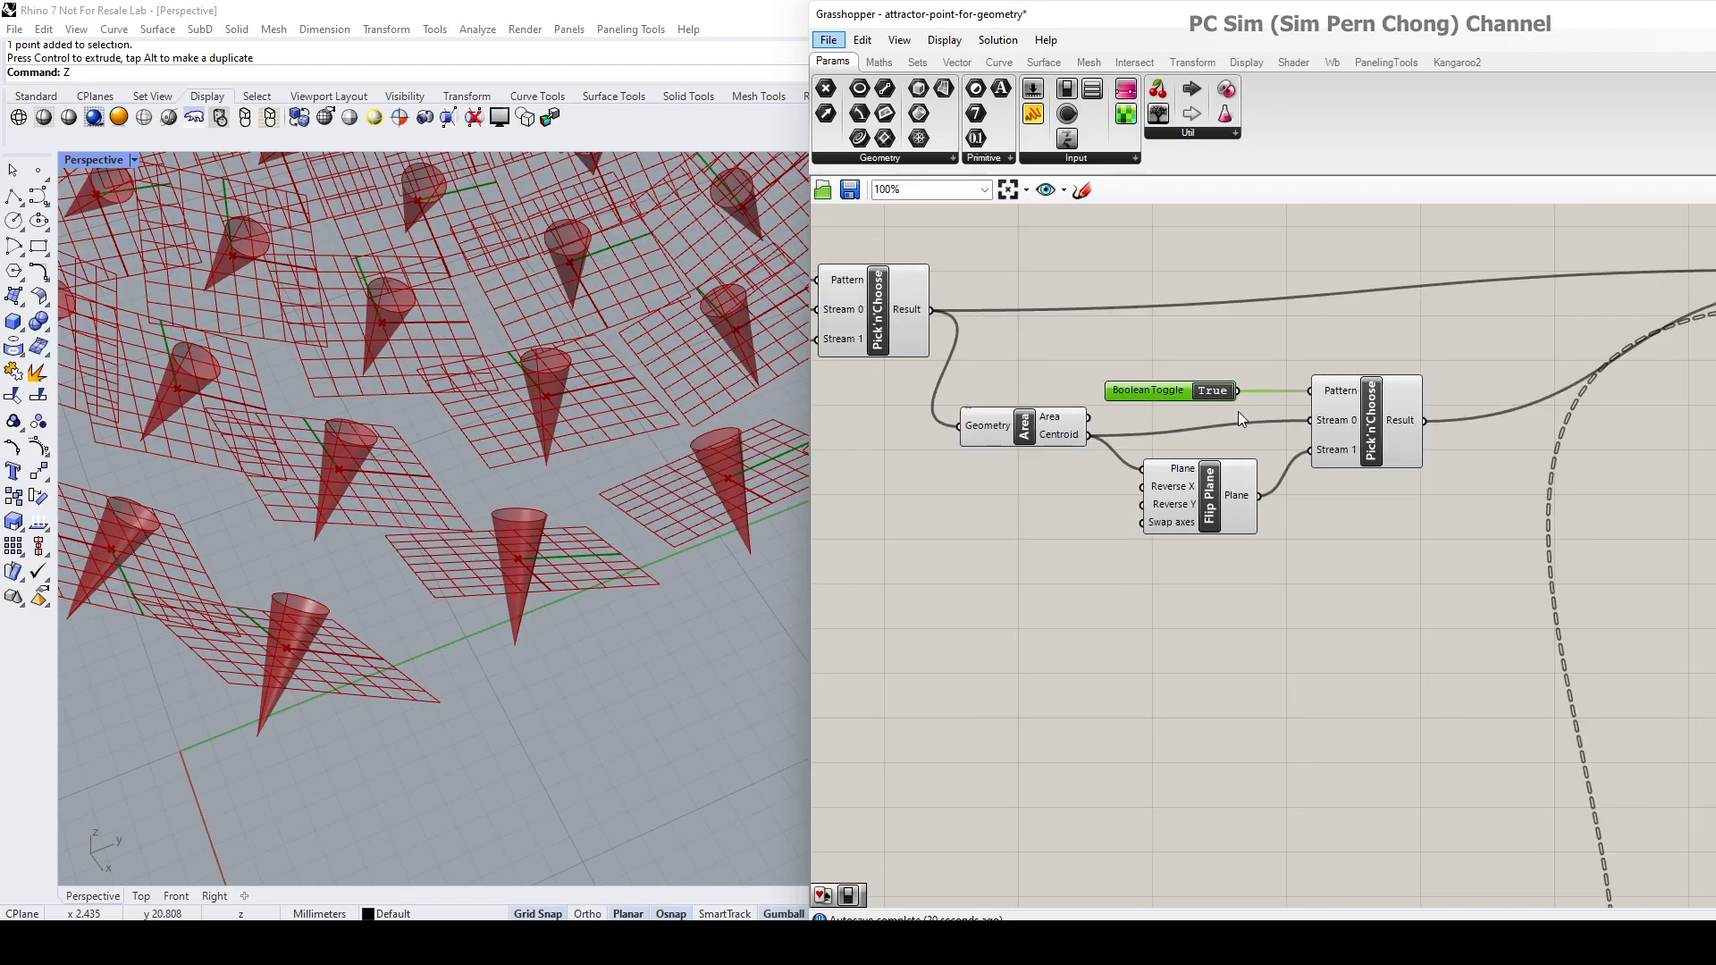
{"action": "scroll", "scroll_direction": "down", "scroll_amount": 3}
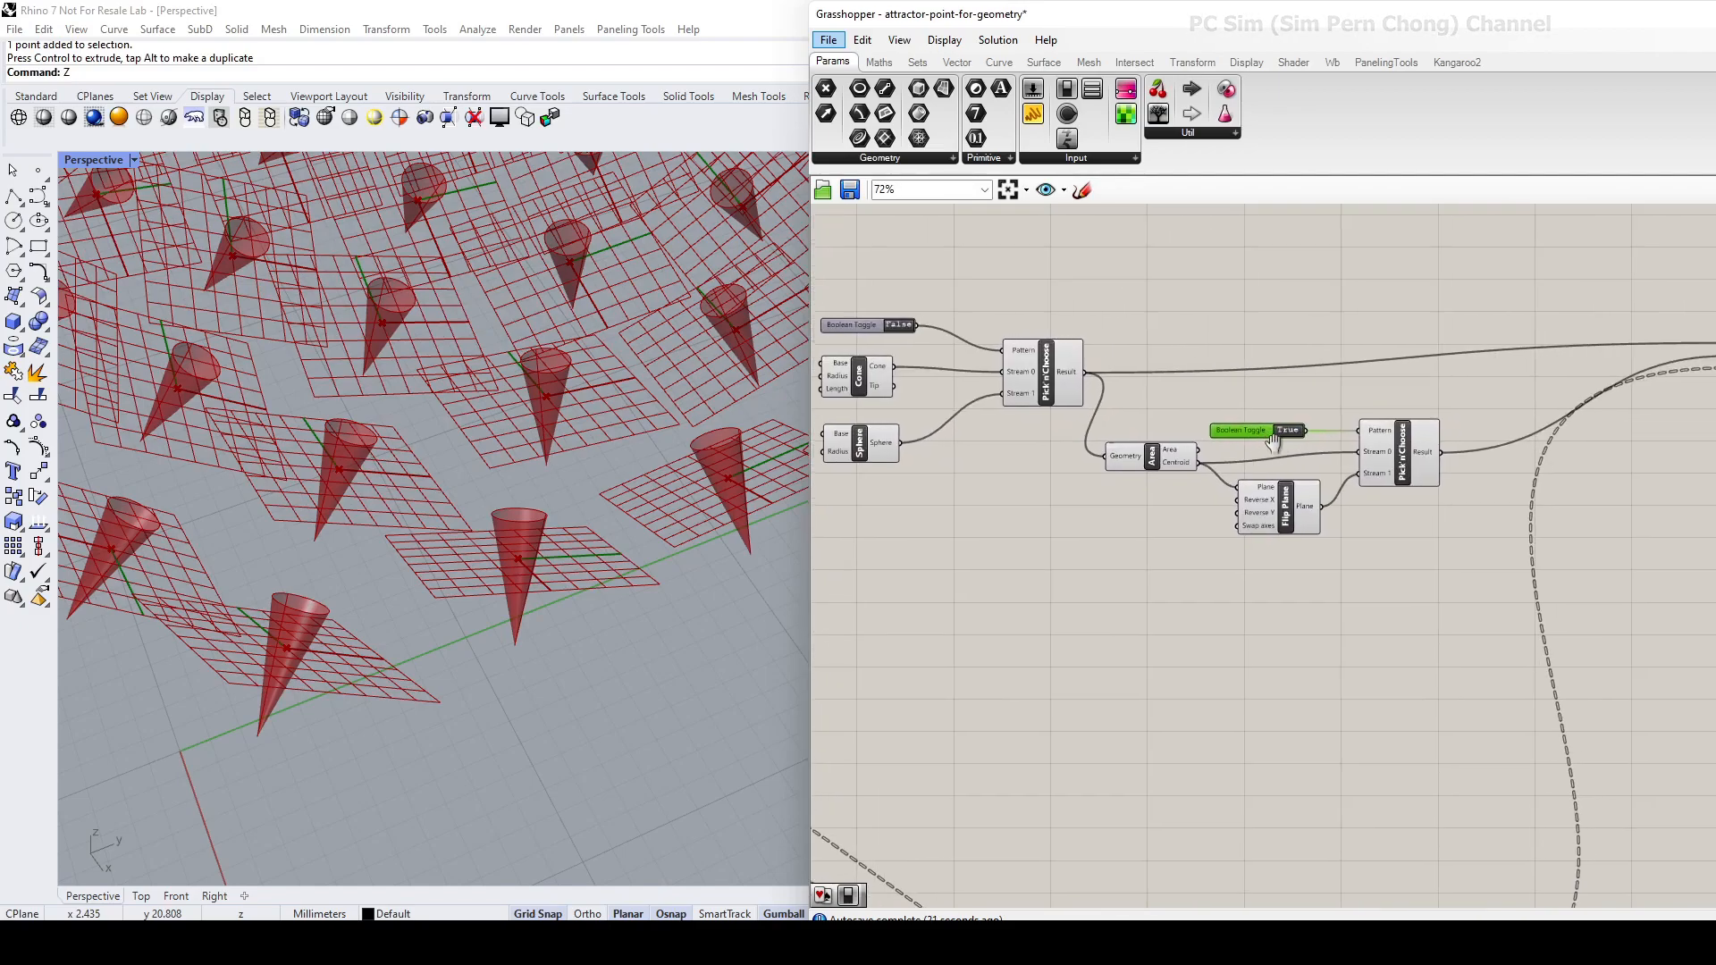
{"action": "scroll", "scroll_direction": "up", "scroll_amount": 3}
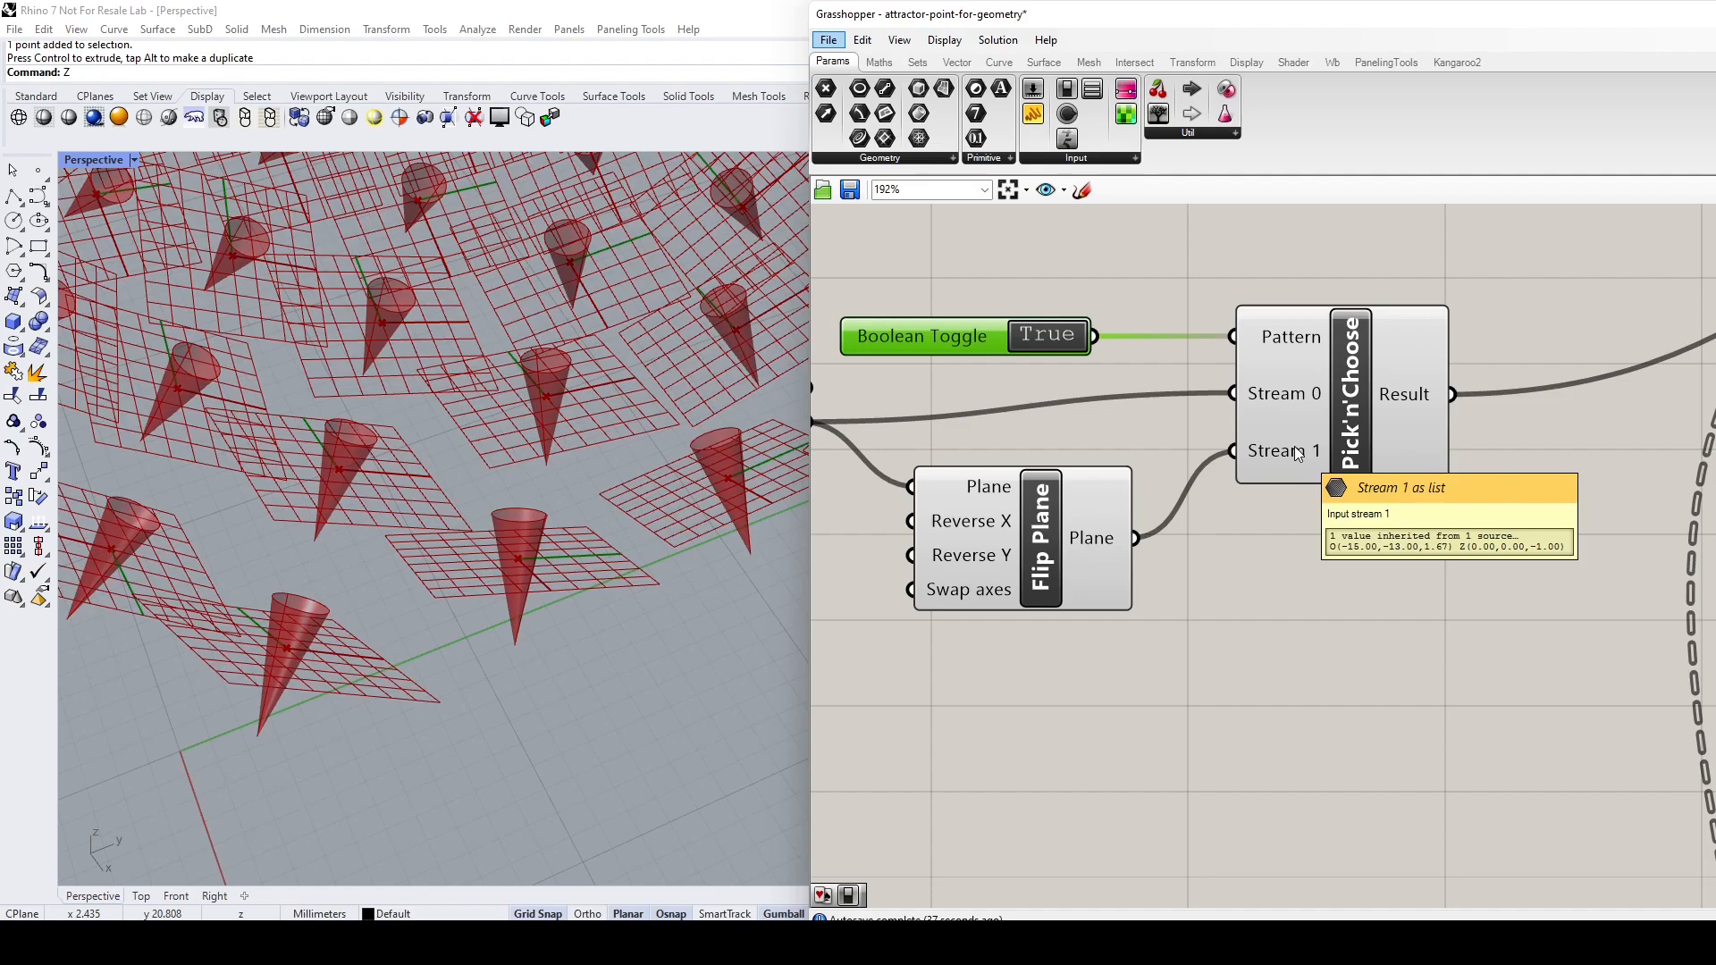